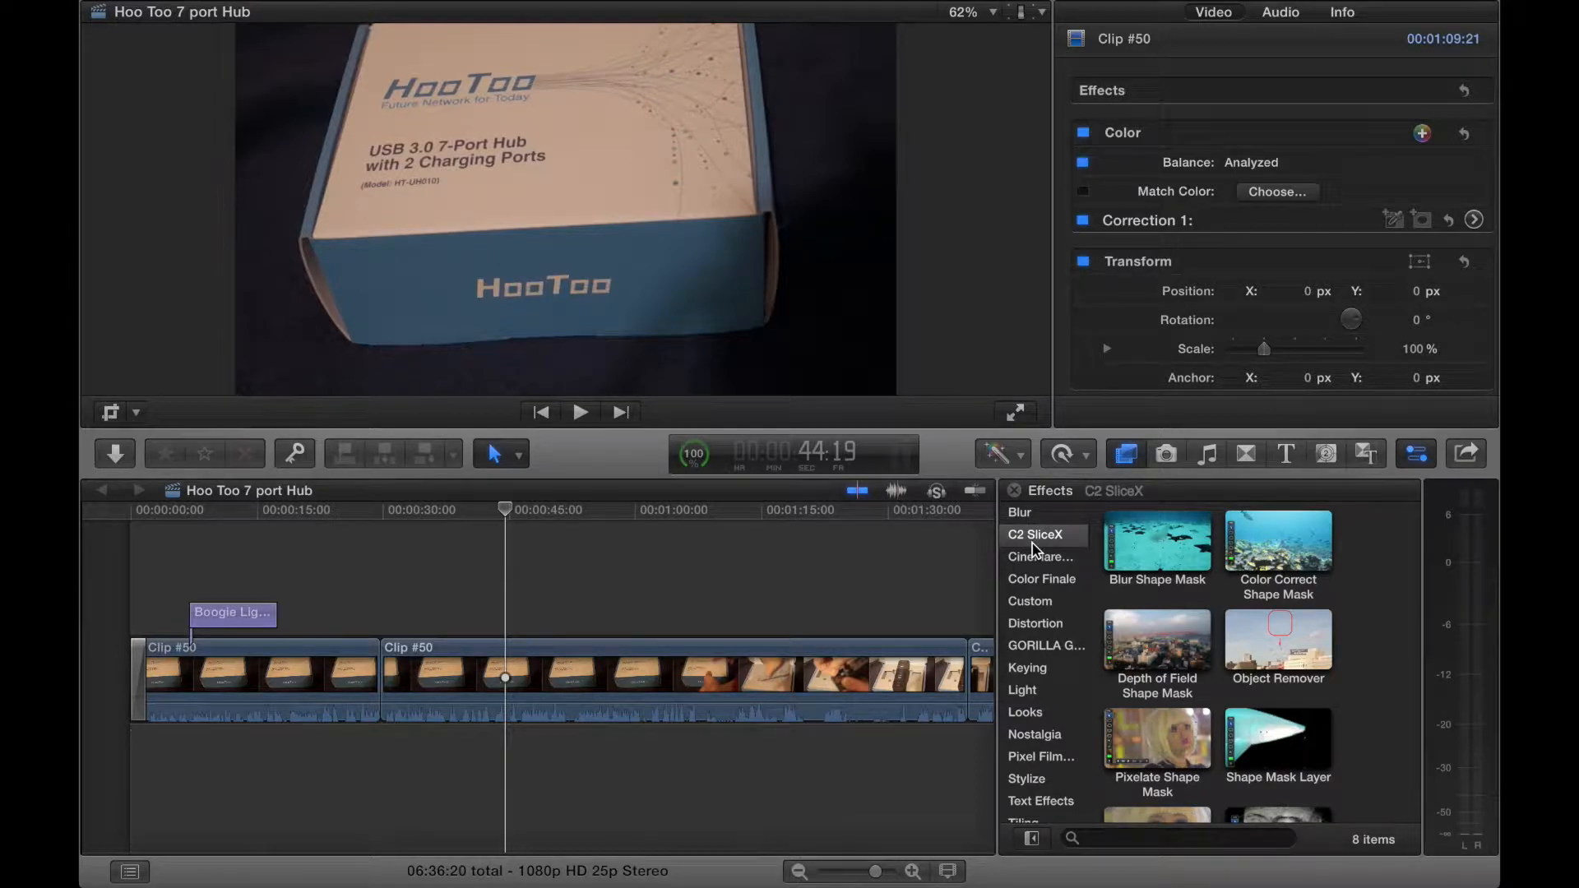
- Browse the C2 TrackX generators, previewing Object Remover and Pixelate Shape Mask
scroll("down", 3)
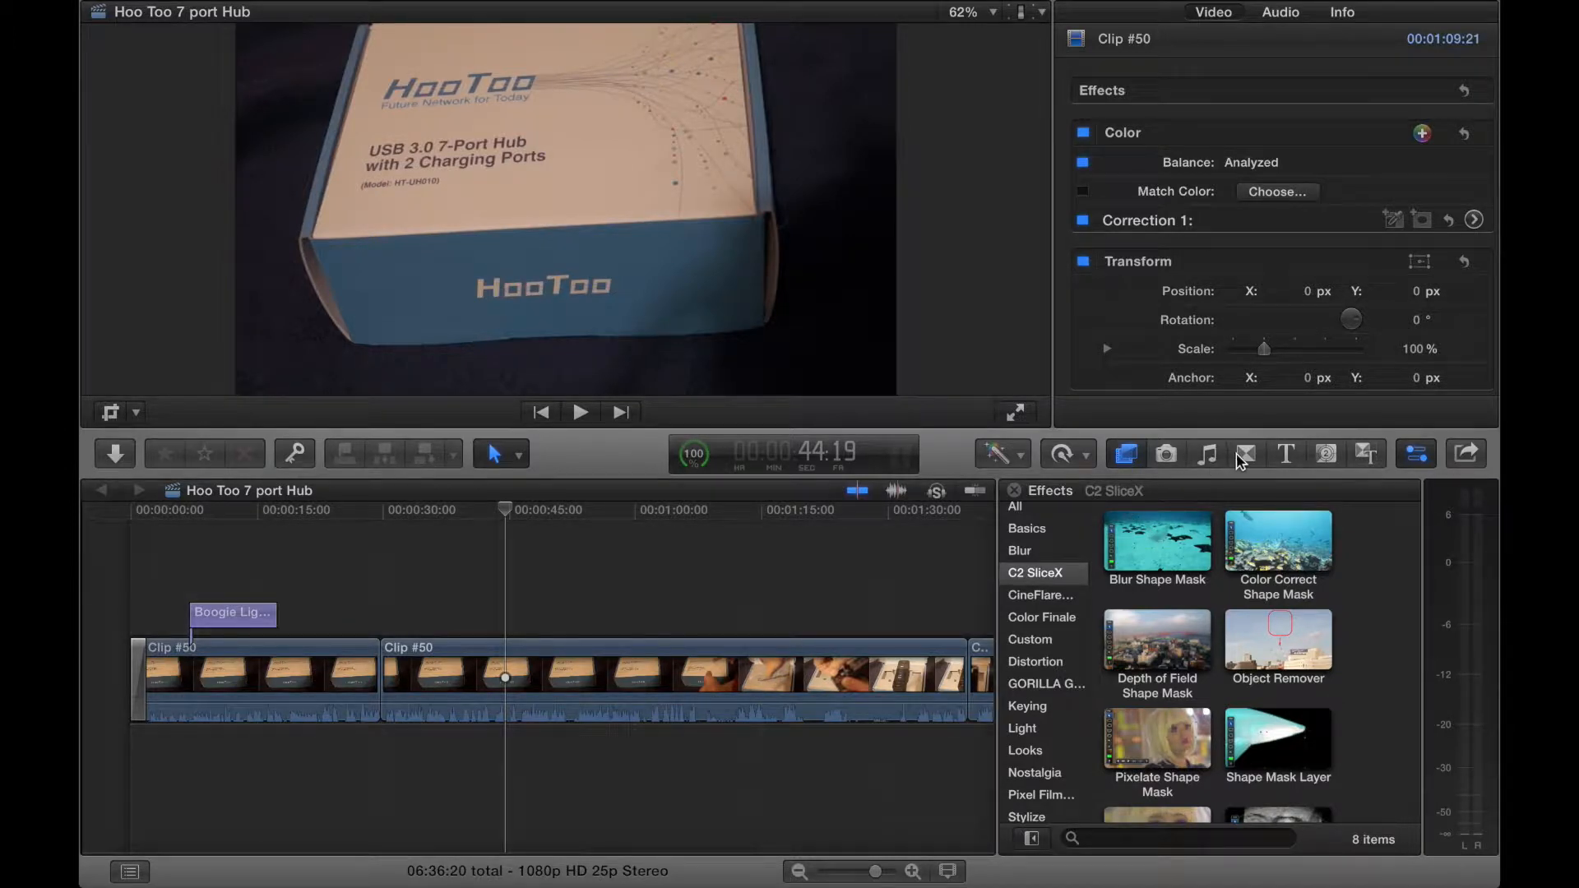
left_click(1247, 454)
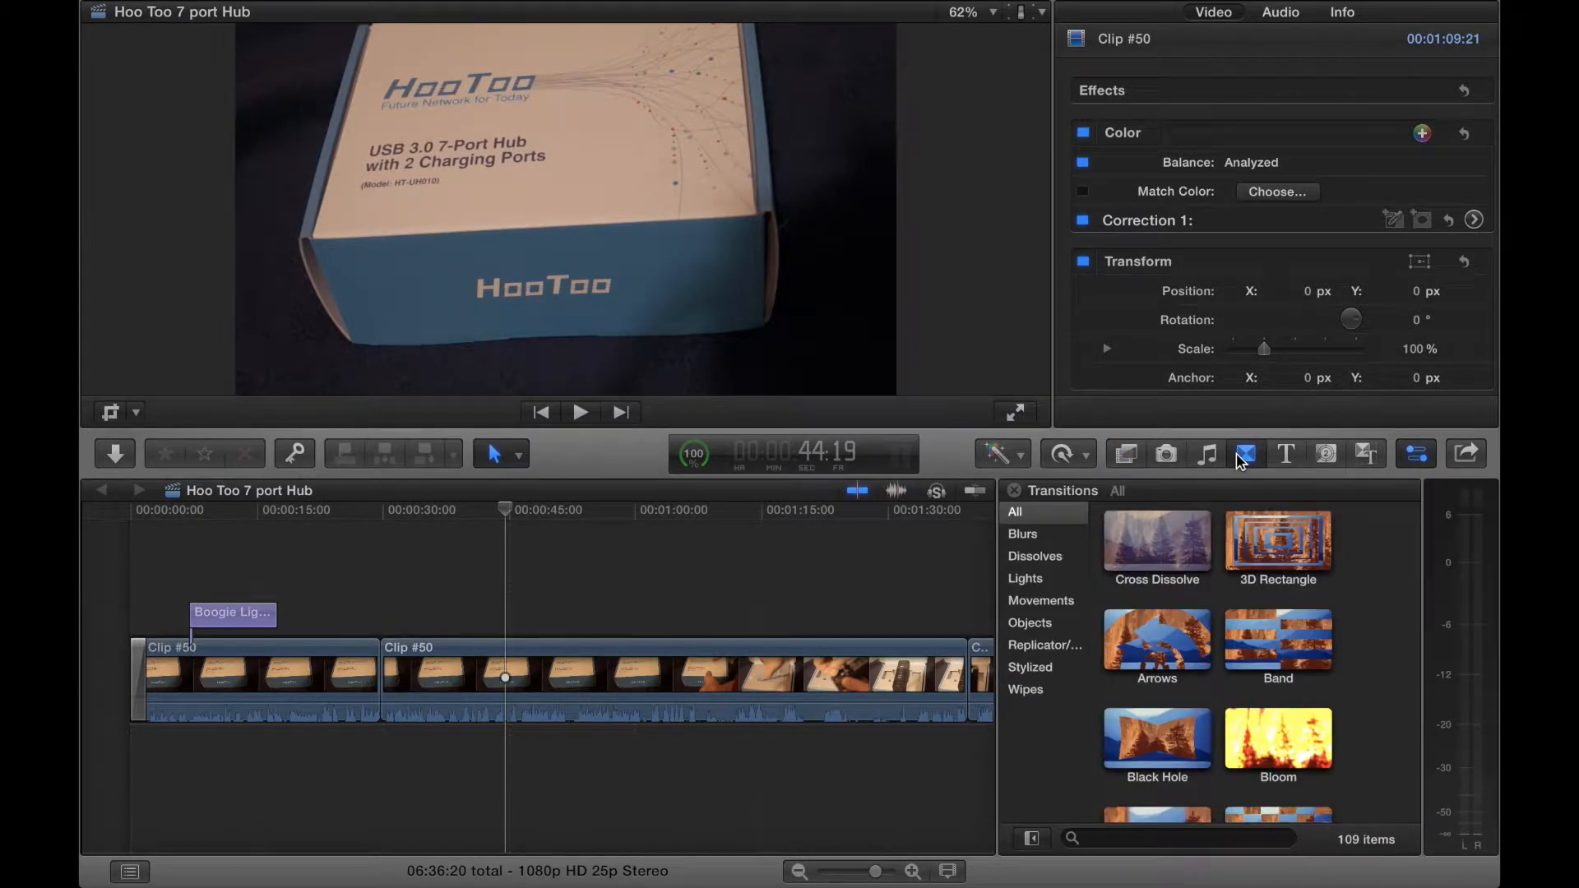
left_click(1325, 454)
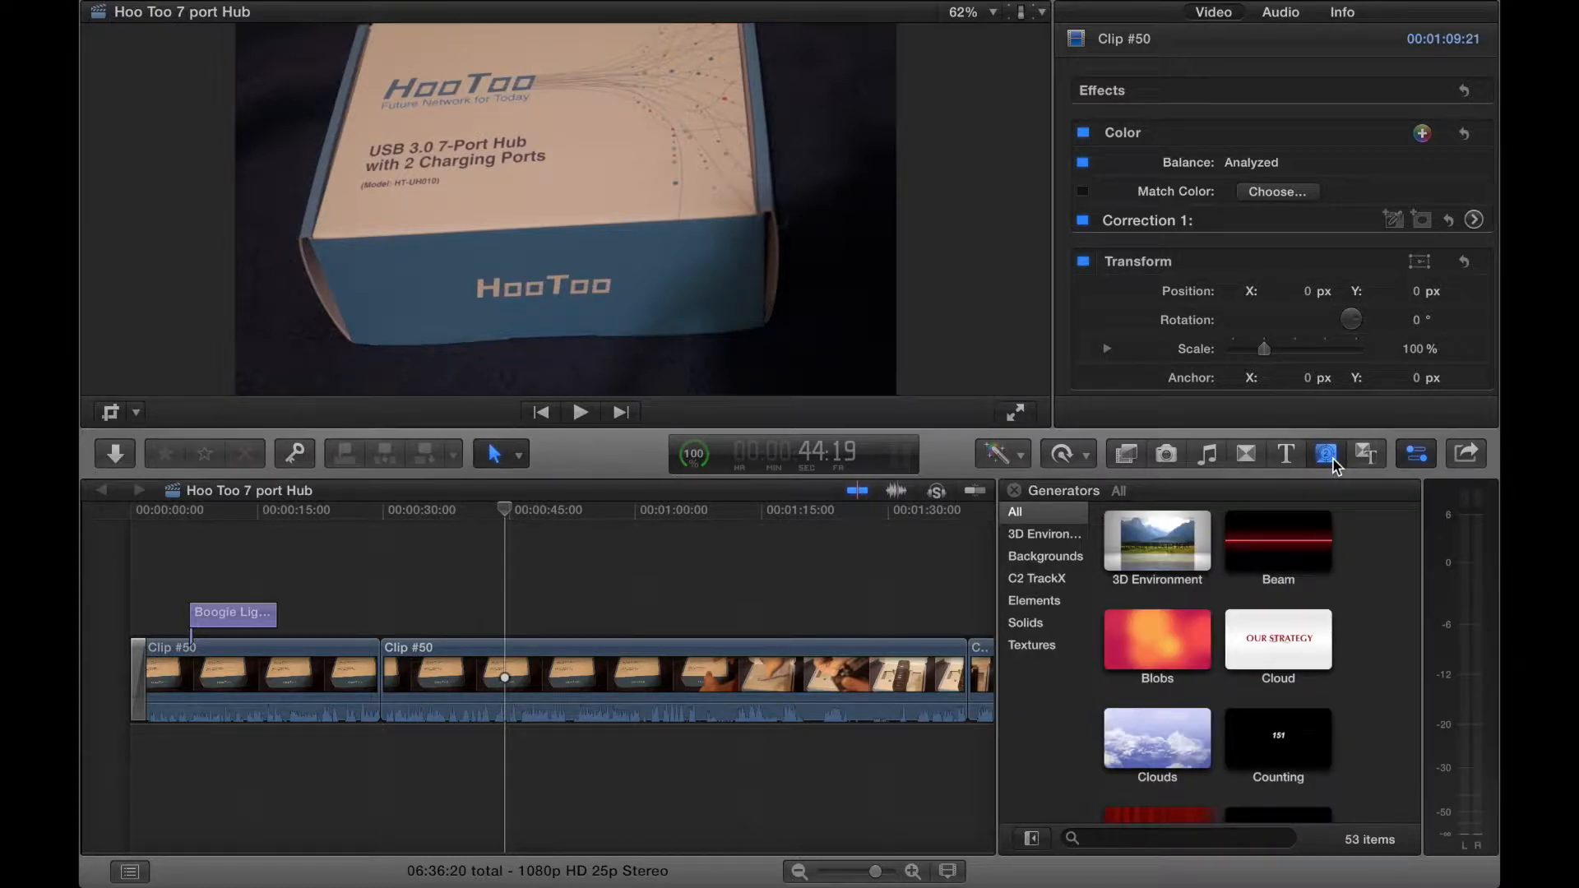
mouse_move(1327, 454)
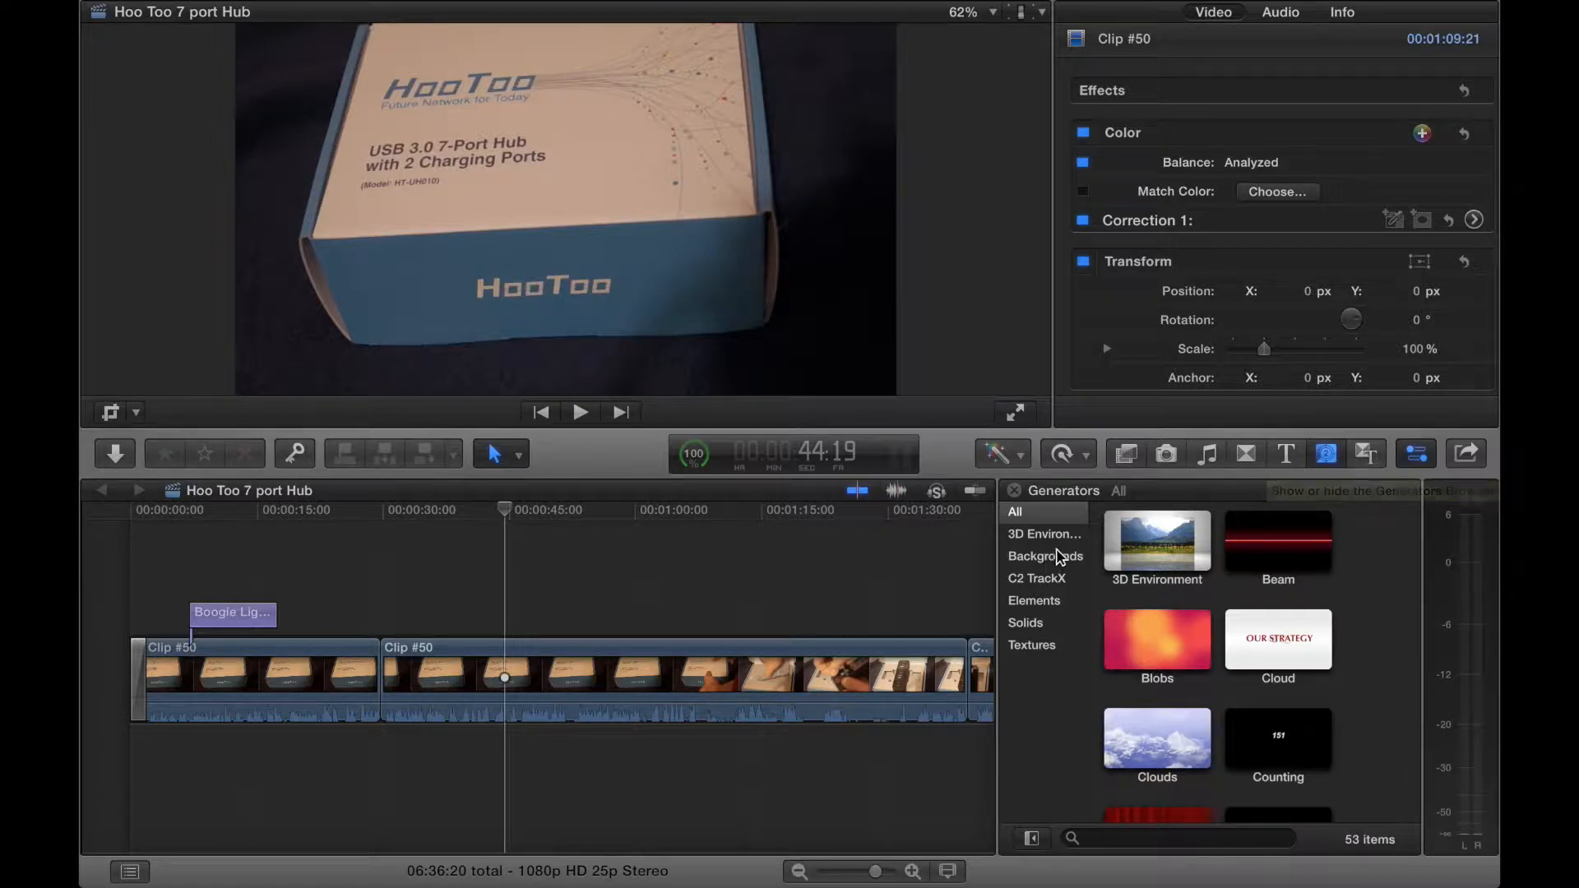
mouse_move(1059, 559)
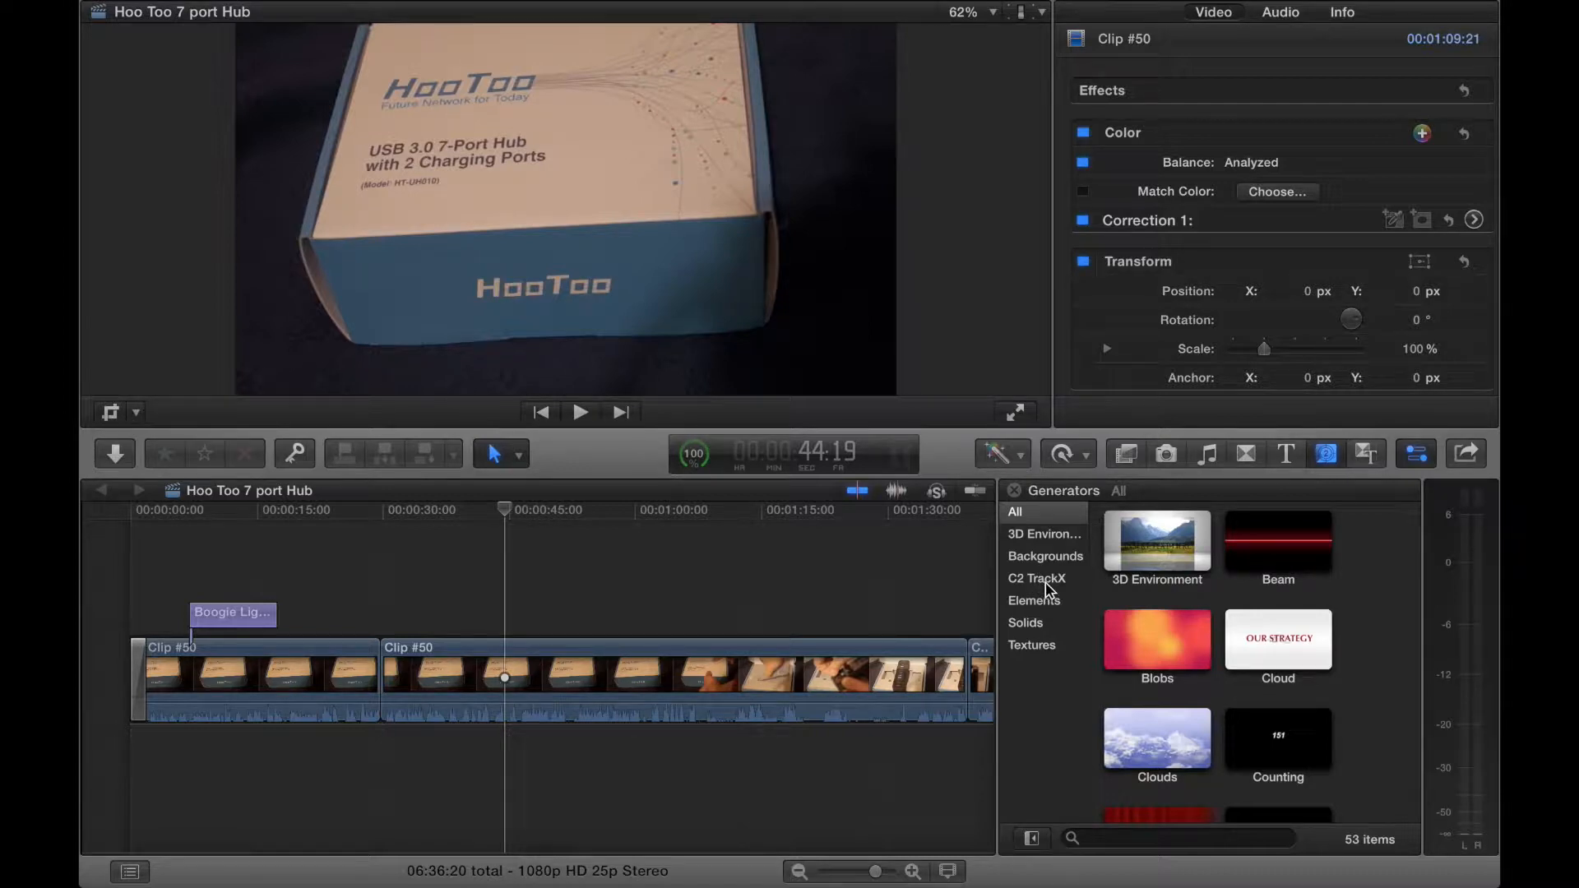
left_click(1034, 577)
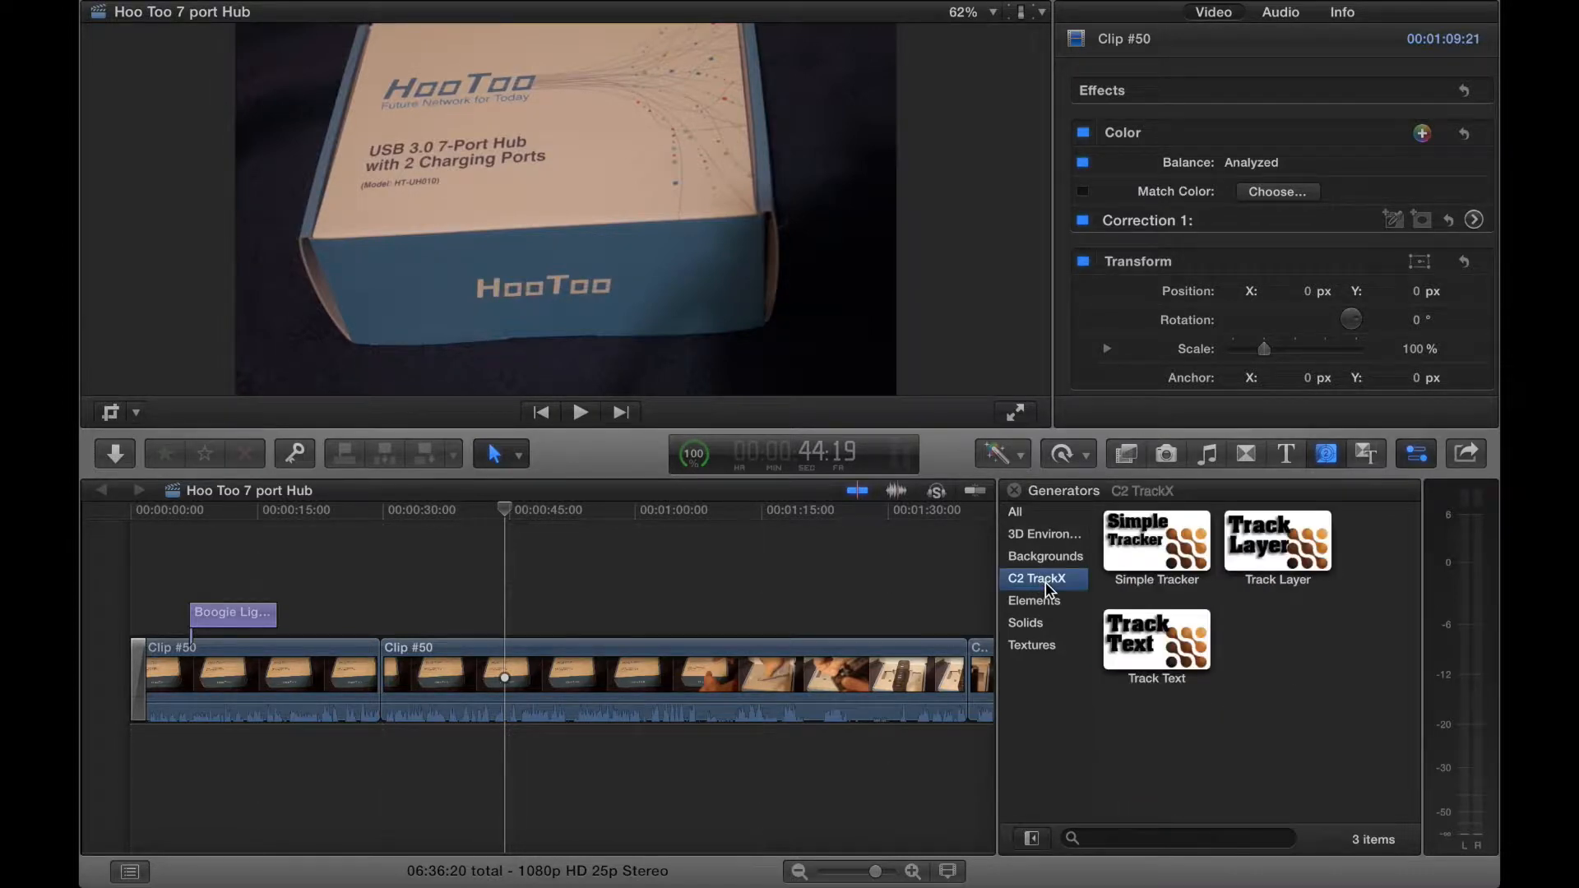
mouse_move(1219, 521)
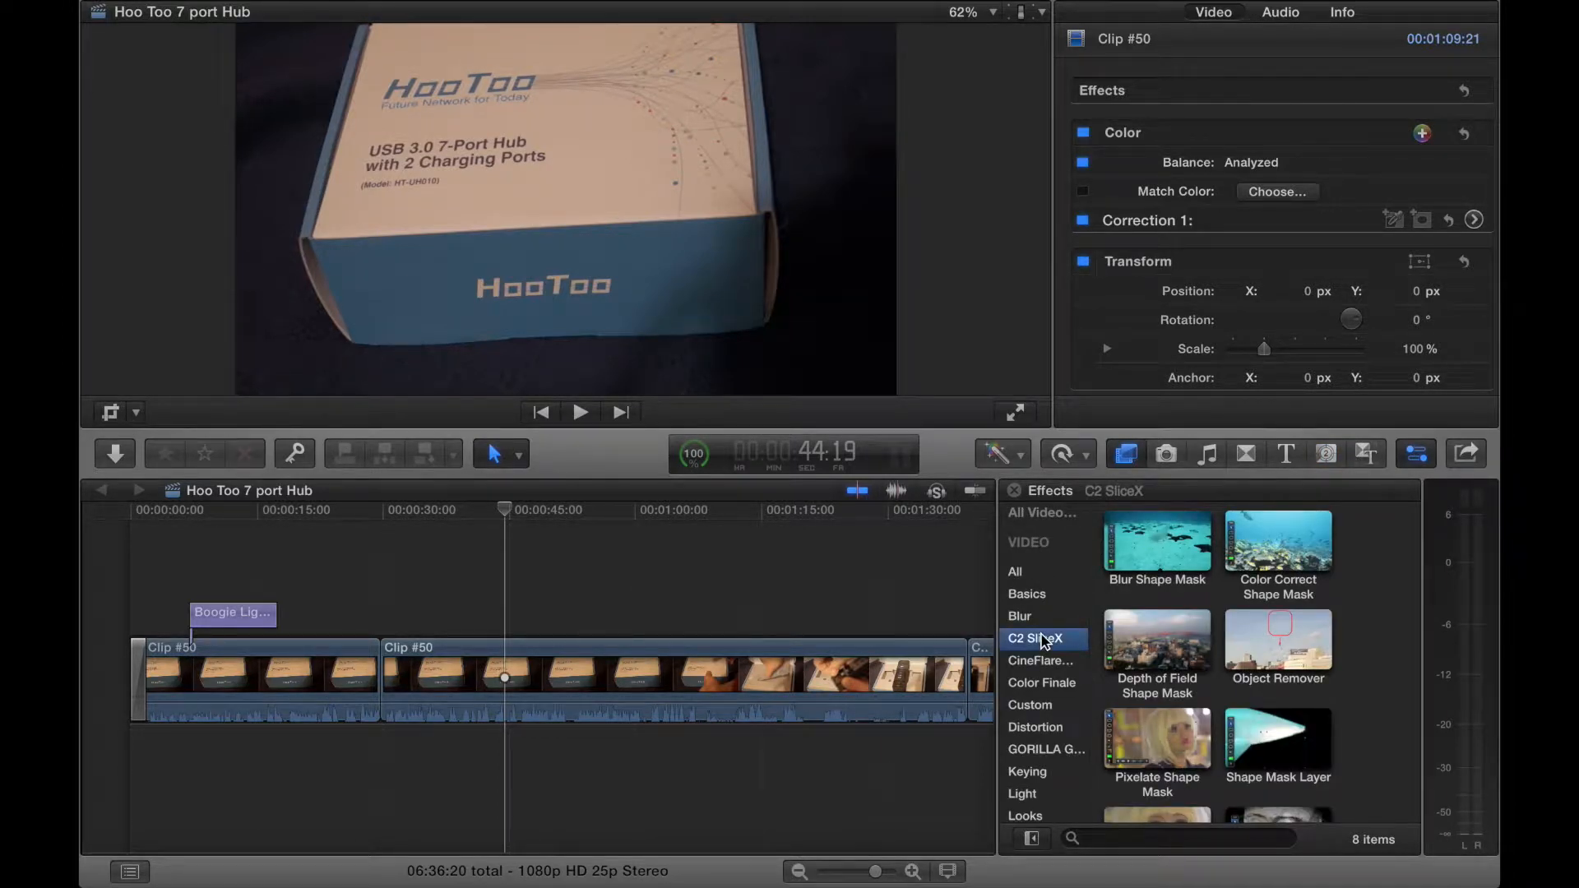
mouse_move(1286, 600)
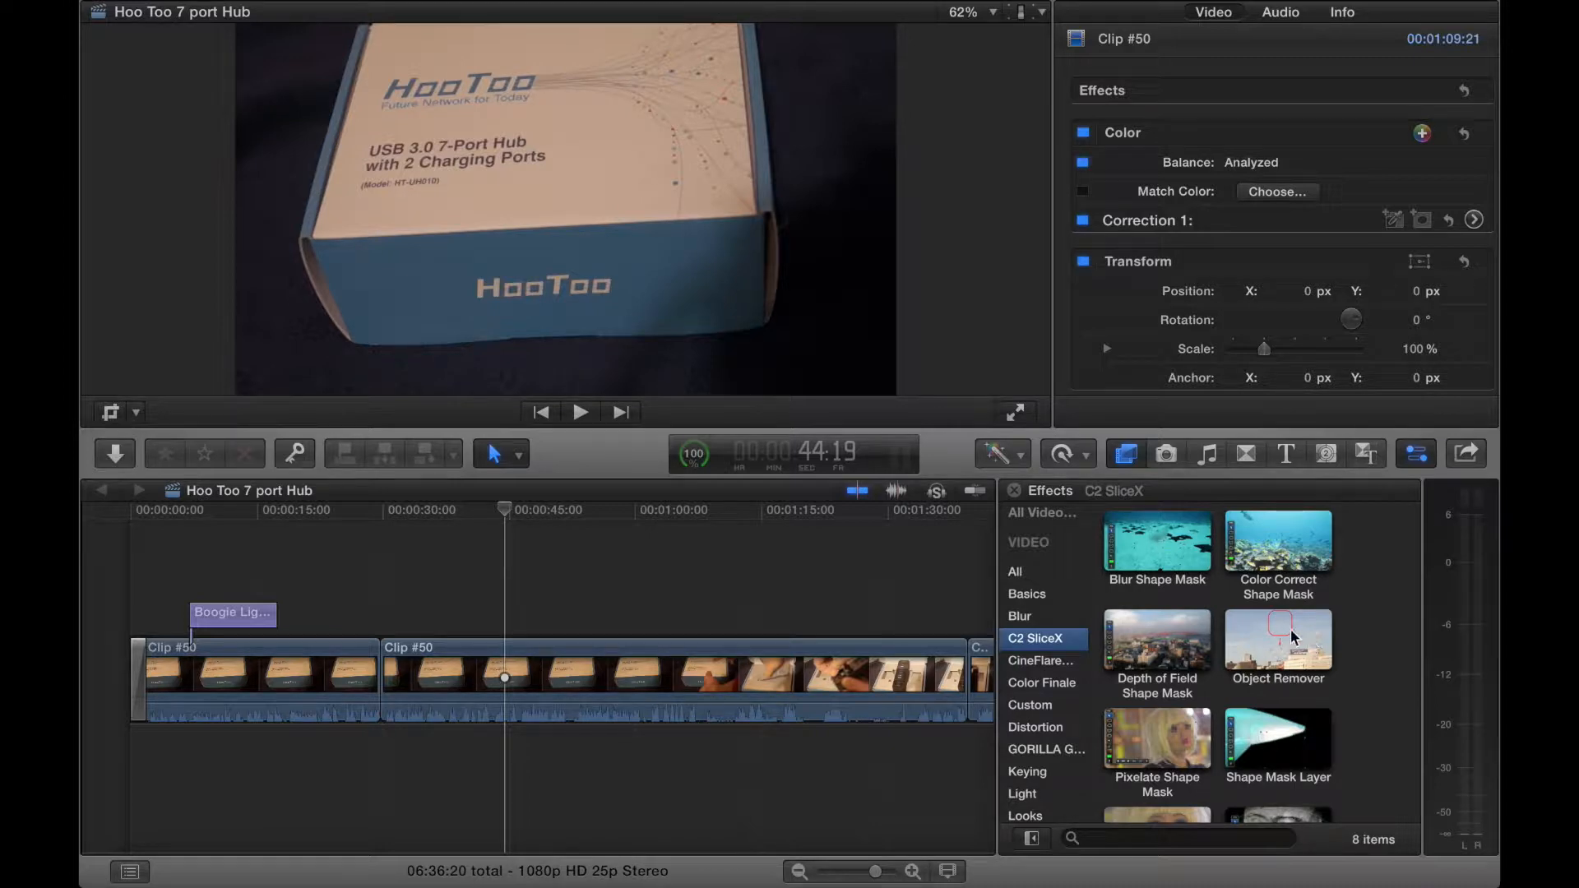
left_click(1277, 640)
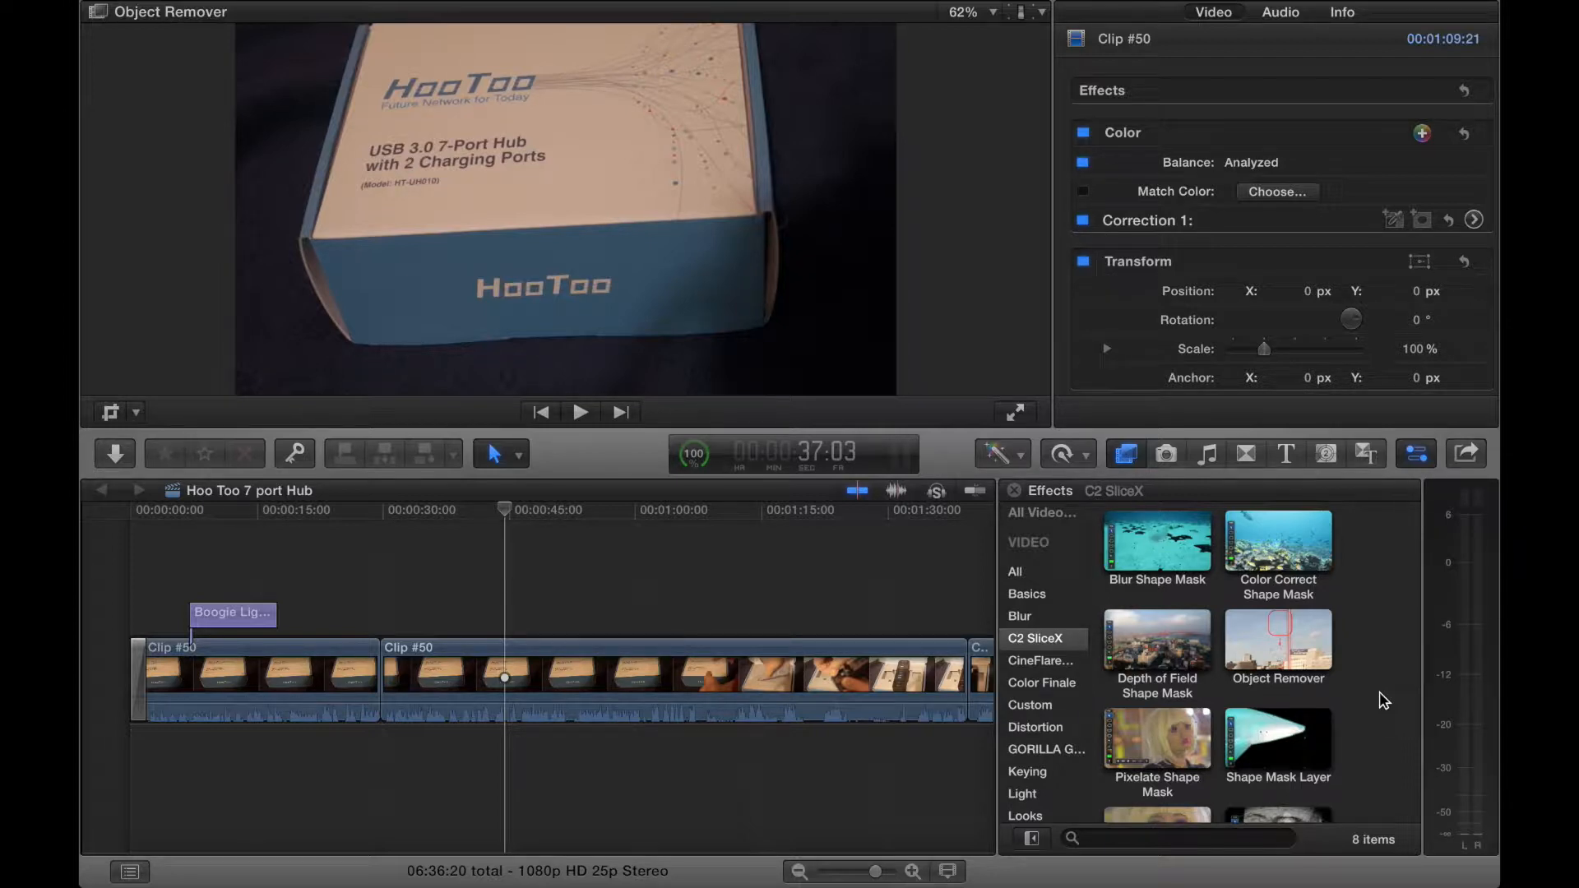
mouse_move(1178, 753)
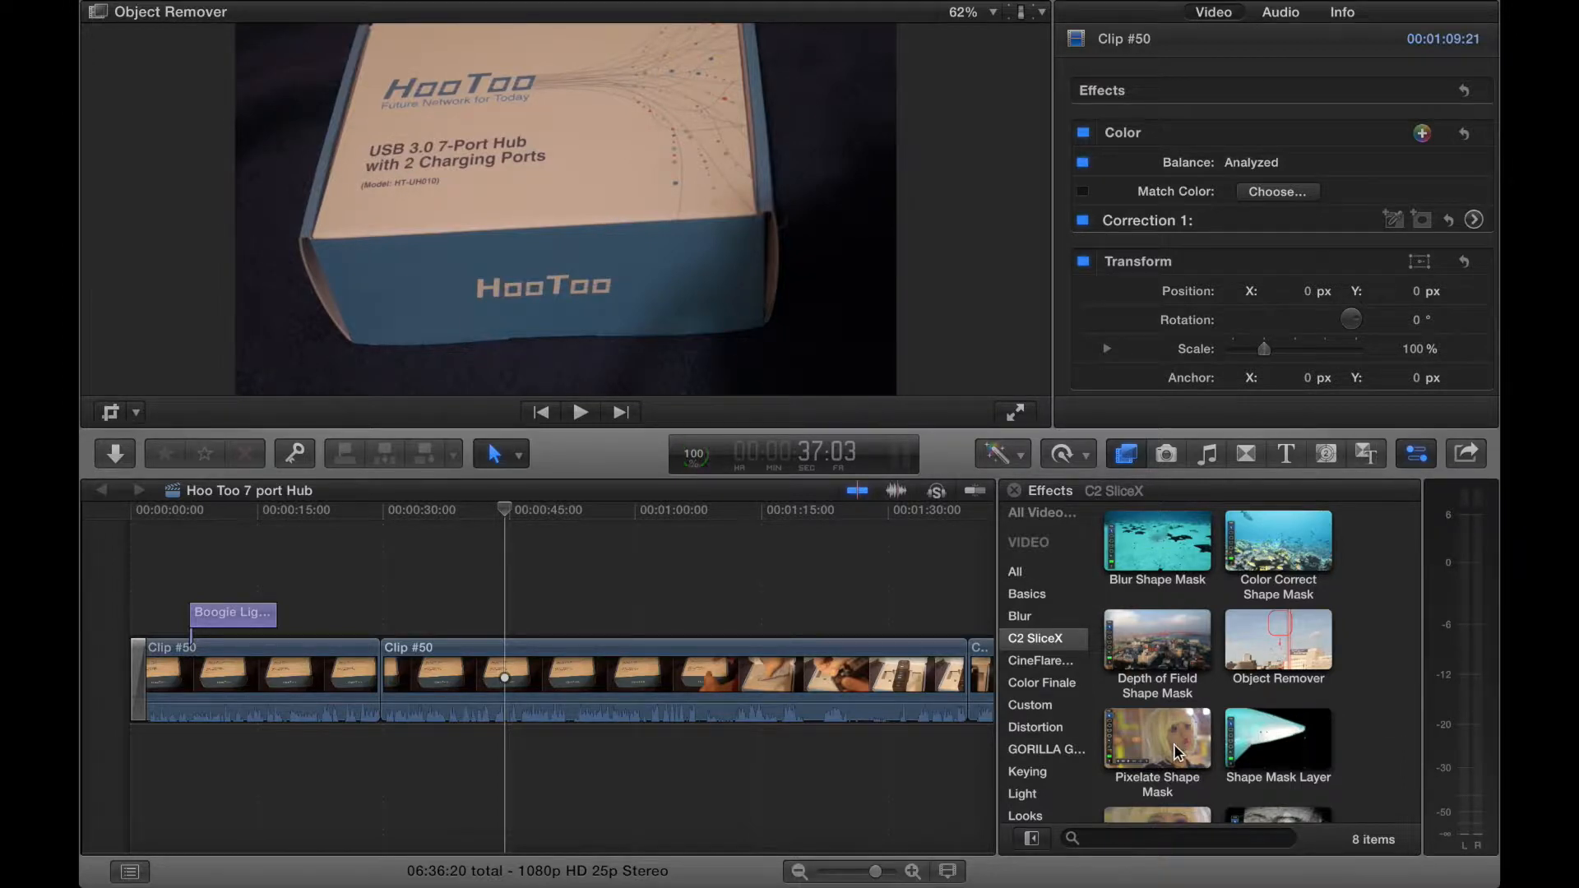
left_click(1277, 737)
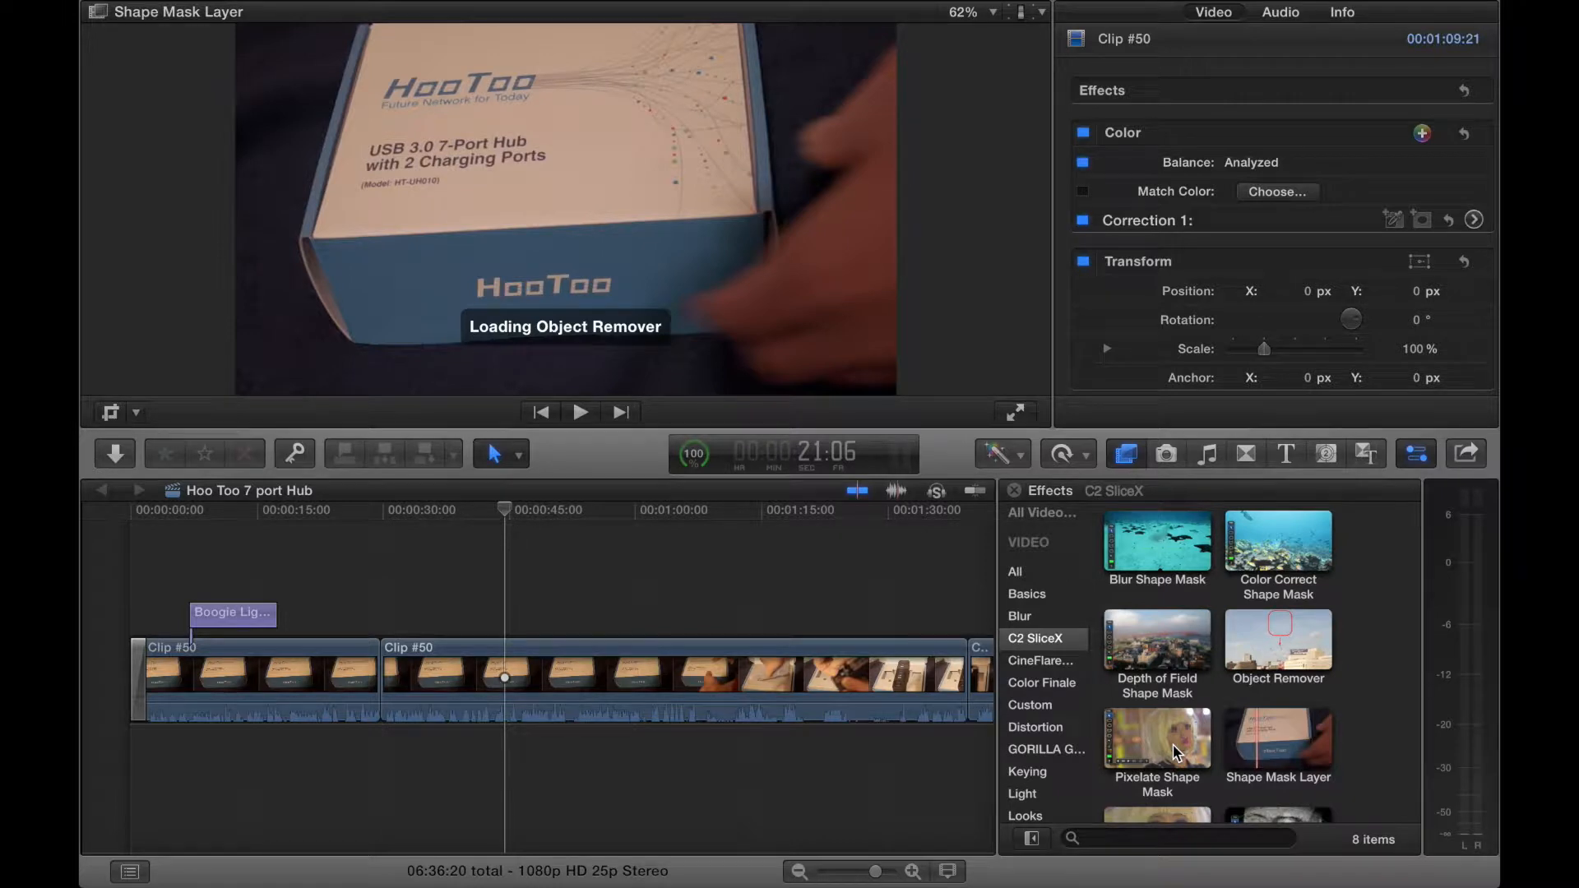
double_click(1155, 740)
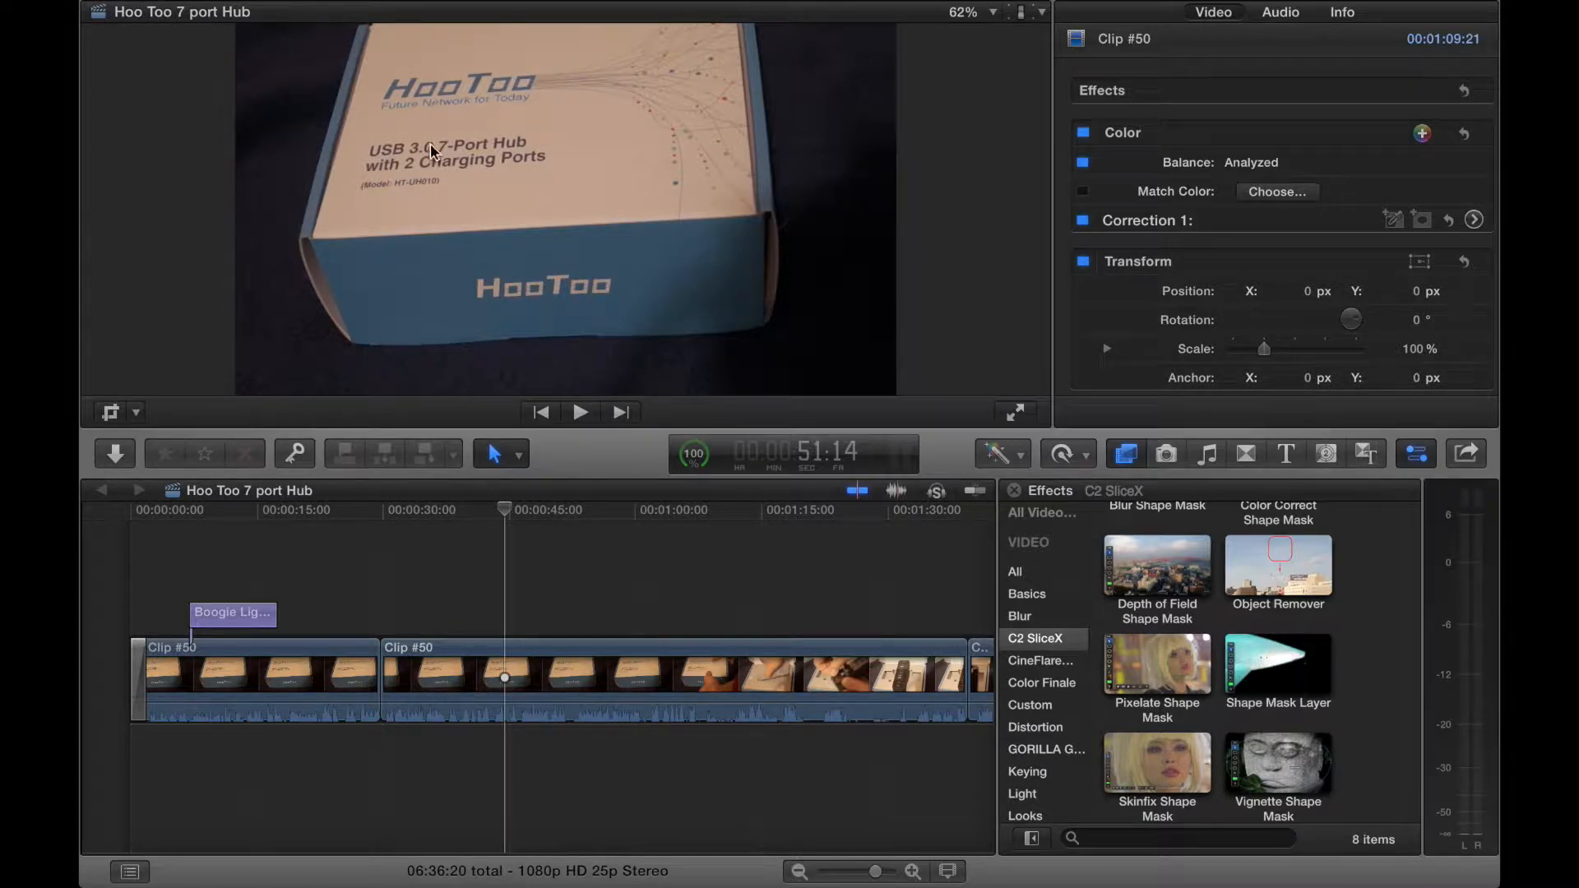
mouse_move(1042, 331)
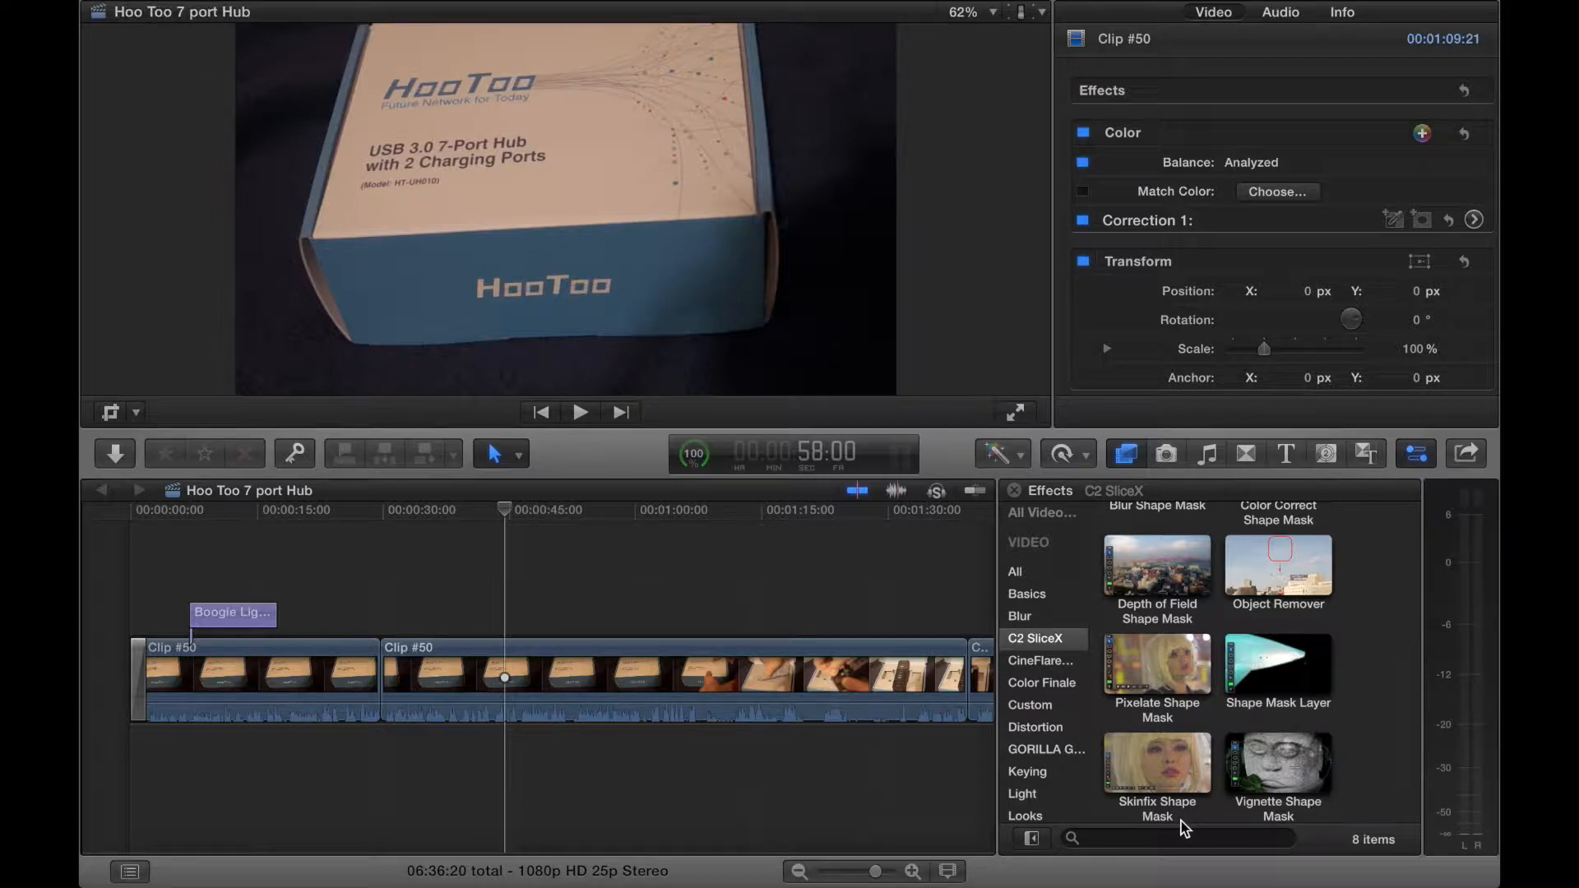
mouse_move(1263, 829)
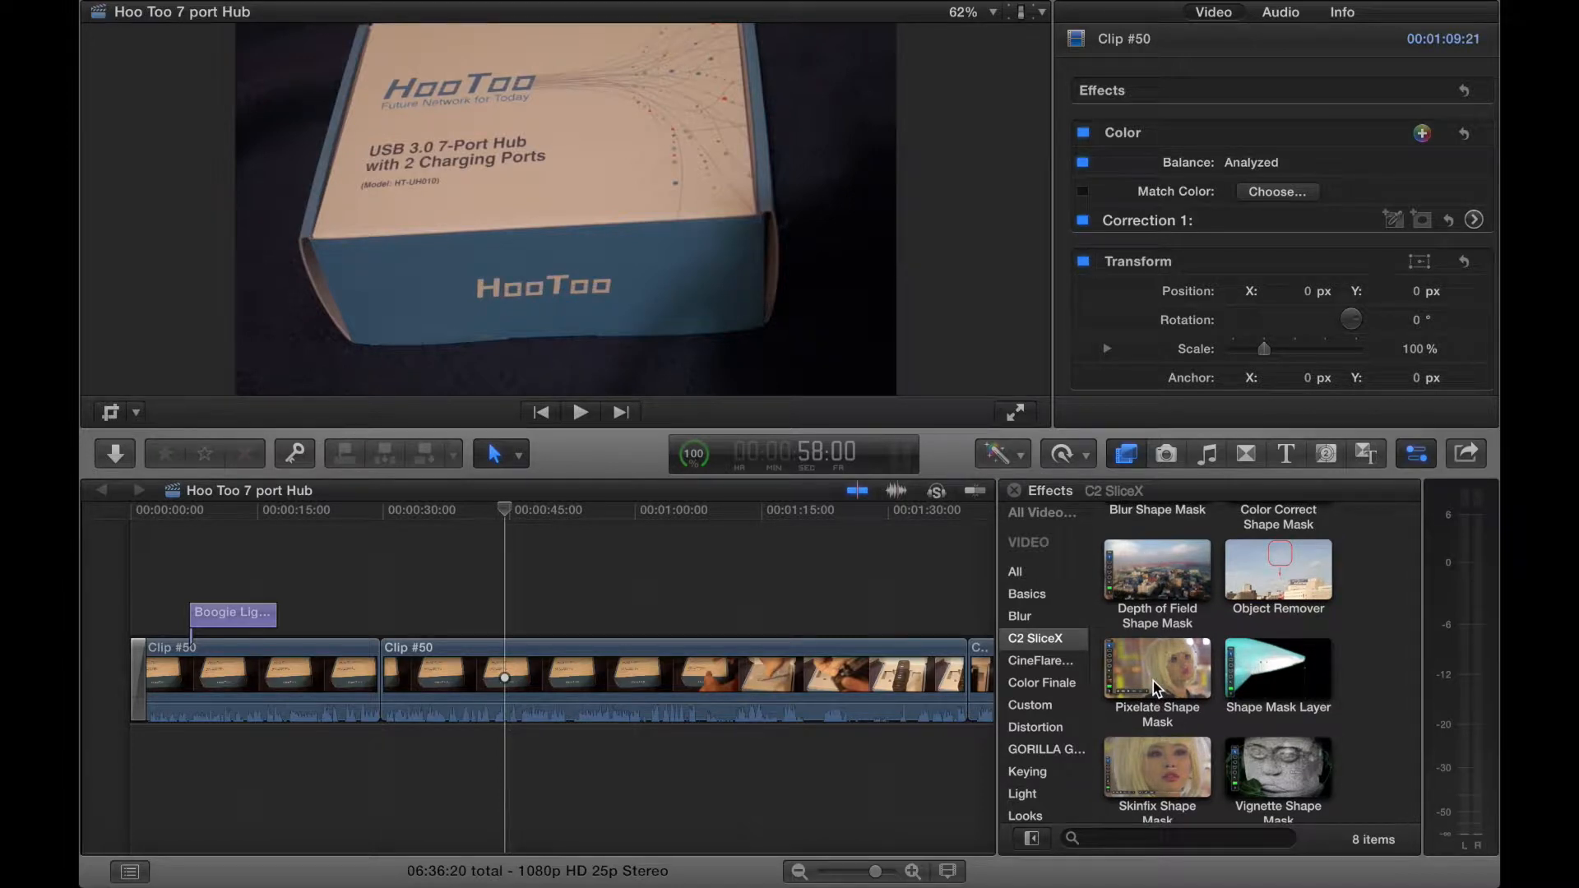
- Apply Pixelate Shape Mask to the clip and move its ellipse onto the HooToo logo, widening it
left_click(1156, 667)
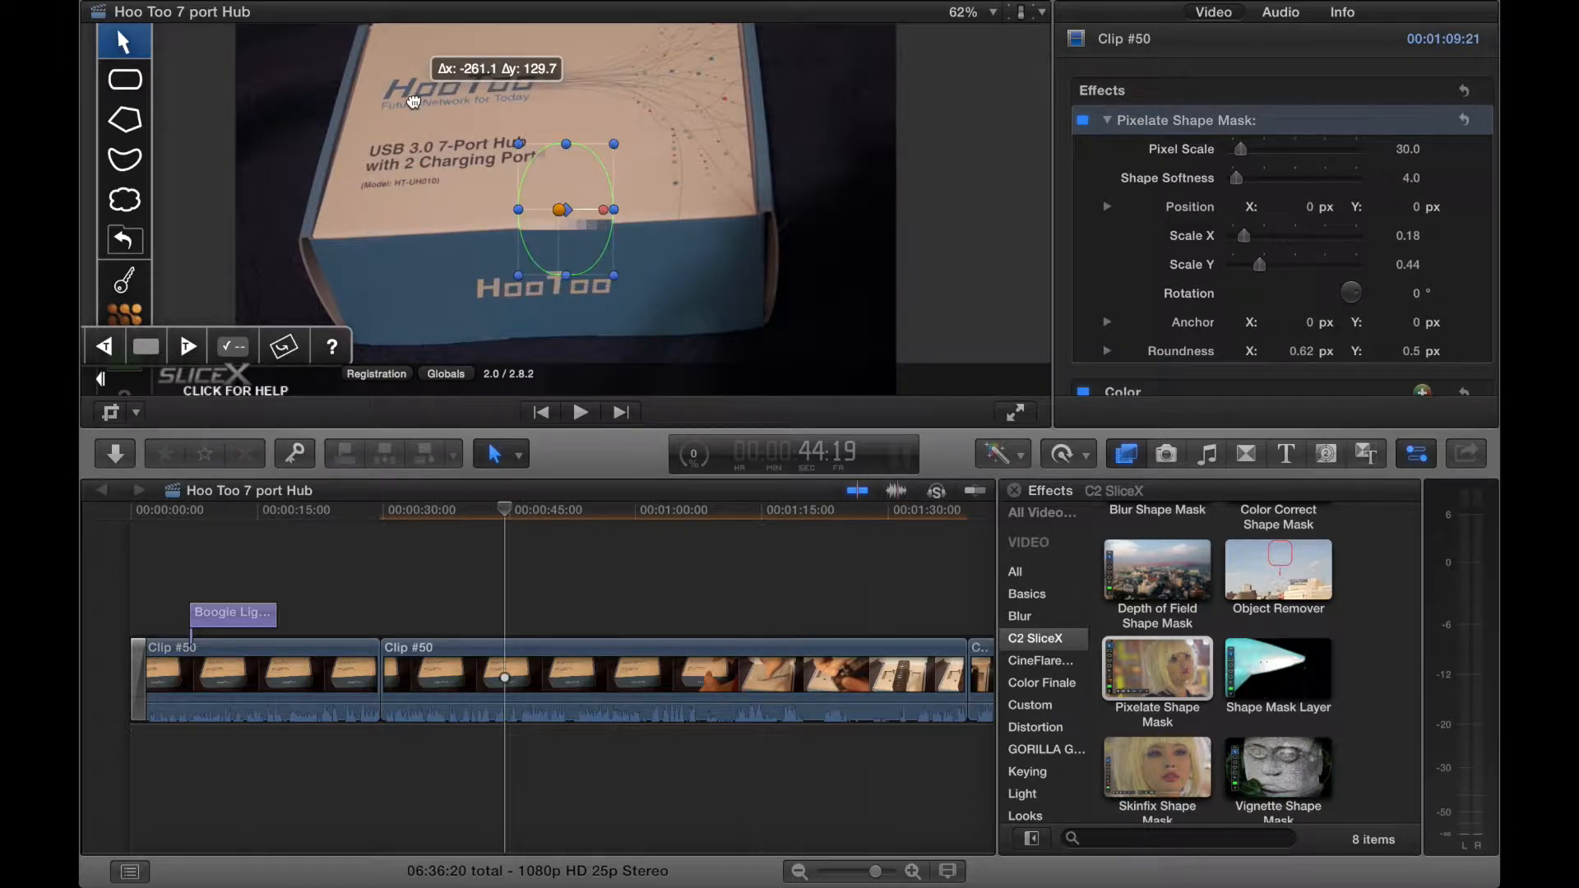
left_click_drag(568, 209, 401, 110)
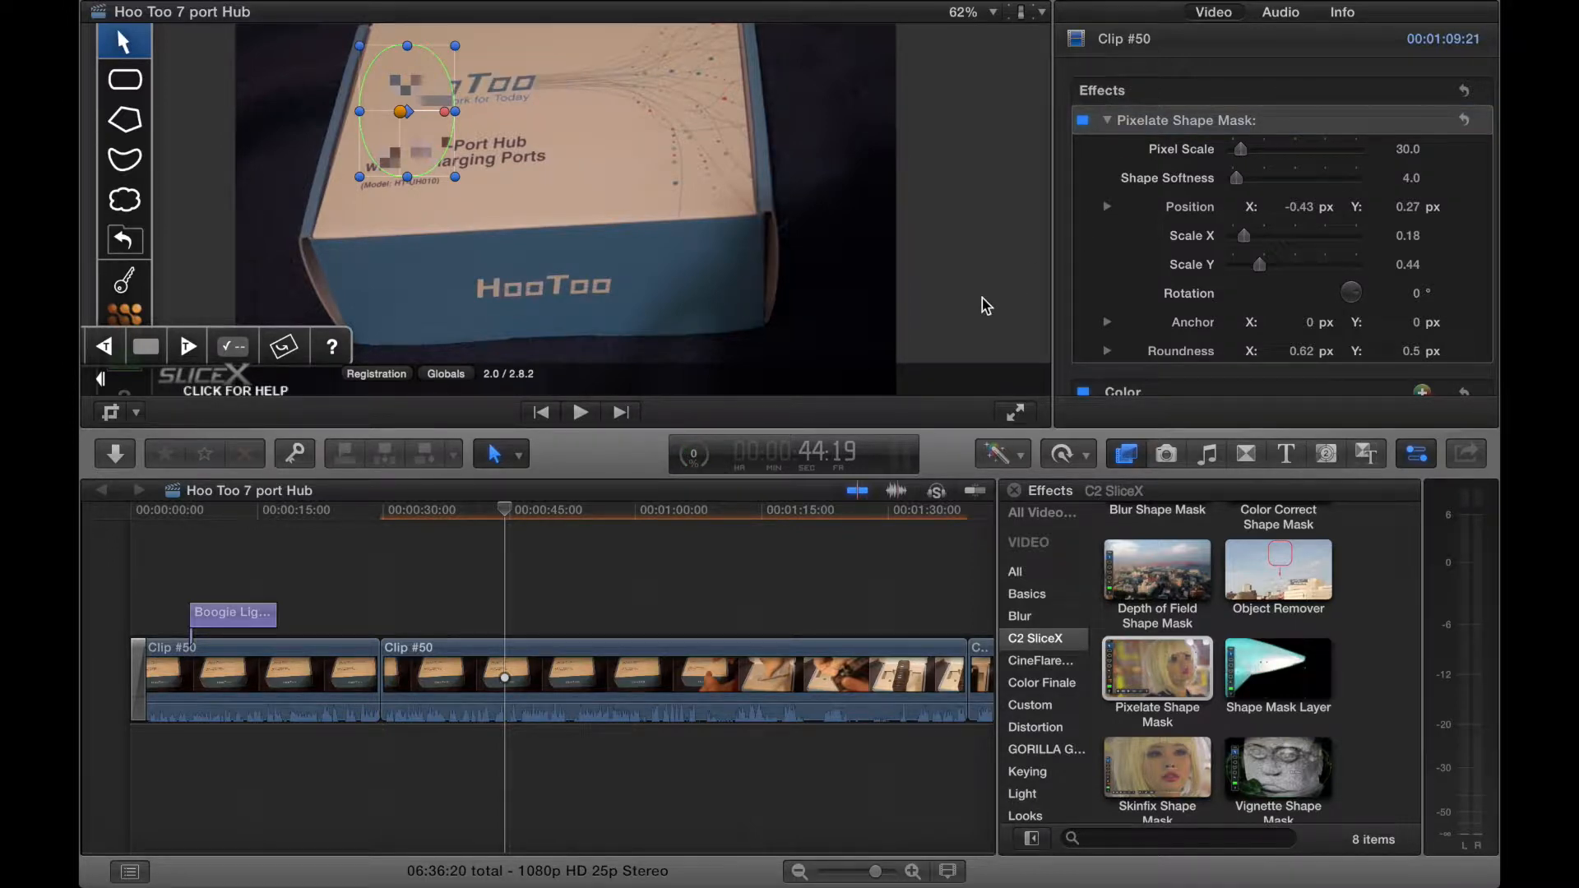
mouse_move(628, 166)
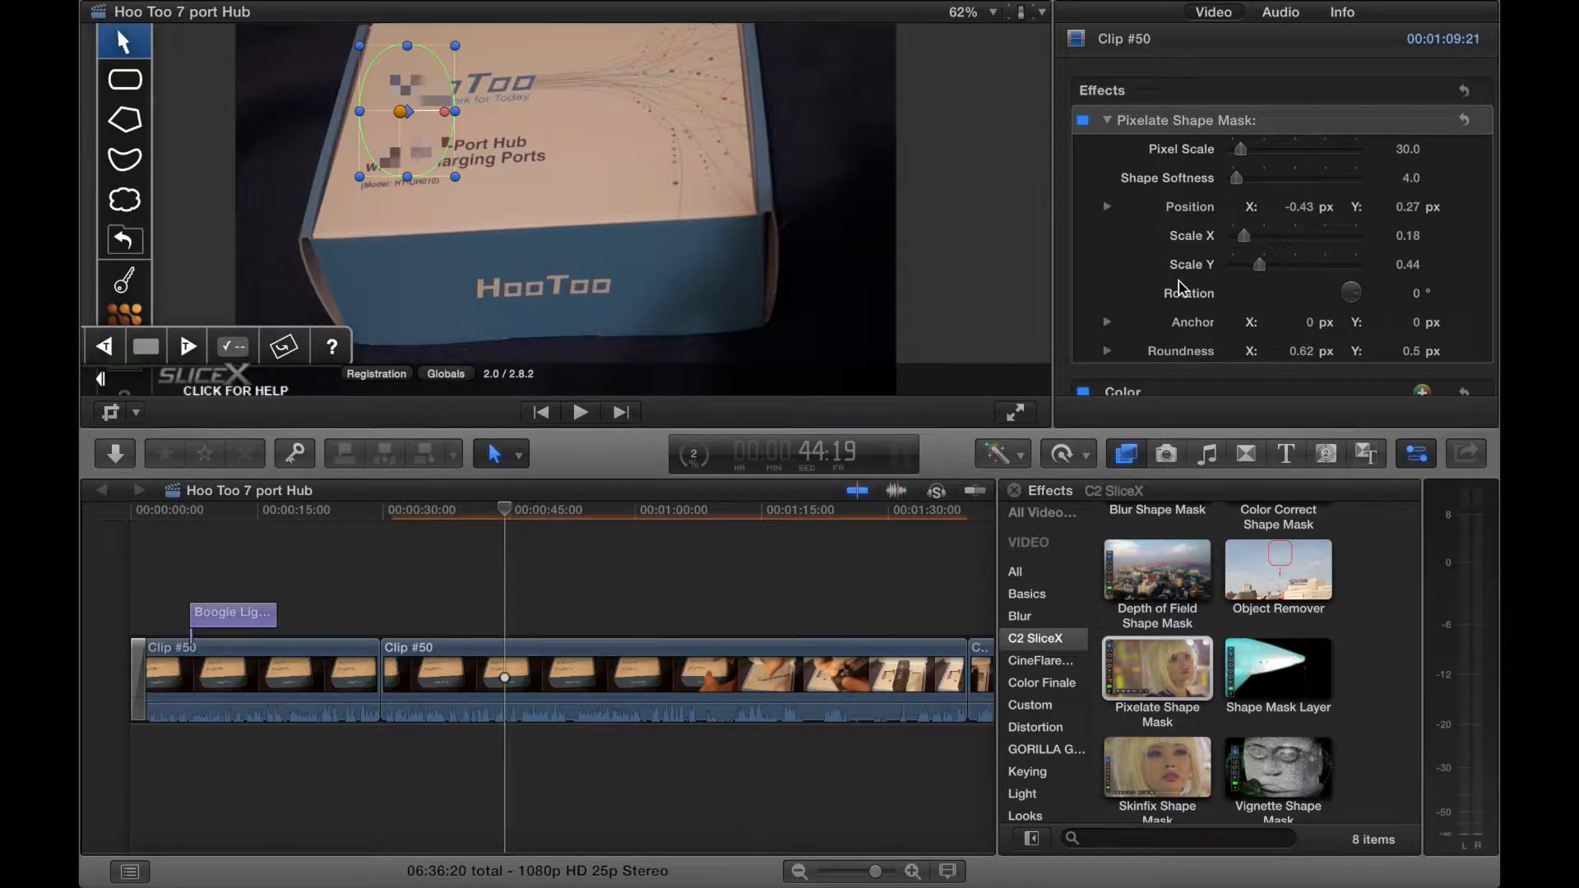
left_click_drag(1243, 235, 1260, 235)
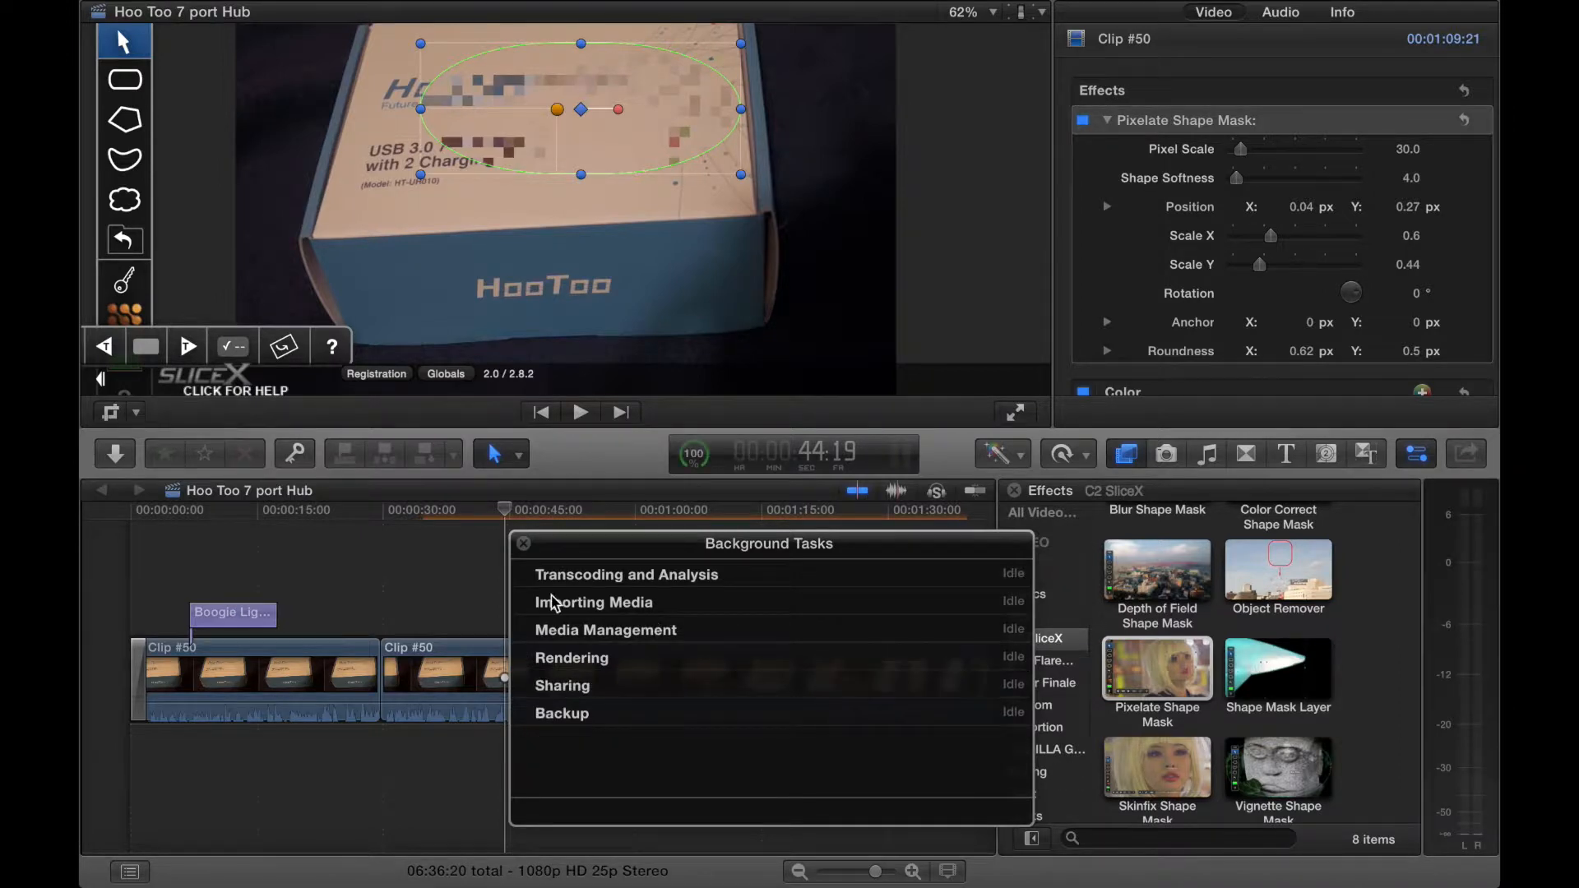
- Close Background Tasks and shift the pixelate ellipse higher and flatter over the logo
left_click(523, 545)
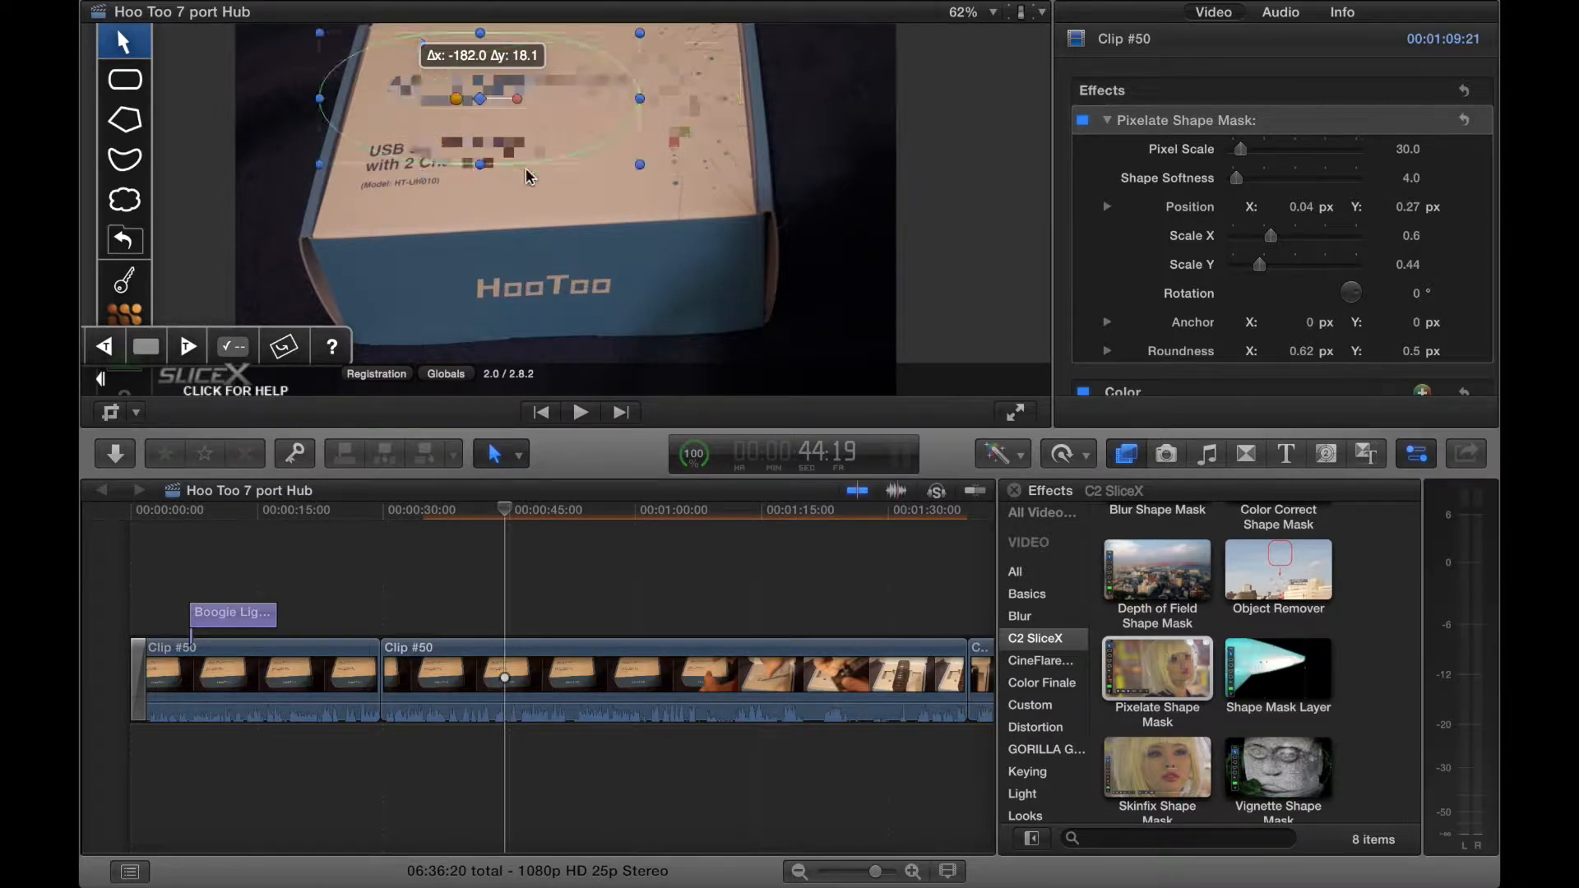
left_click_drag(482, 99, 482, 99)
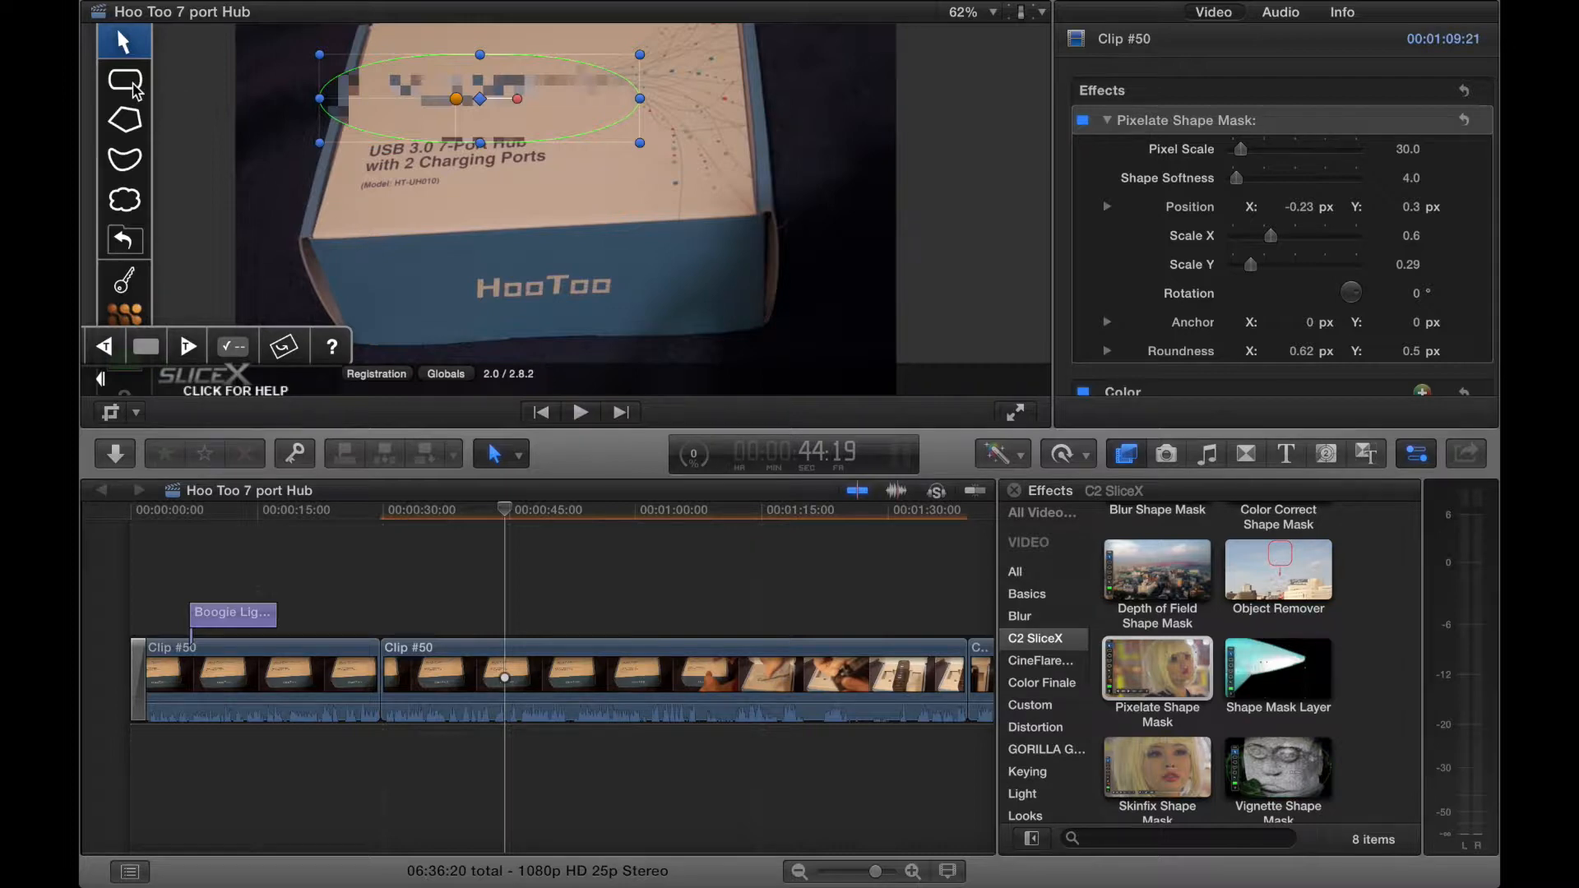
mouse_move(133, 128)
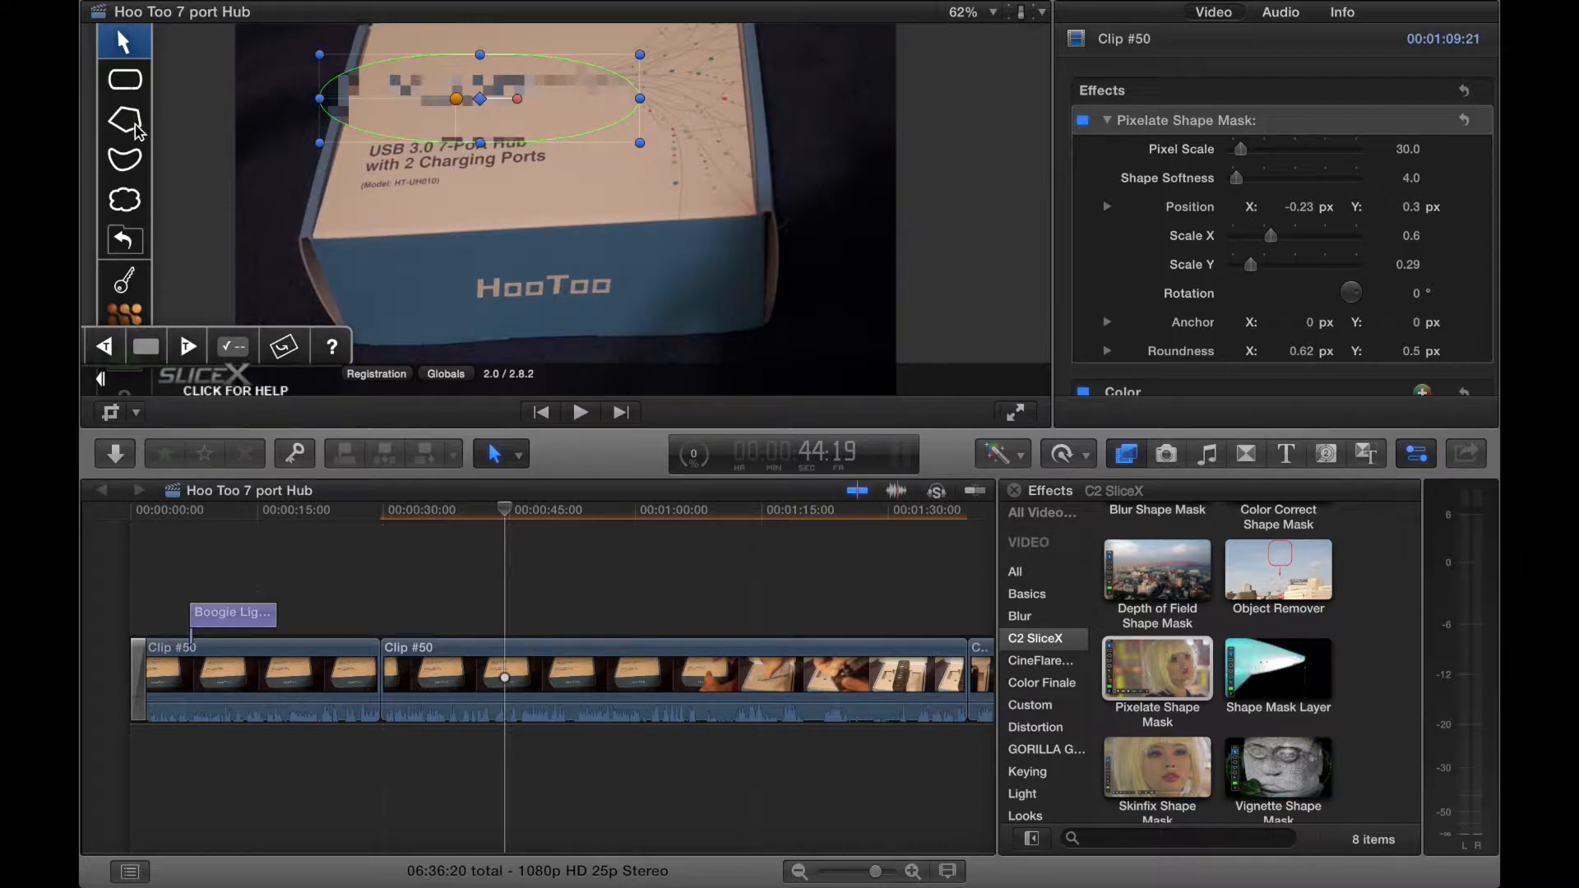
mouse_move(142, 79)
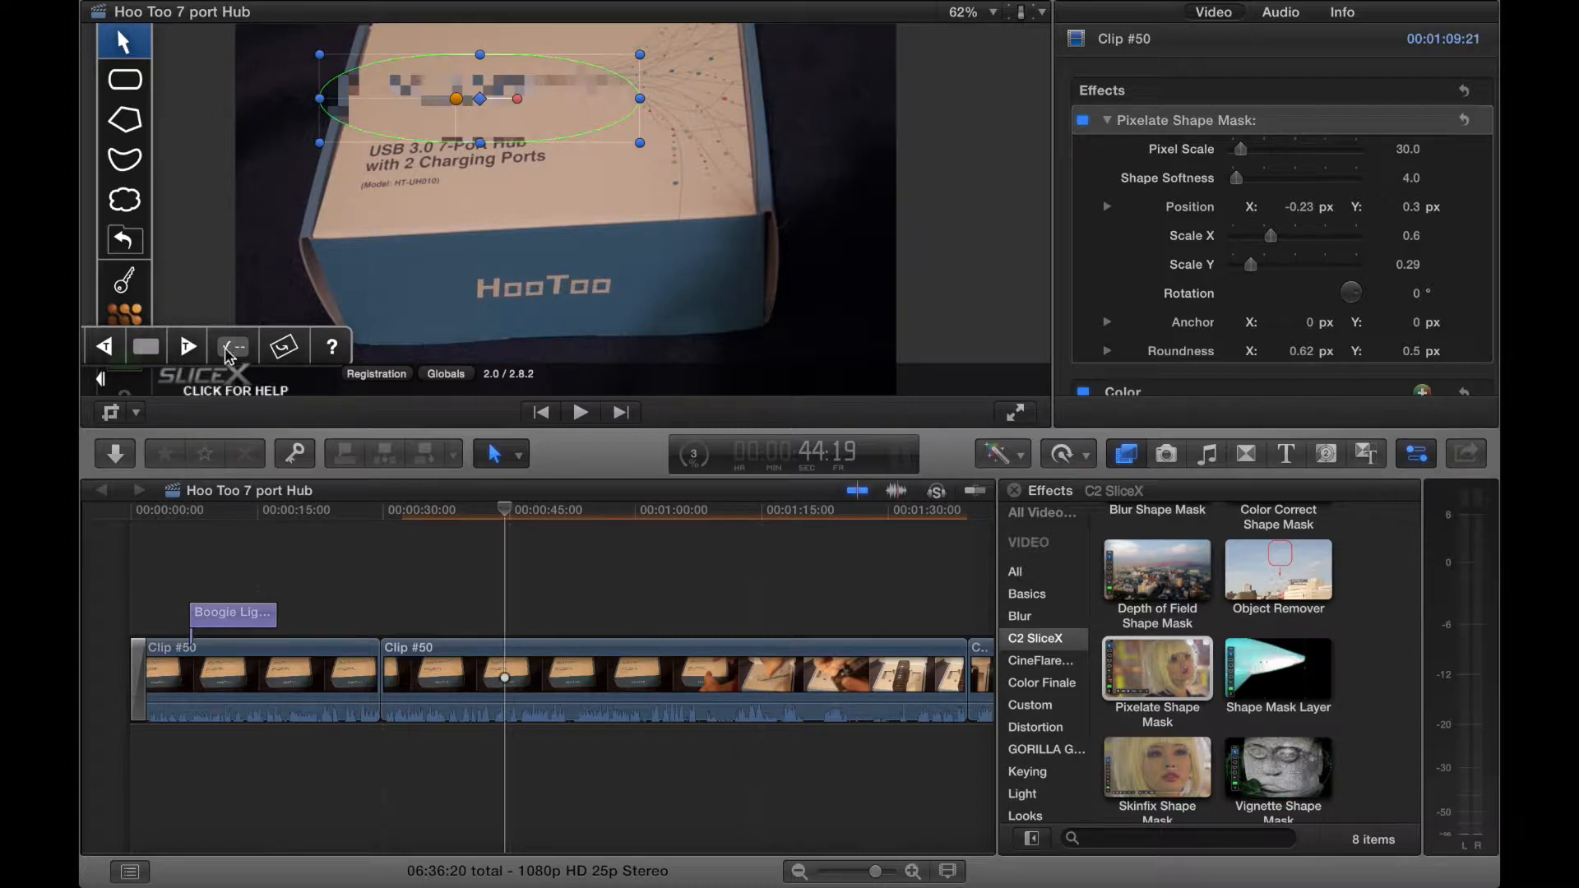
- In SliceX Tracking Options set quality Low, leaving Drift Compensation and Motion Blur Off
left_click(232, 347)
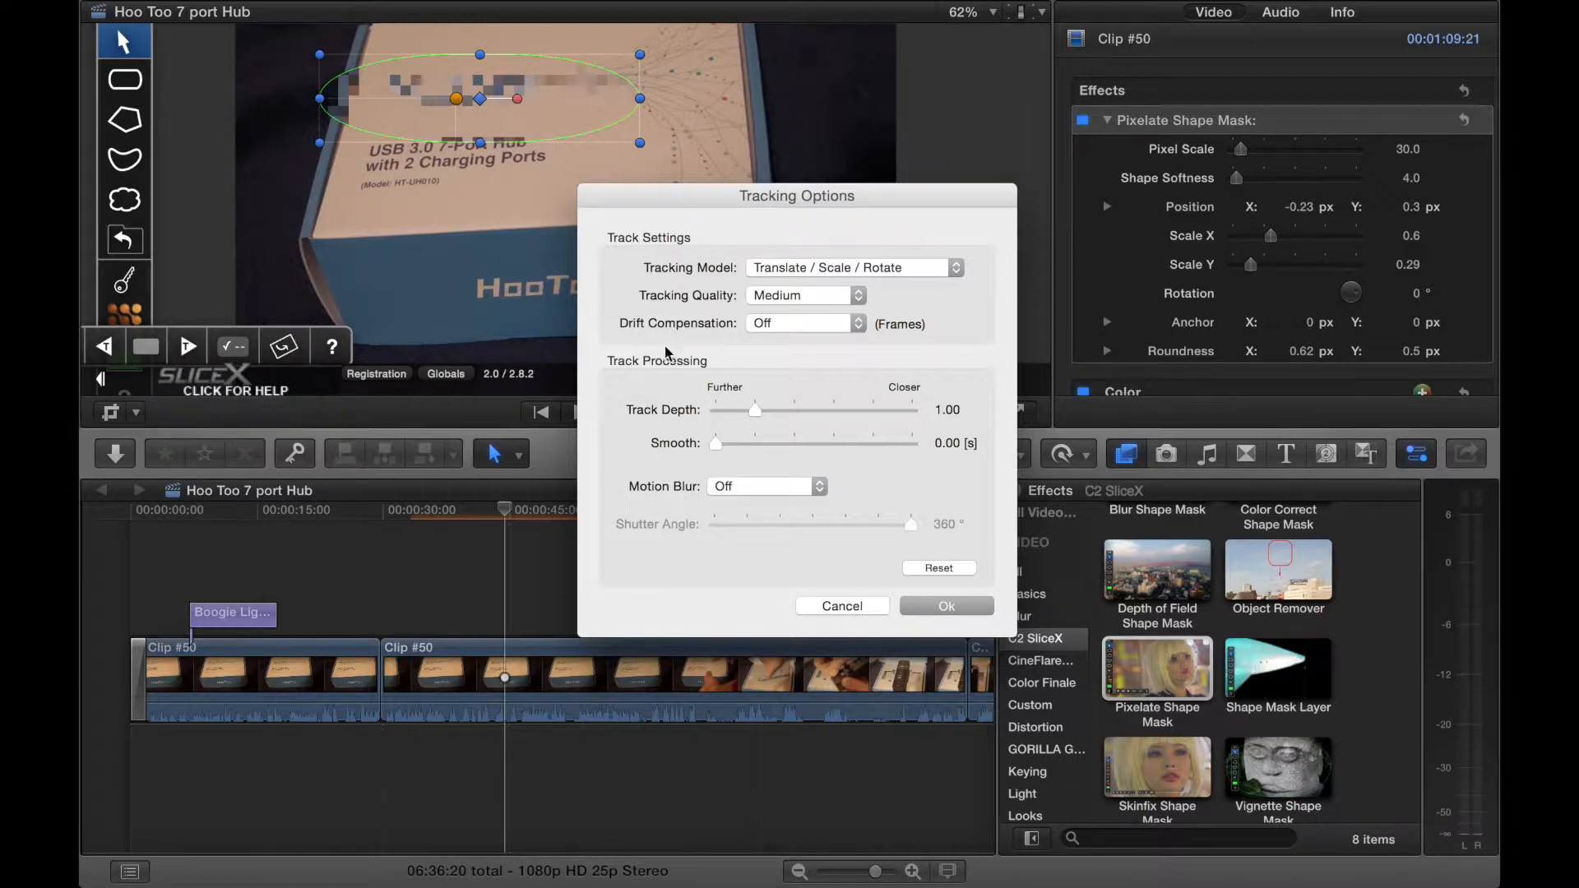
mouse_move(924, 271)
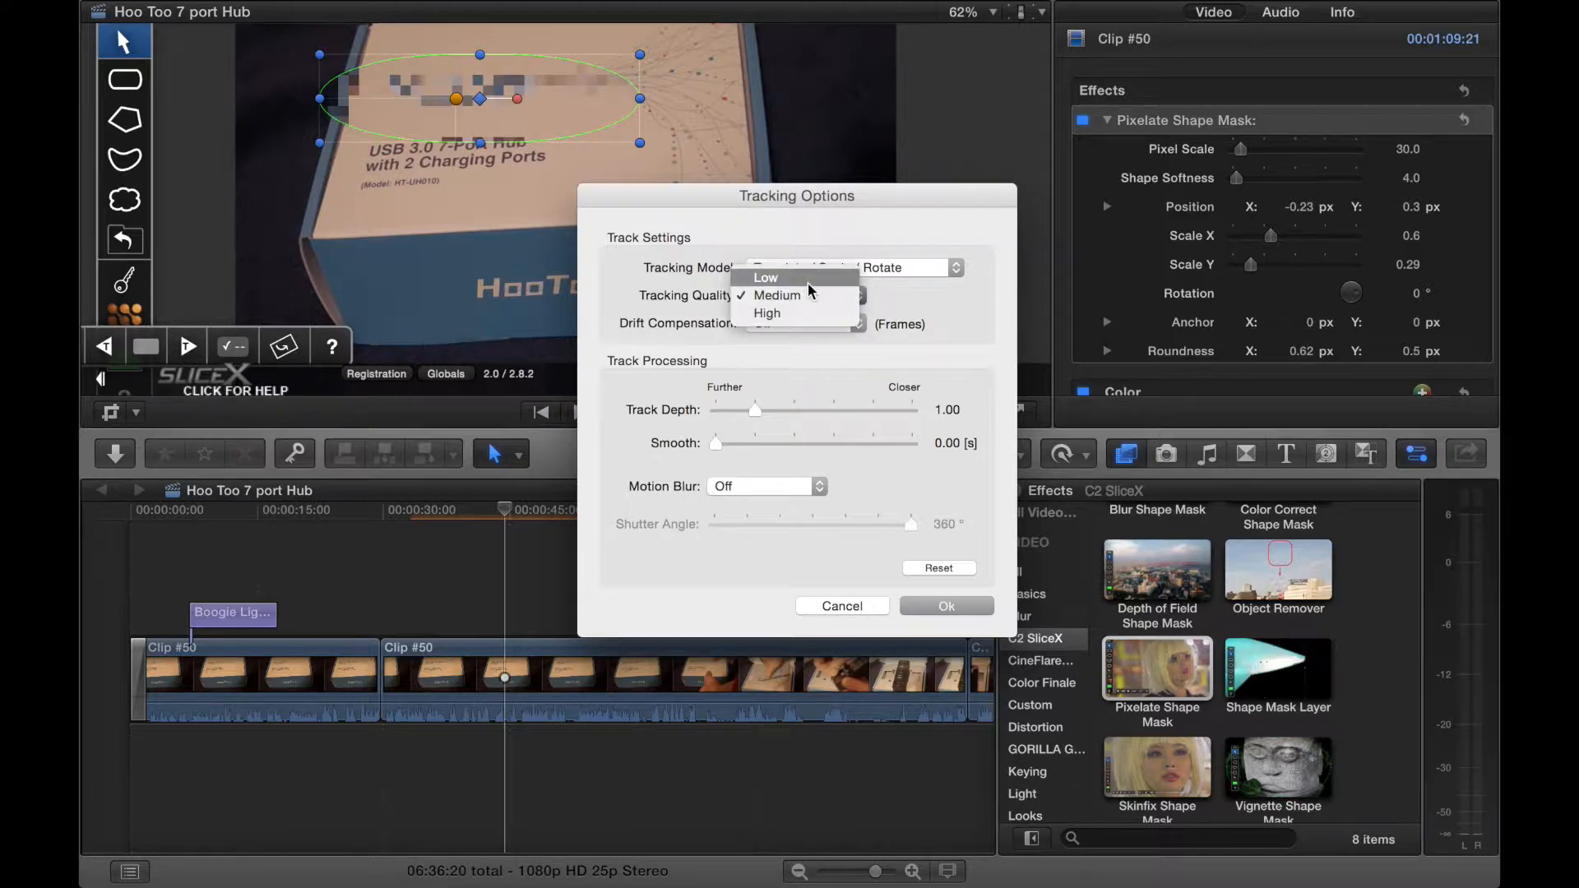
left_click(764, 278)
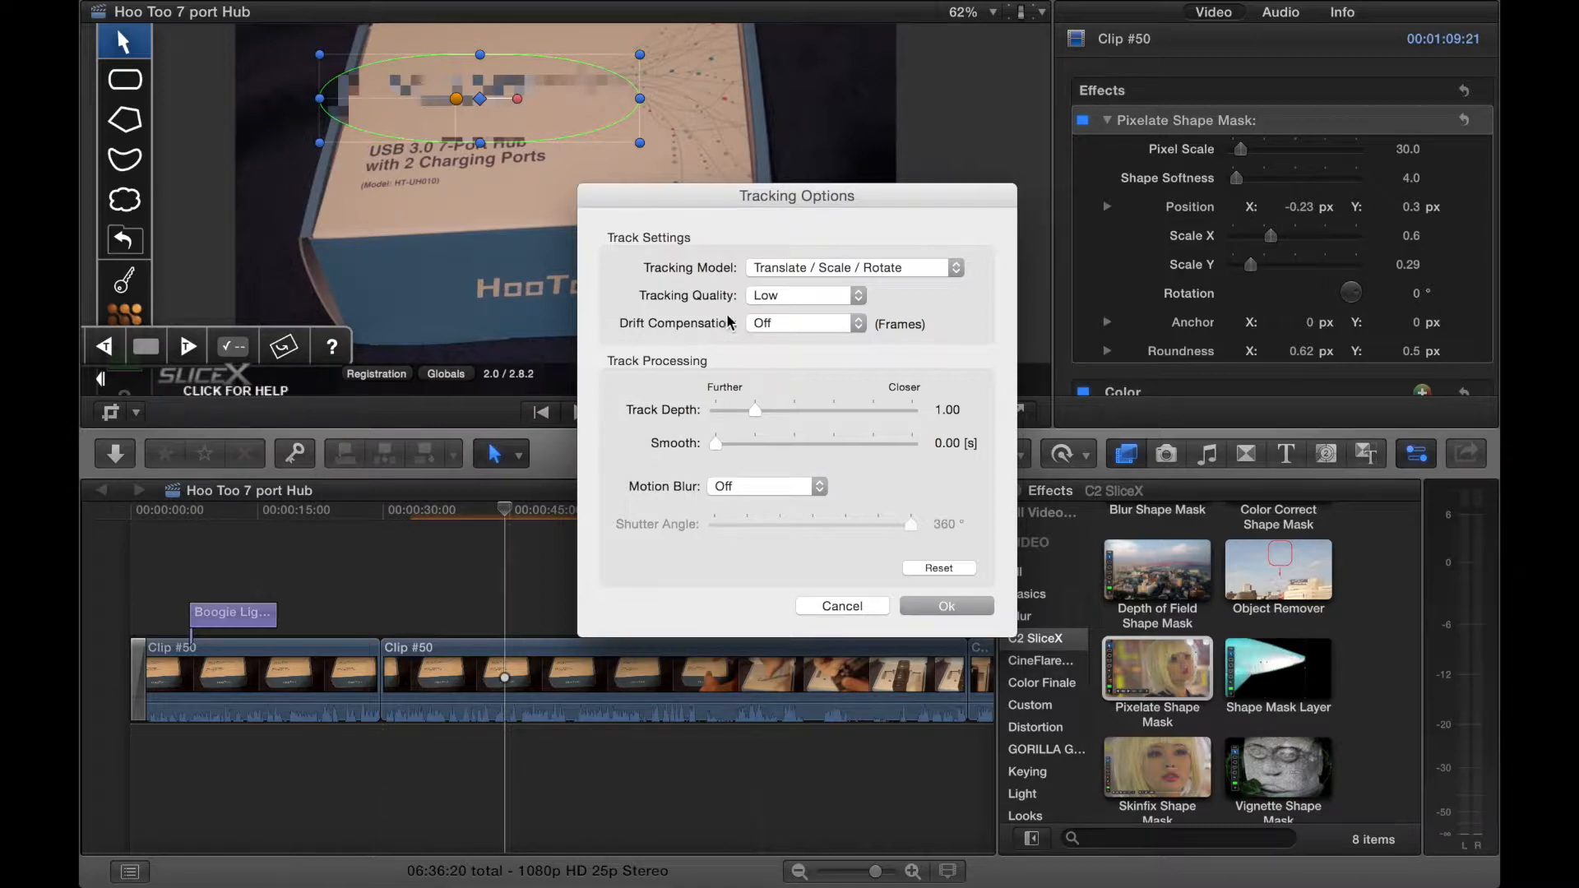
left_click(803, 324)
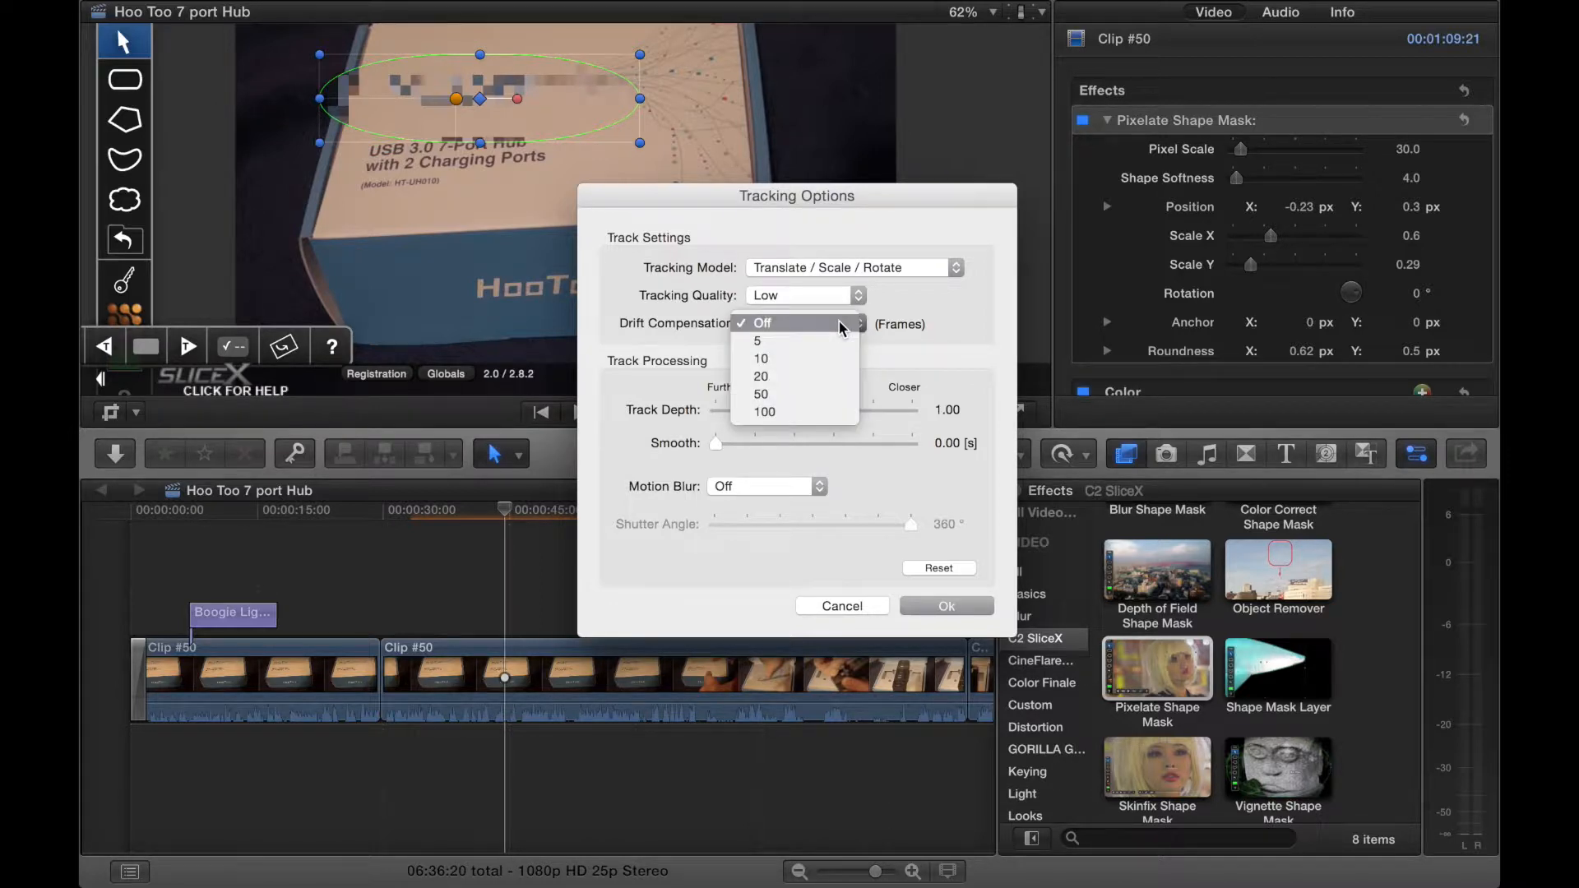
left_click(760, 322)
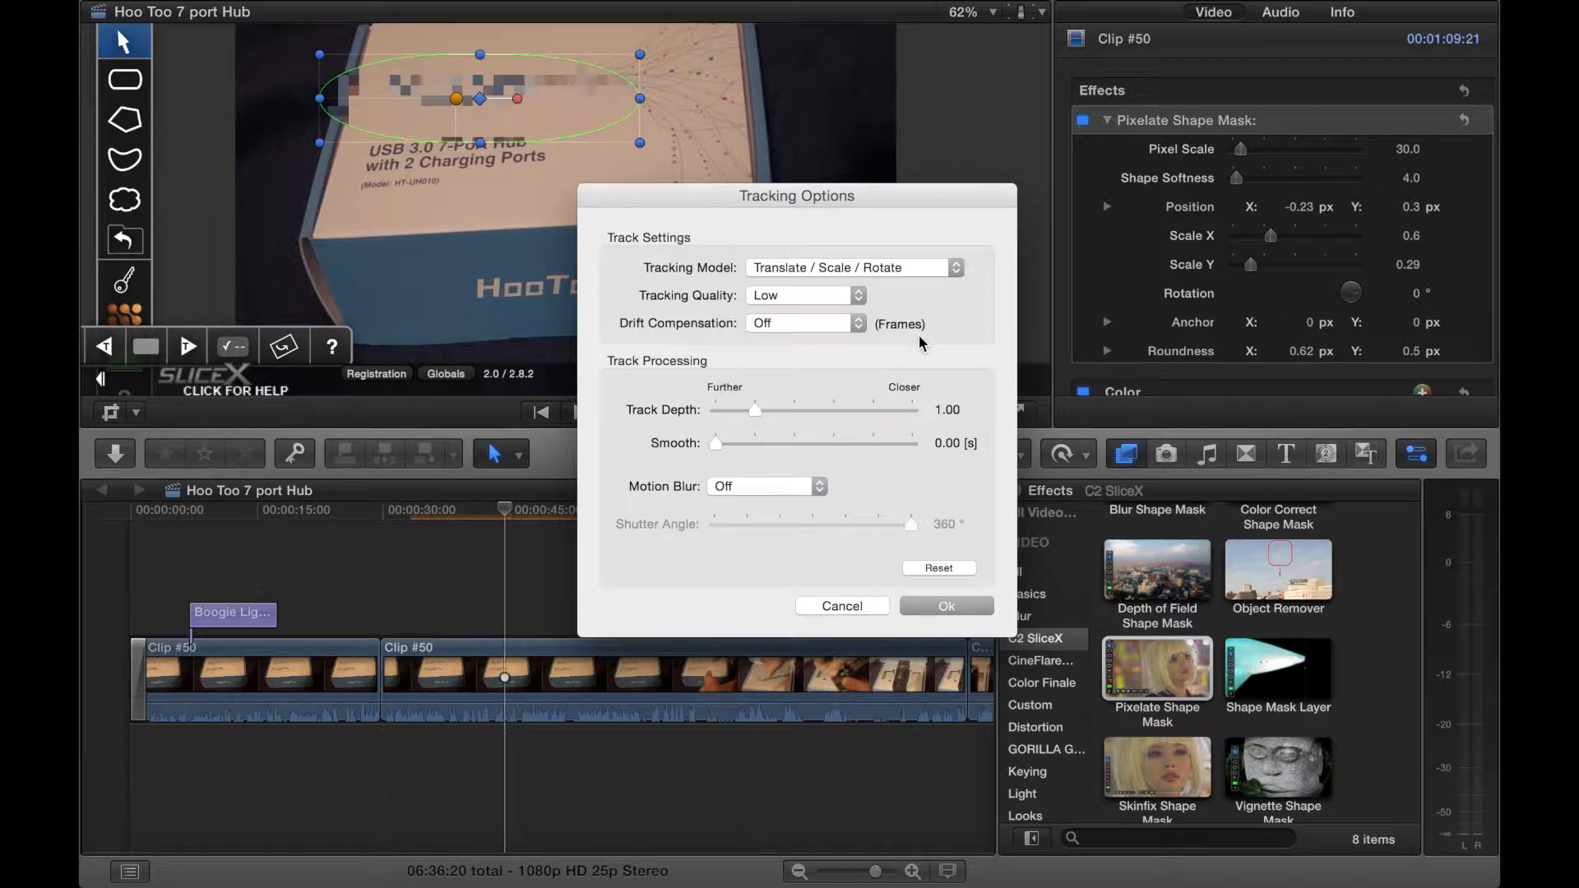
mouse_move(664, 402)
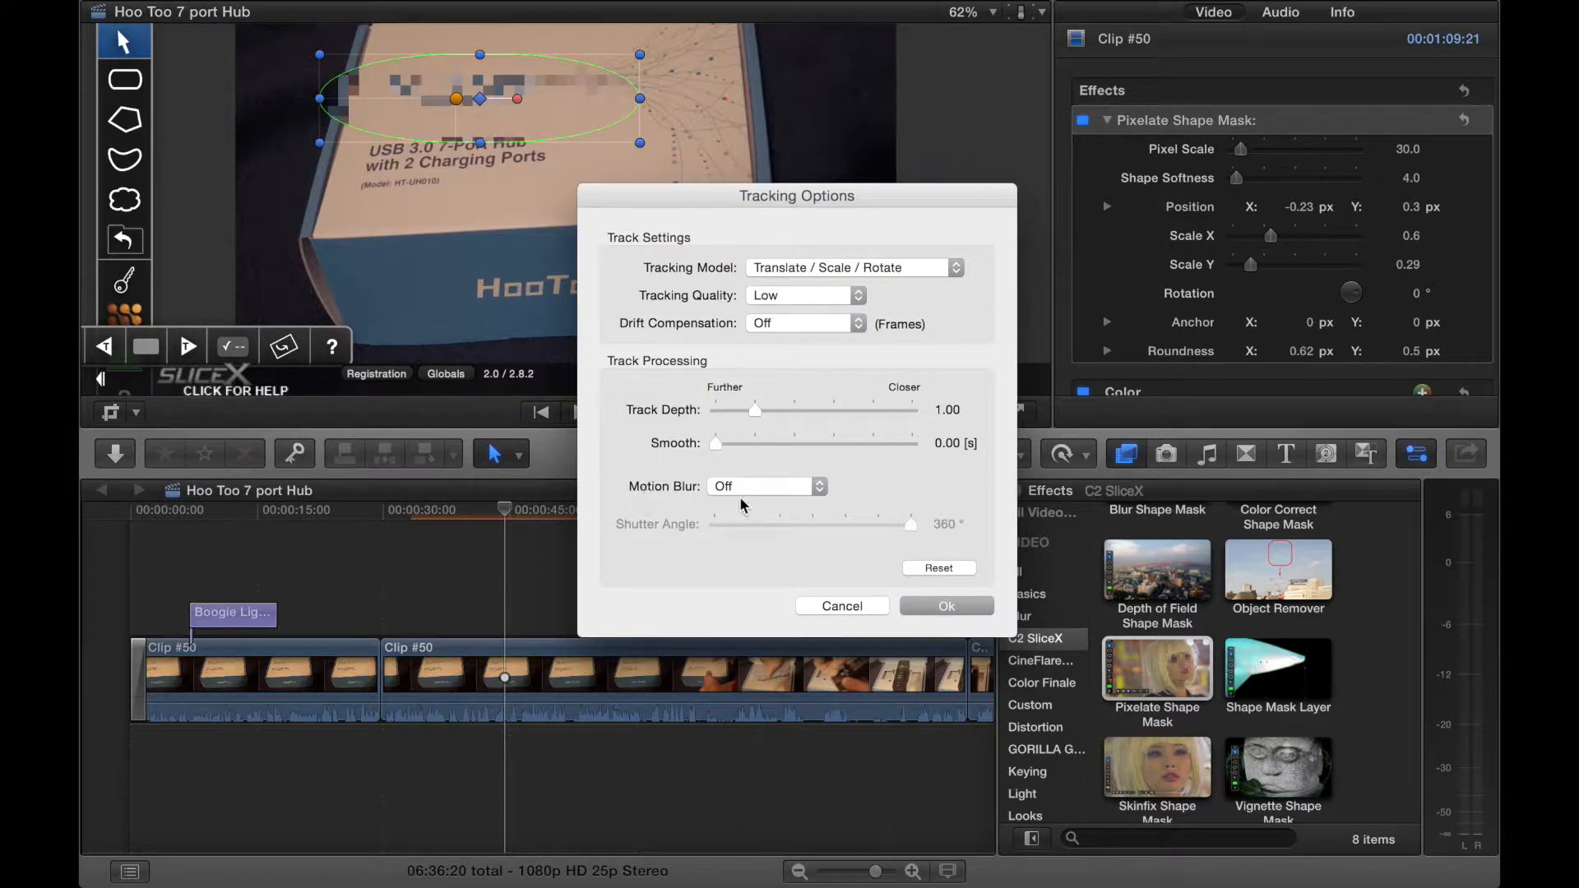
left_click(765, 487)
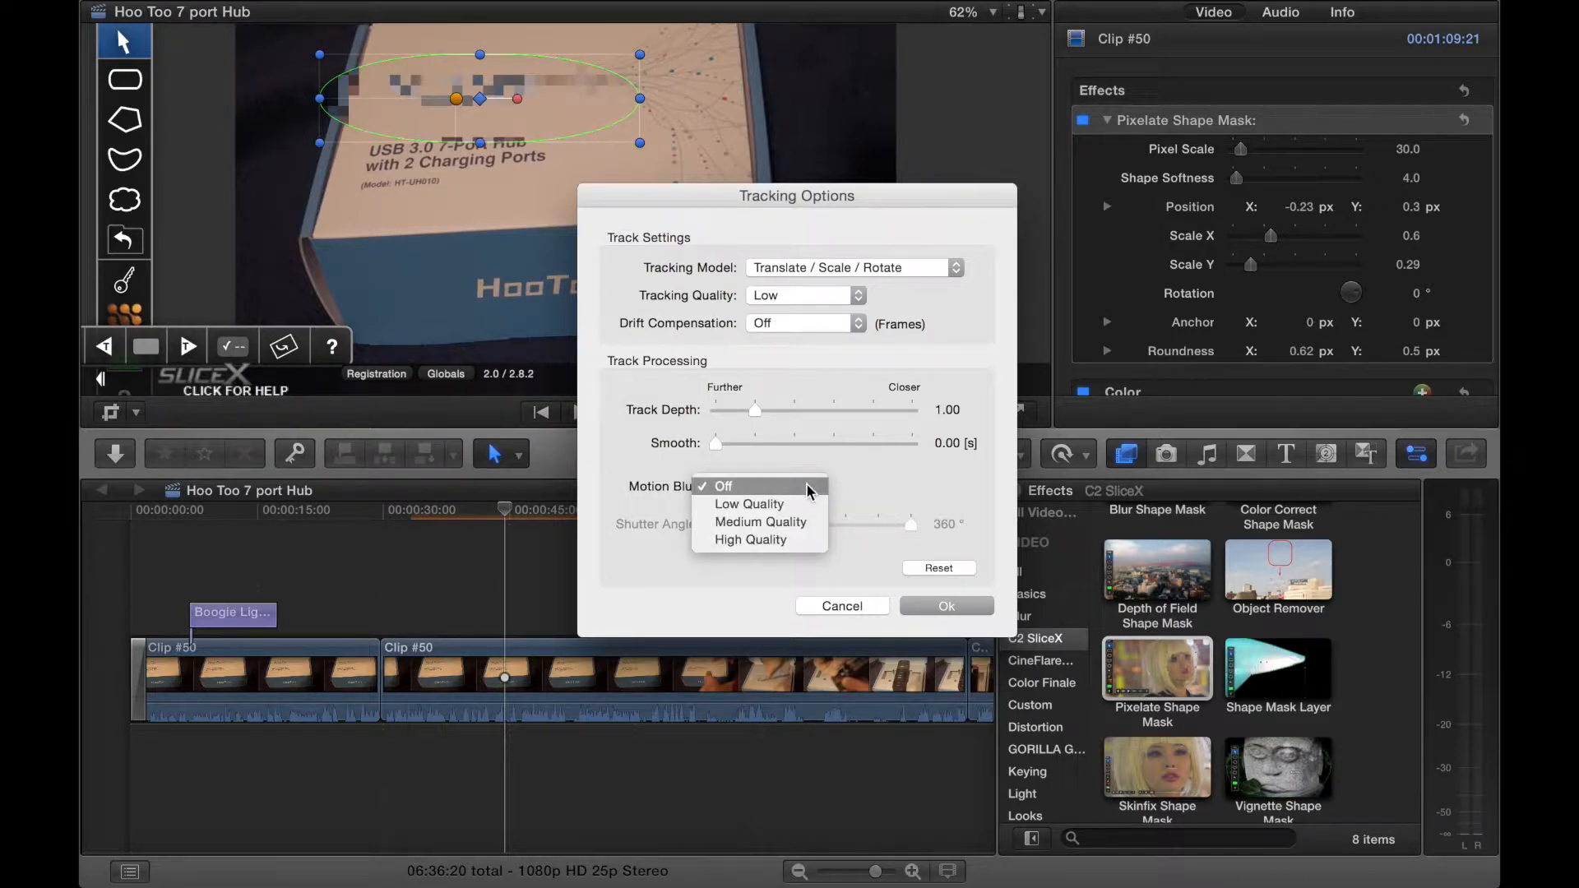
left_click(723, 487)
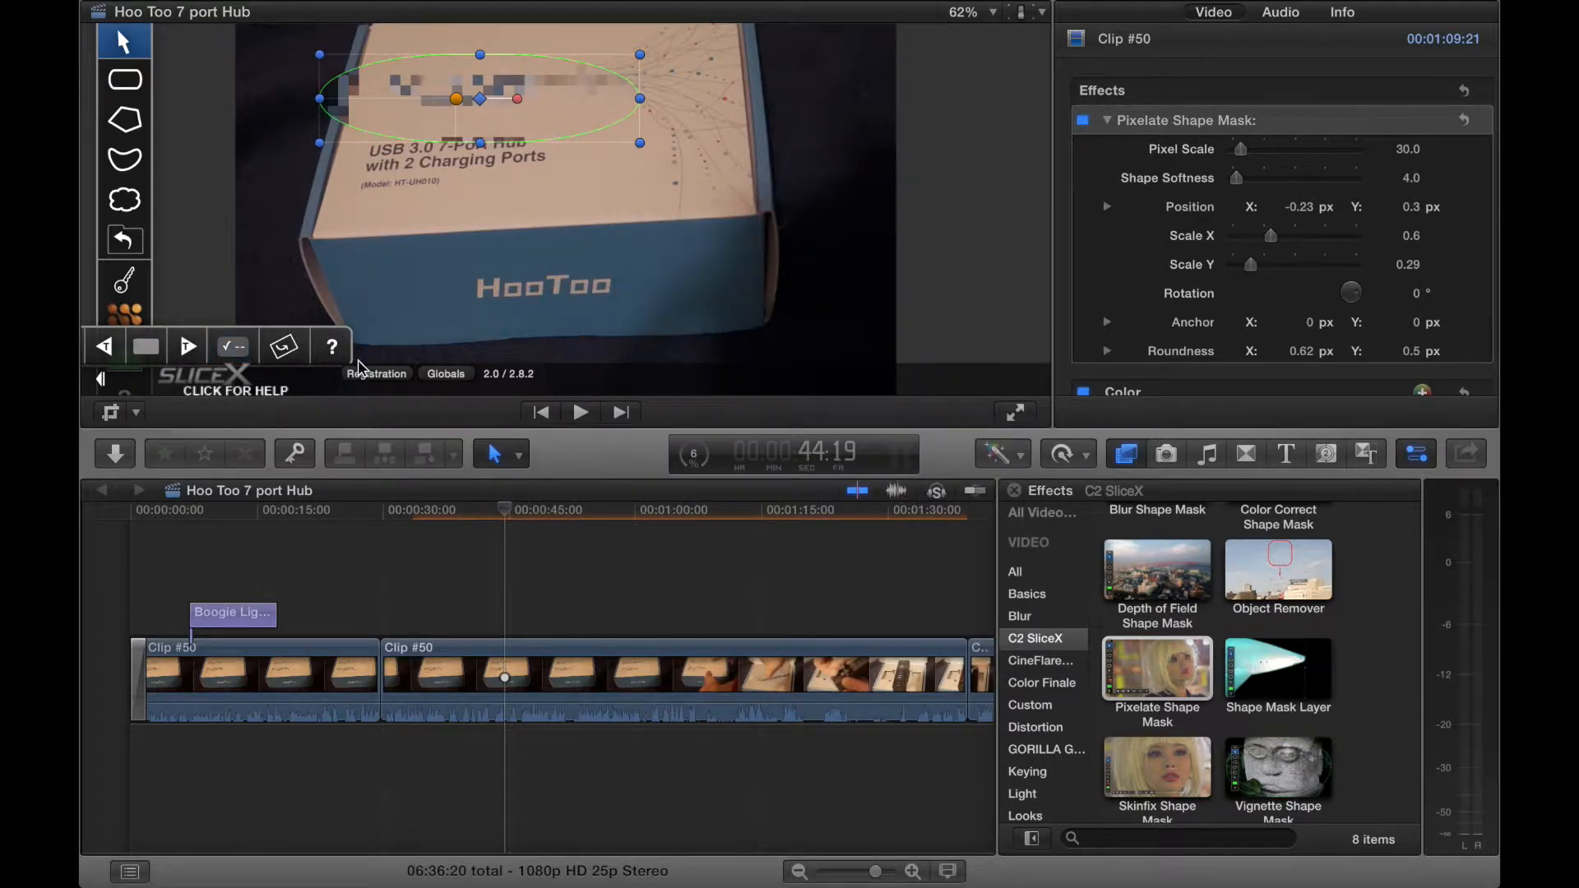
mouse_move(850, 101)
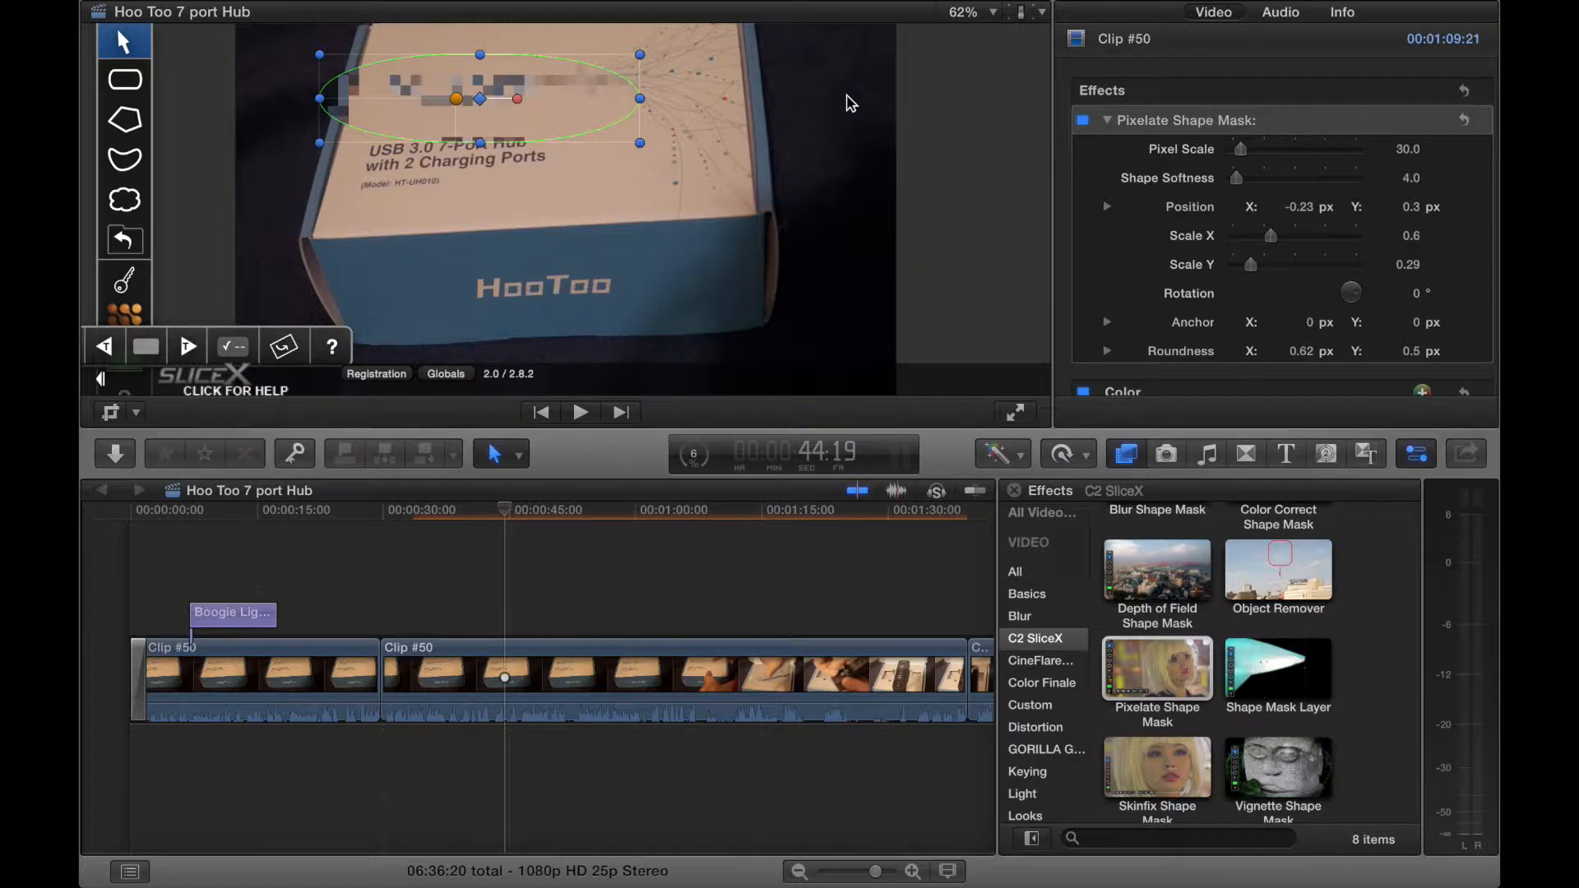
mouse_move(1125, 242)
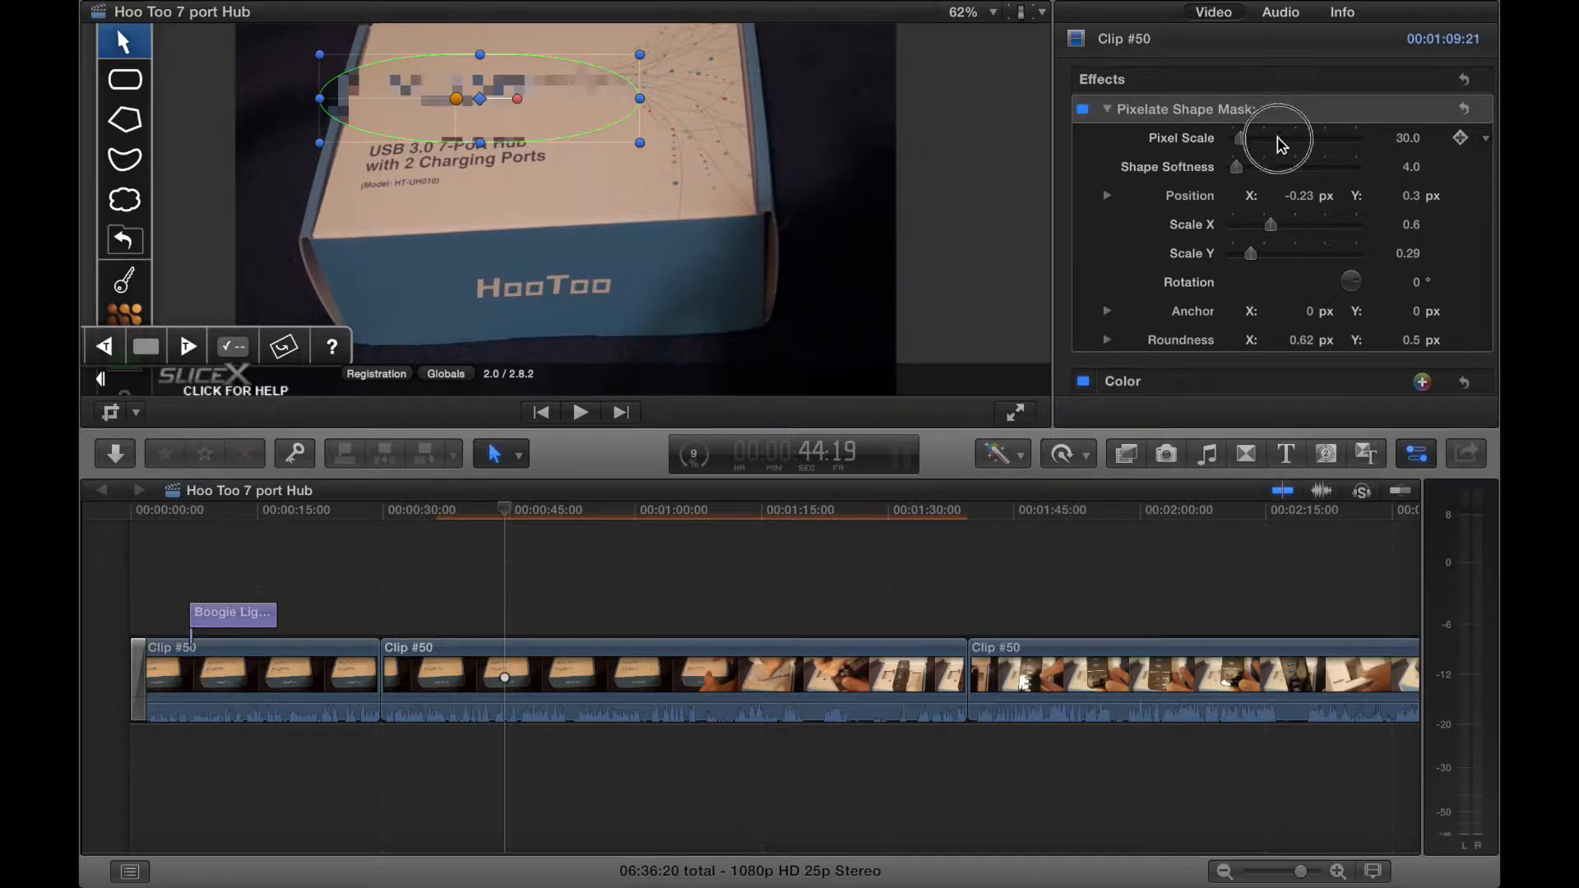
- Adjust the Pixelate Shape Mask Pixel Scale, settling on a coarse value of 123
left_click_drag(1279, 138, 1304, 138)
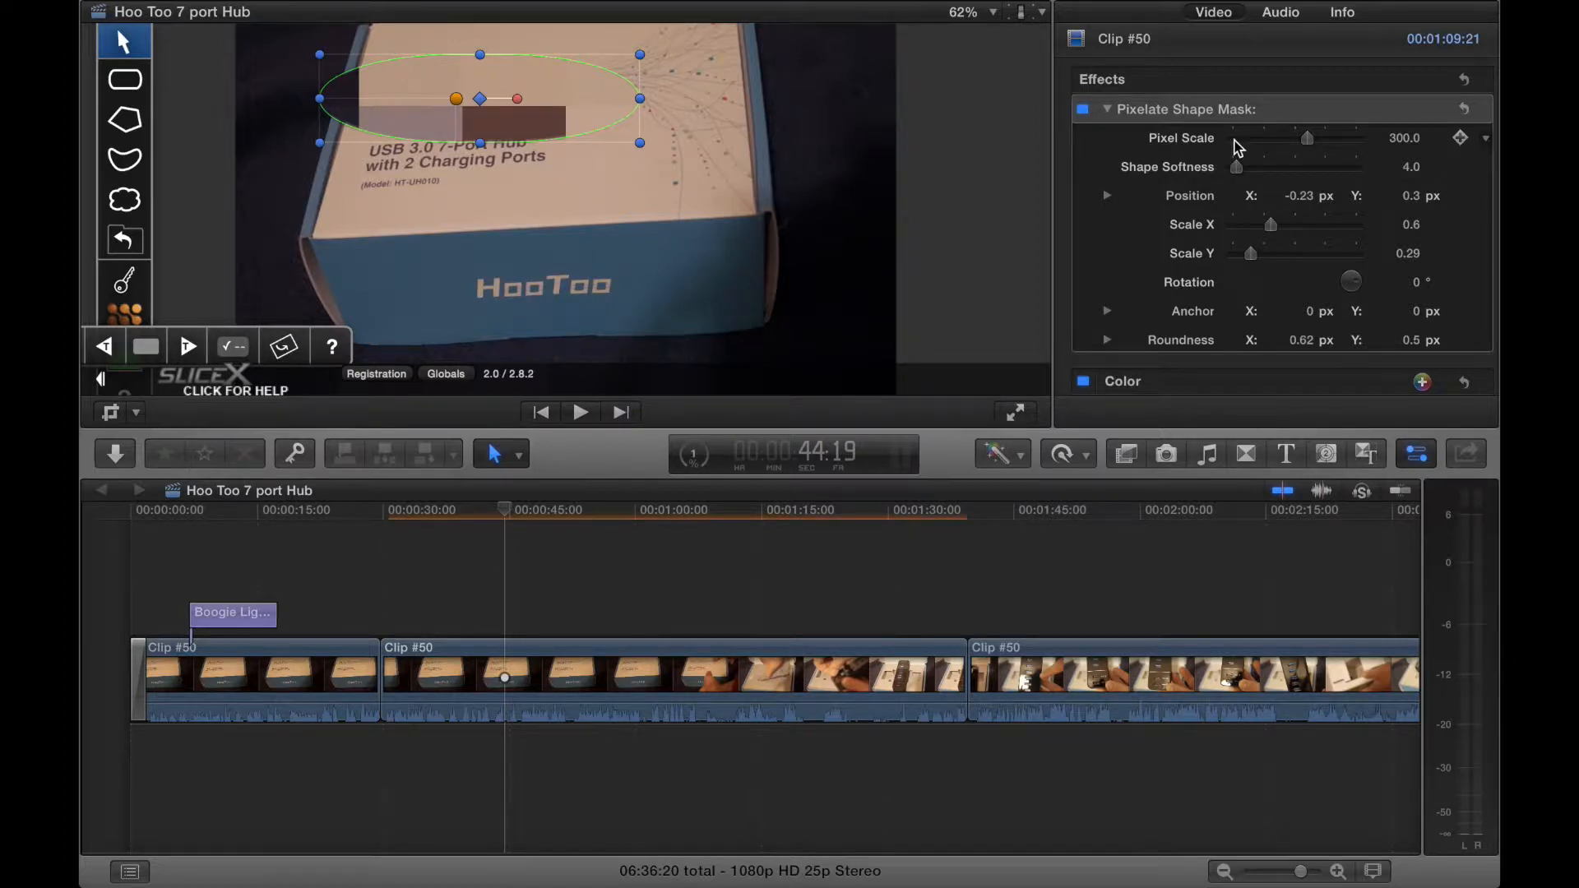
left_click_drag(1307, 138, 1235, 138)
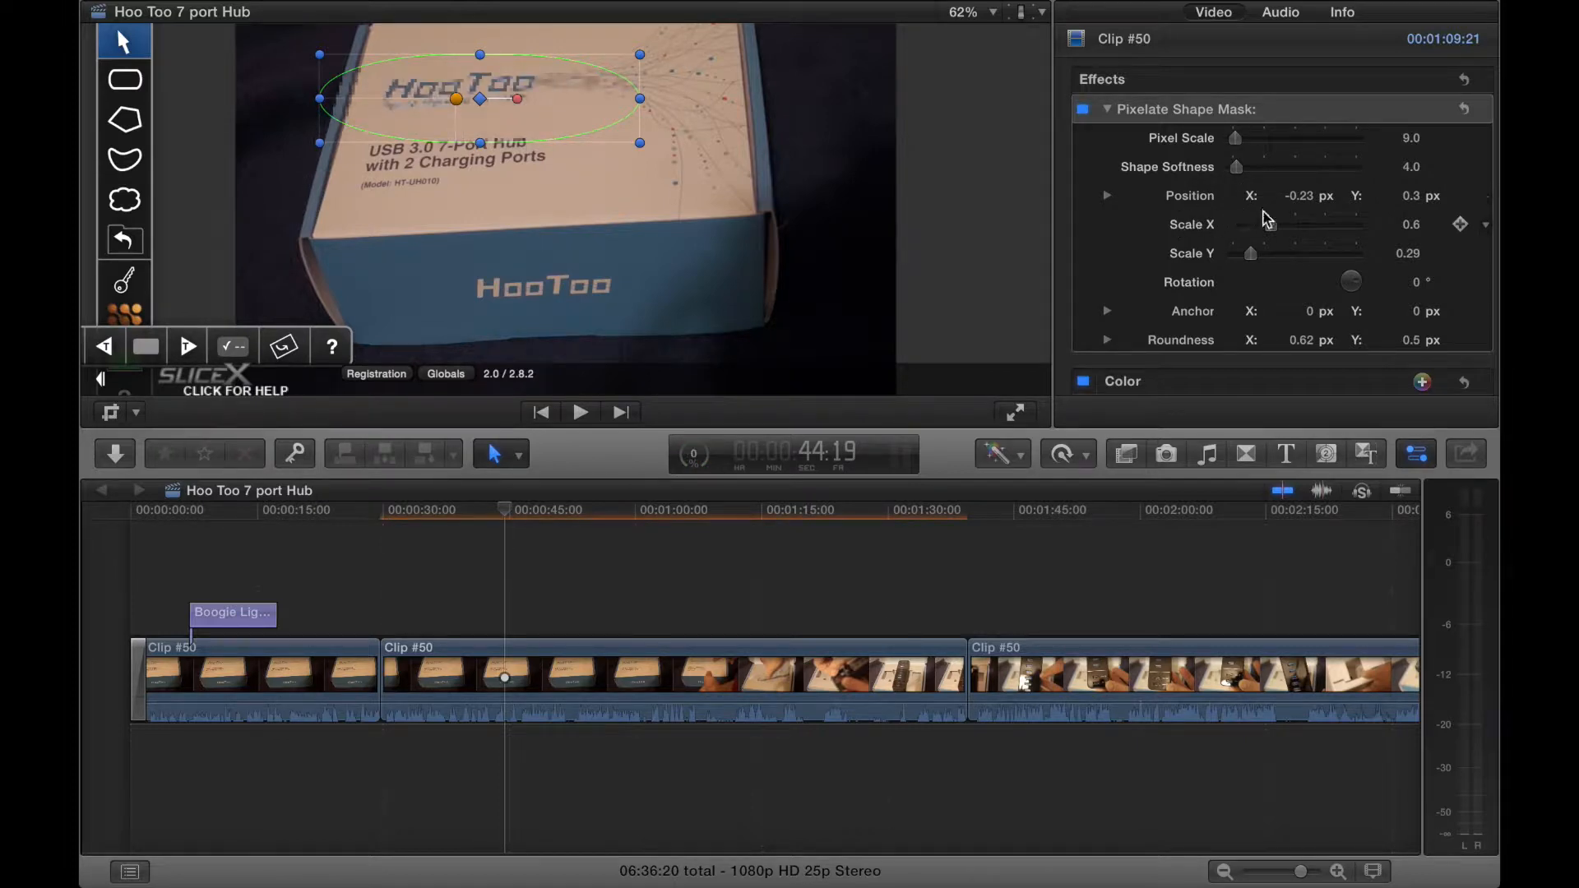
mouse_move(718, 222)
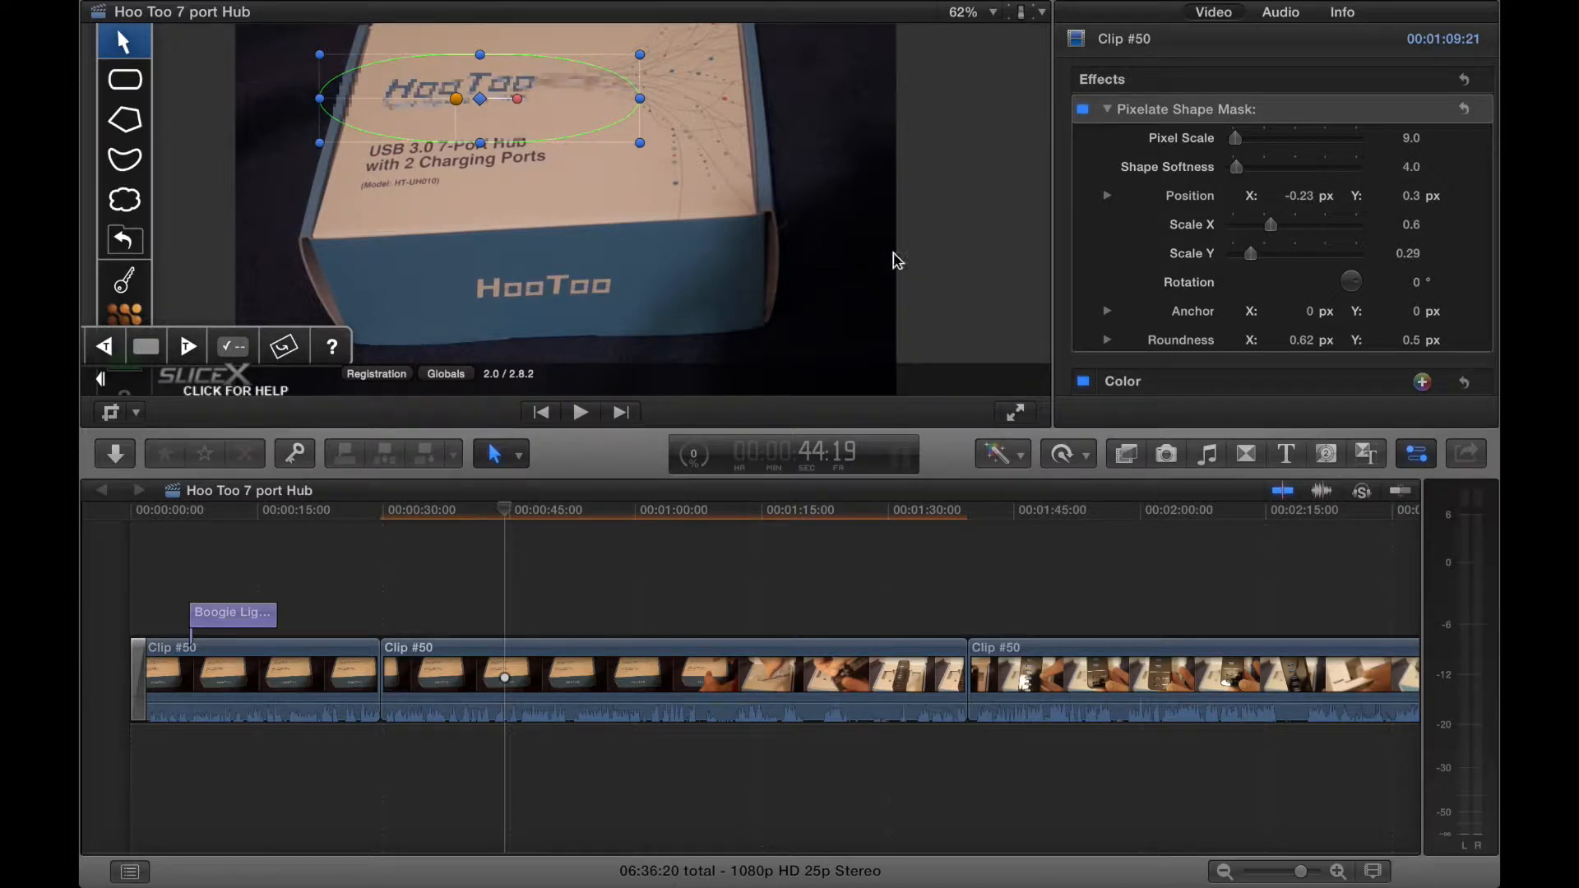
left_click_drag(1235, 138, 1263, 138)
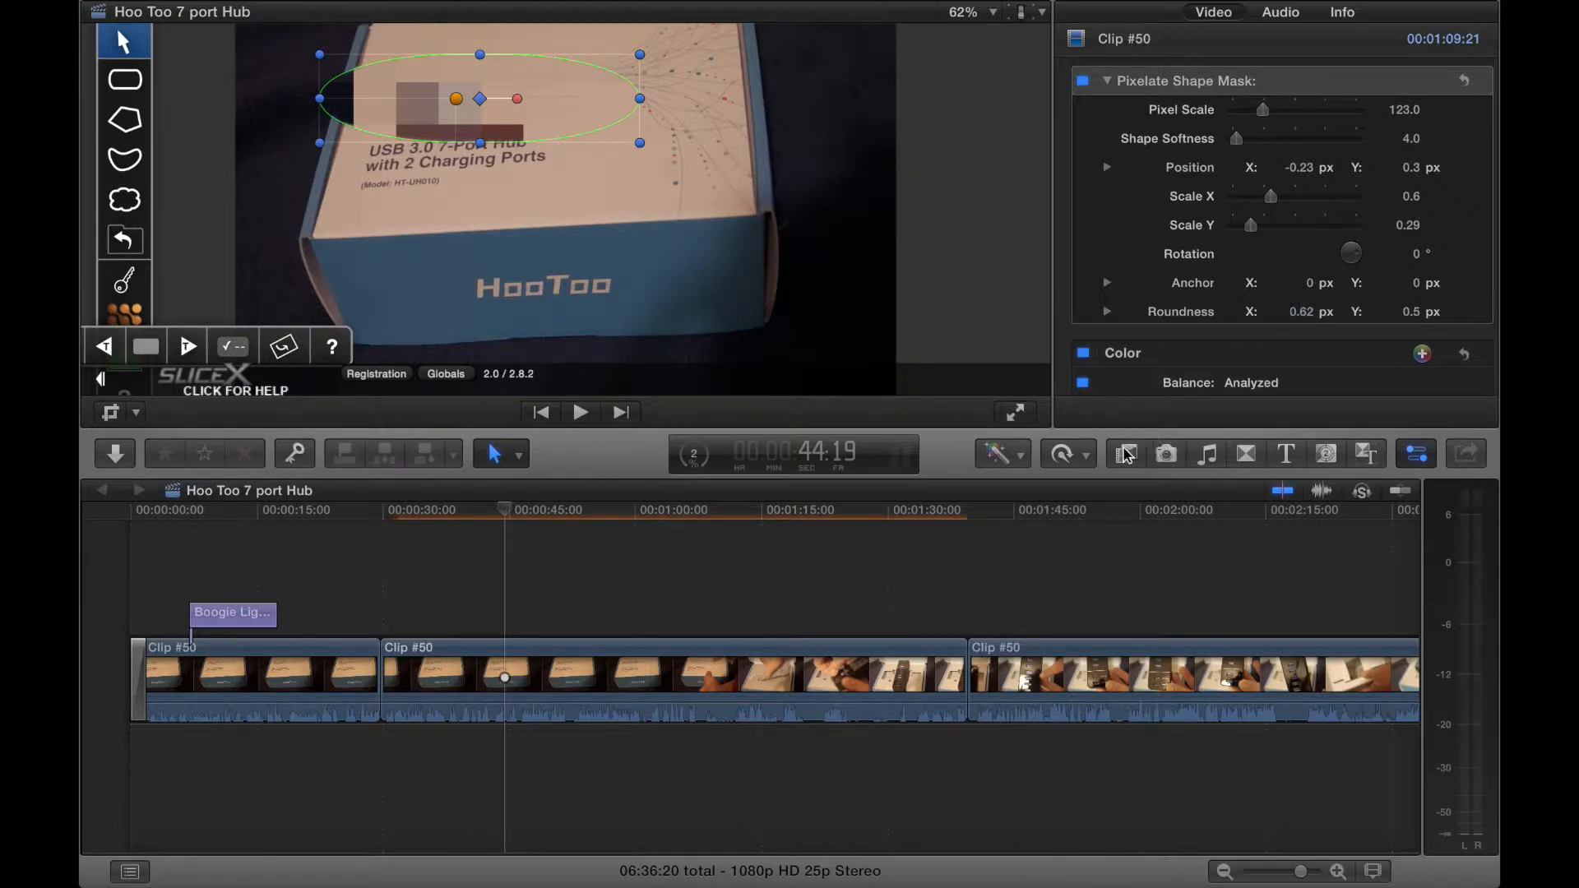
- Switch from the Effects browser to the Generators browser for C2 TrackX
left_click(1125, 454)
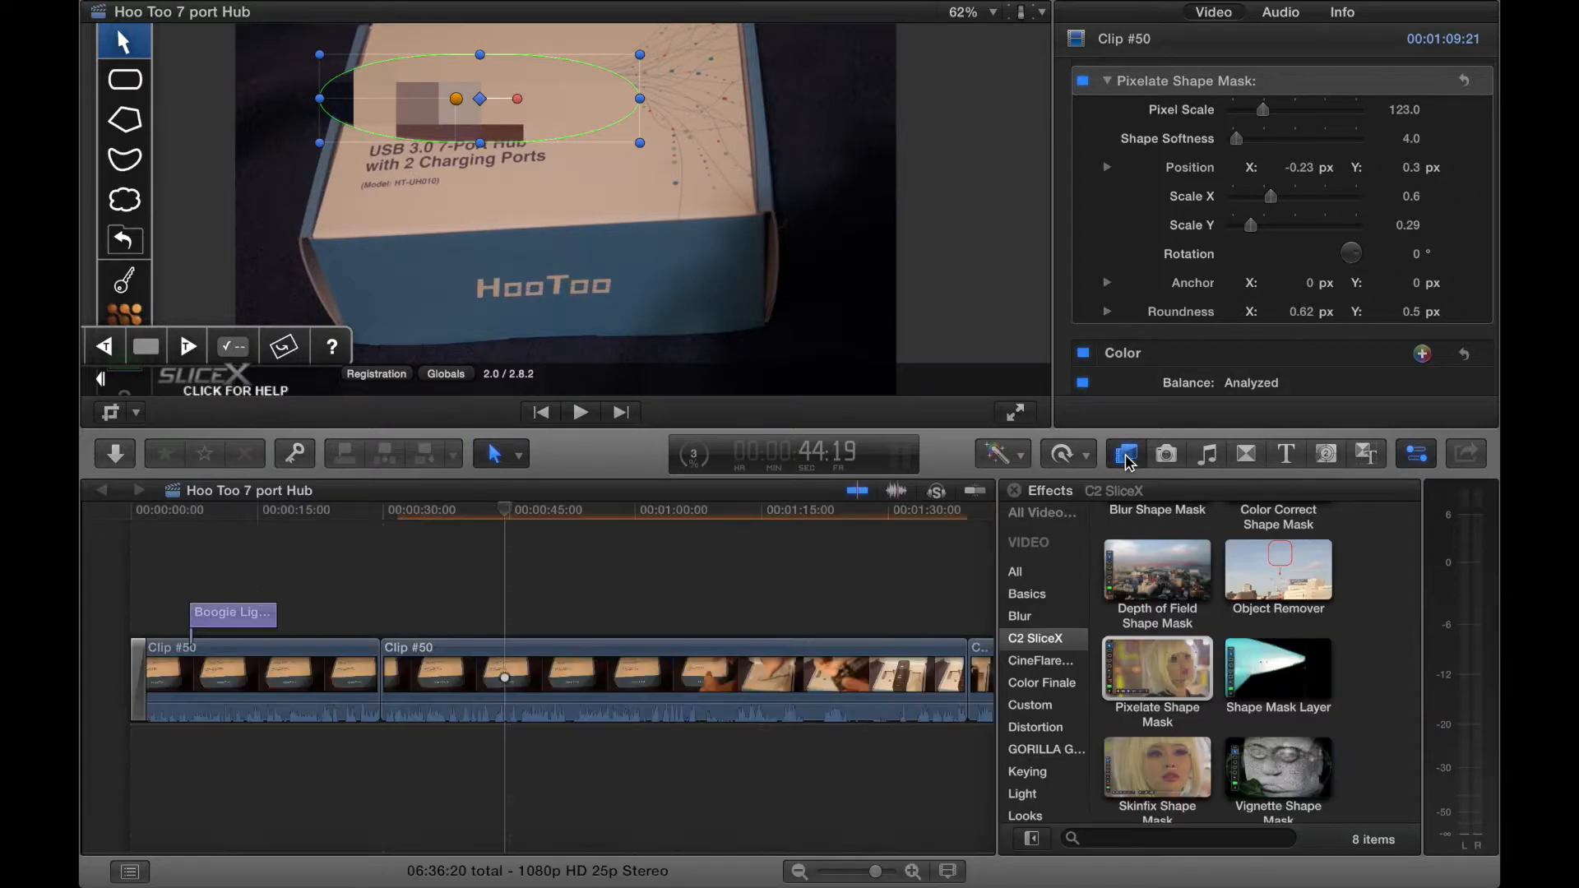
mouse_move(1280, 540)
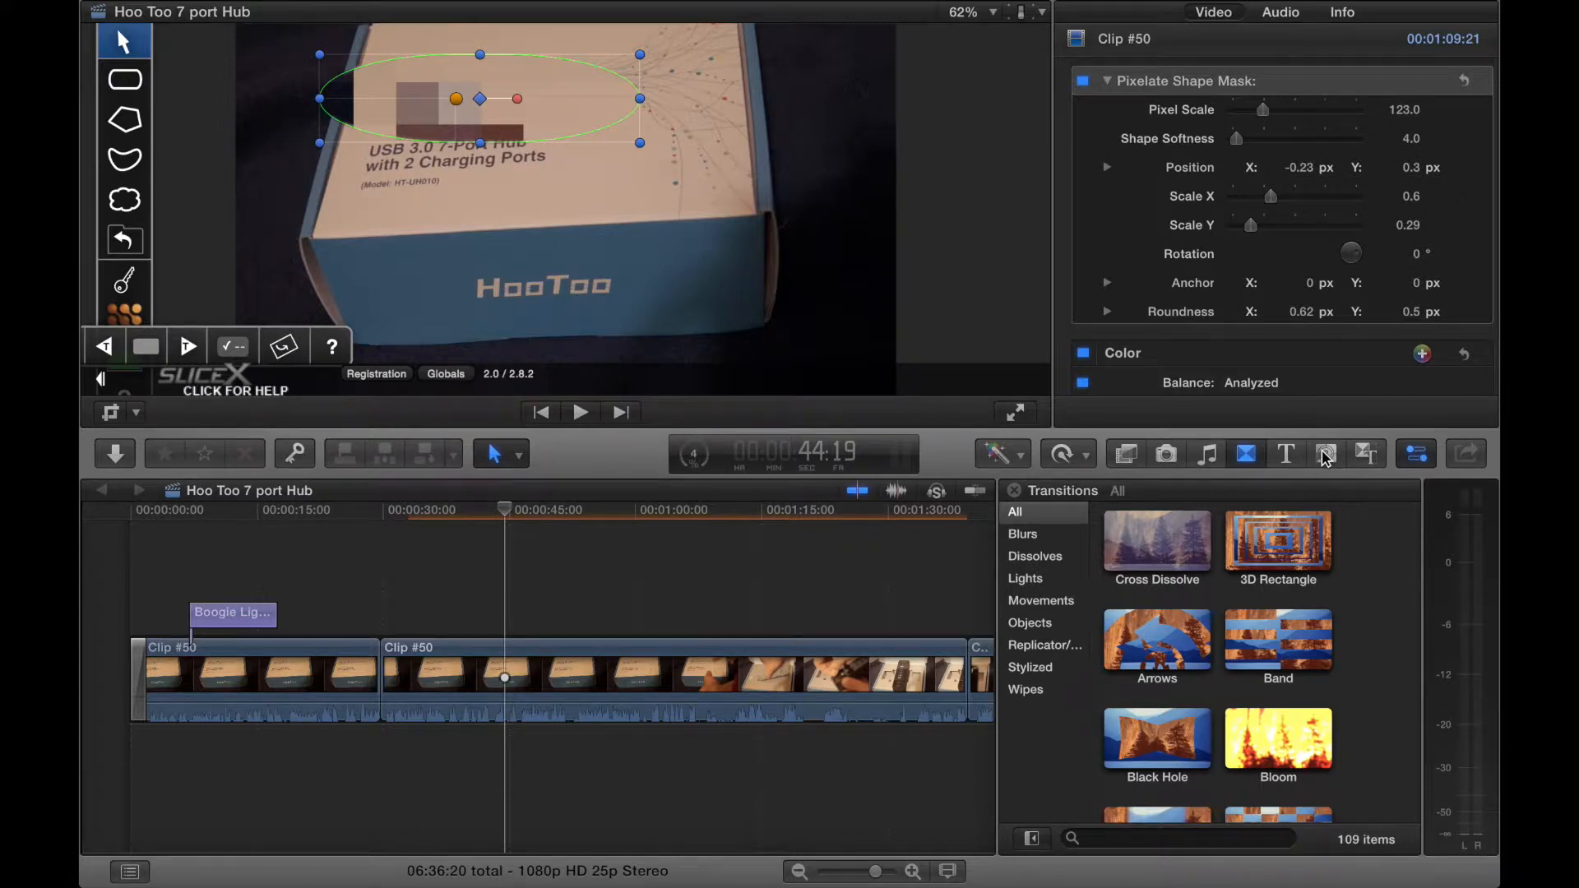
left_click(1326, 454)
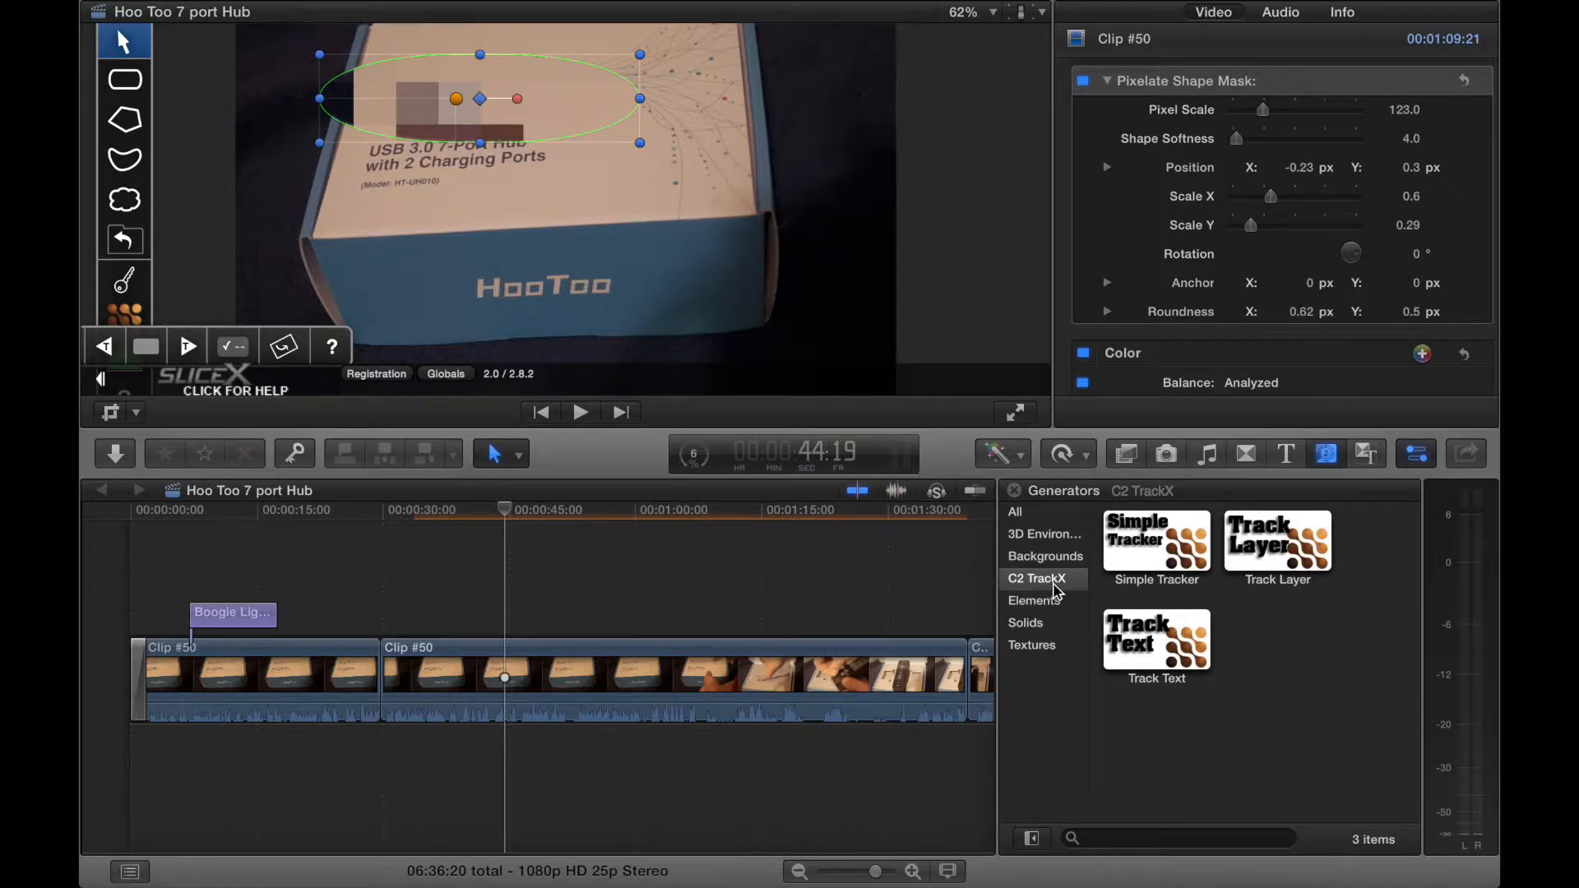
mouse_move(1310, 755)
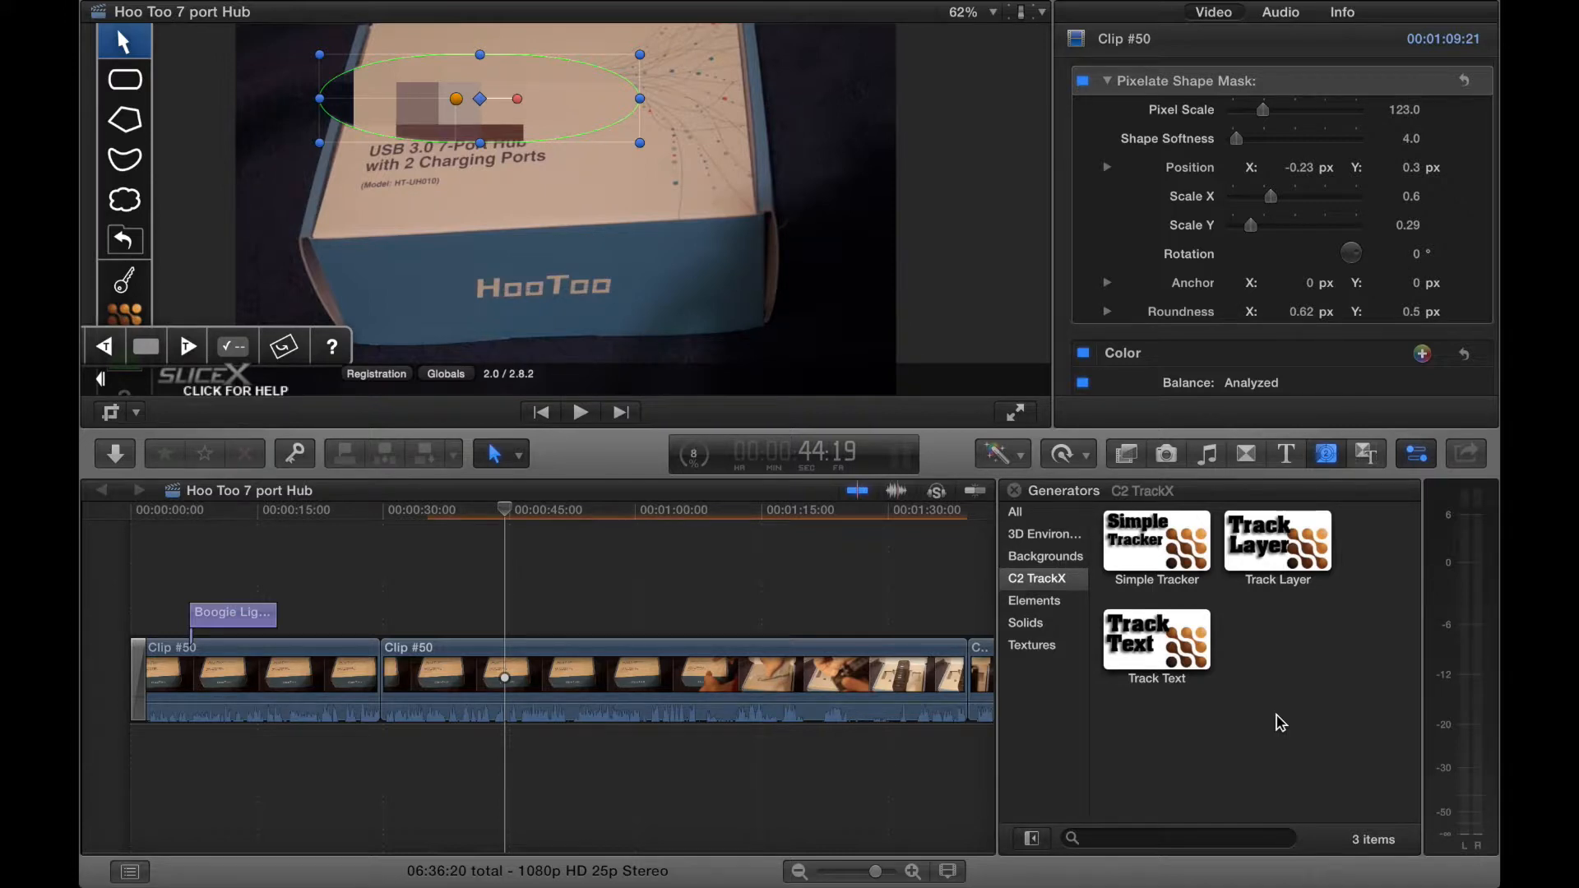
mouse_move(1263, 684)
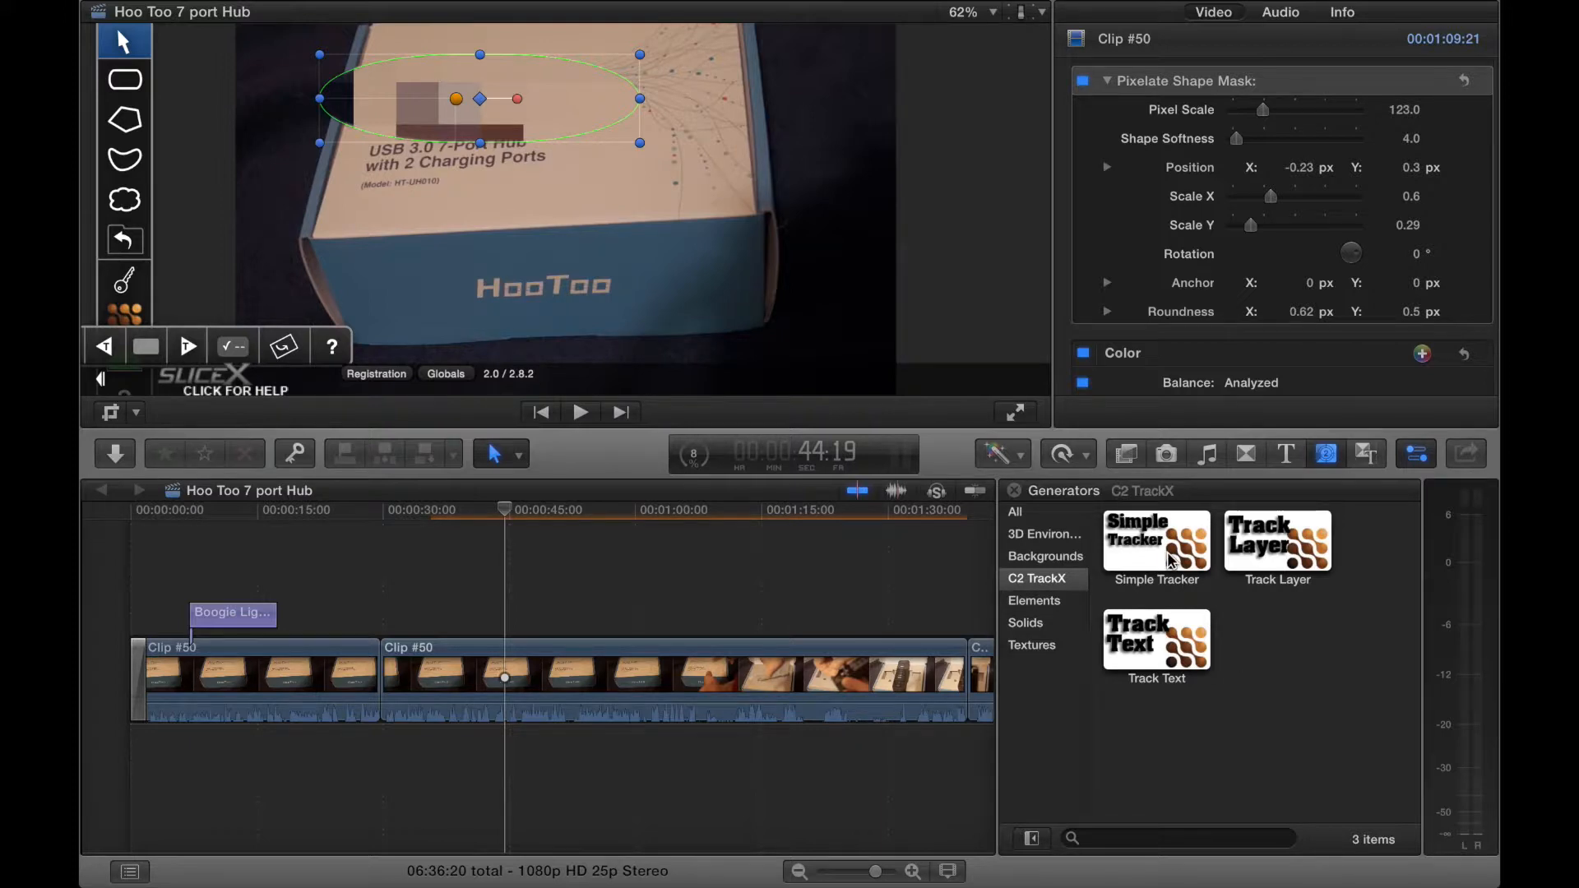
- Place a Simple Tracker generator above Clip #50 in the timeline and select it
left_click(1157, 541)
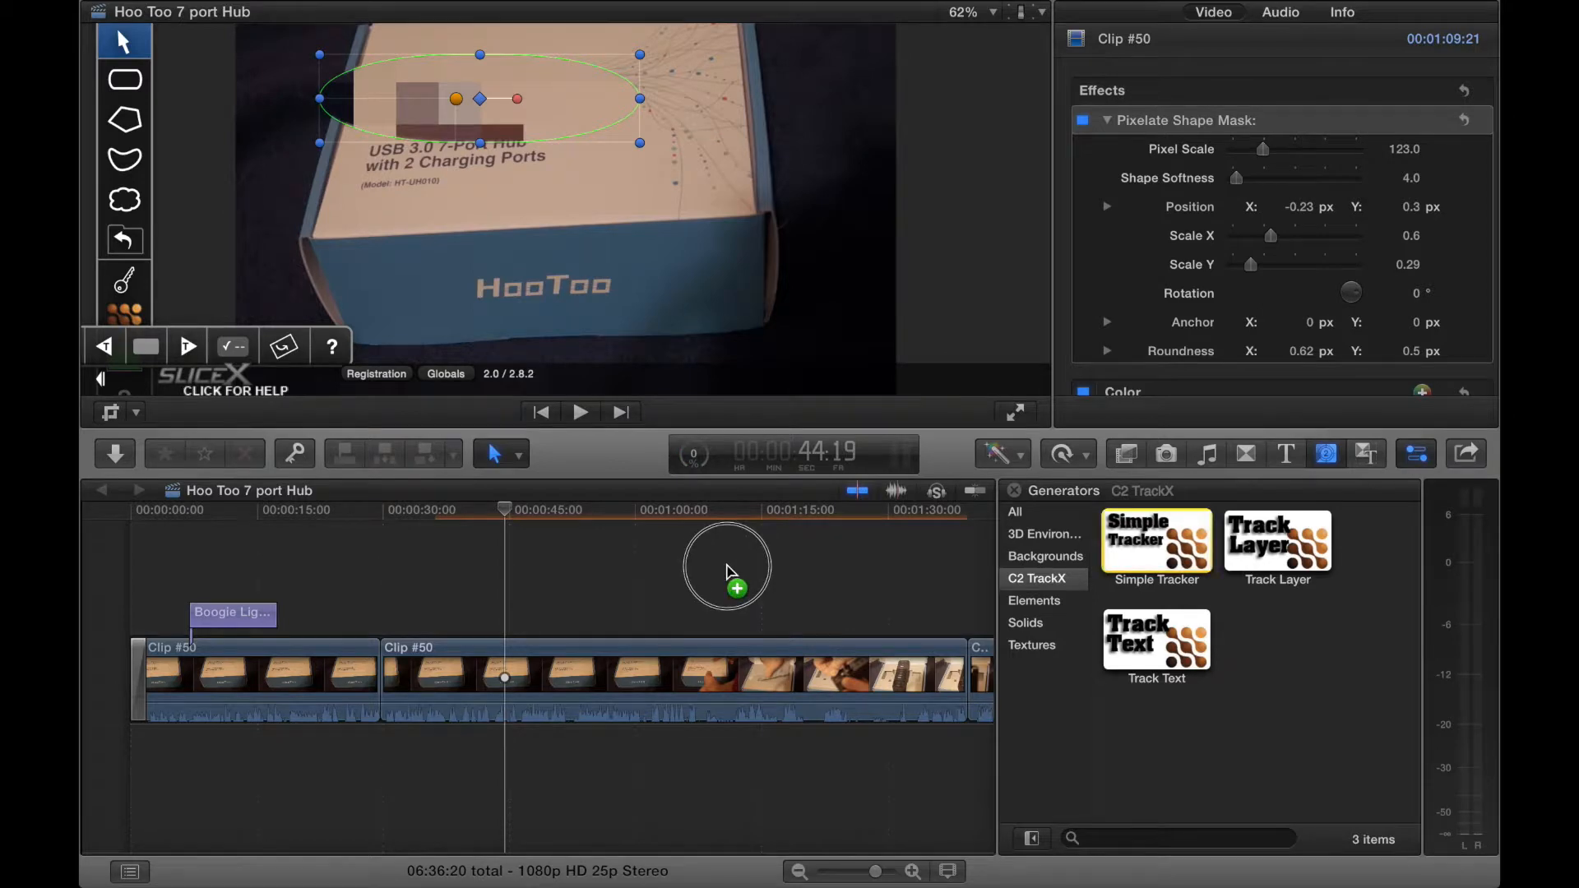
left_click_drag(1154, 541, 735, 569)
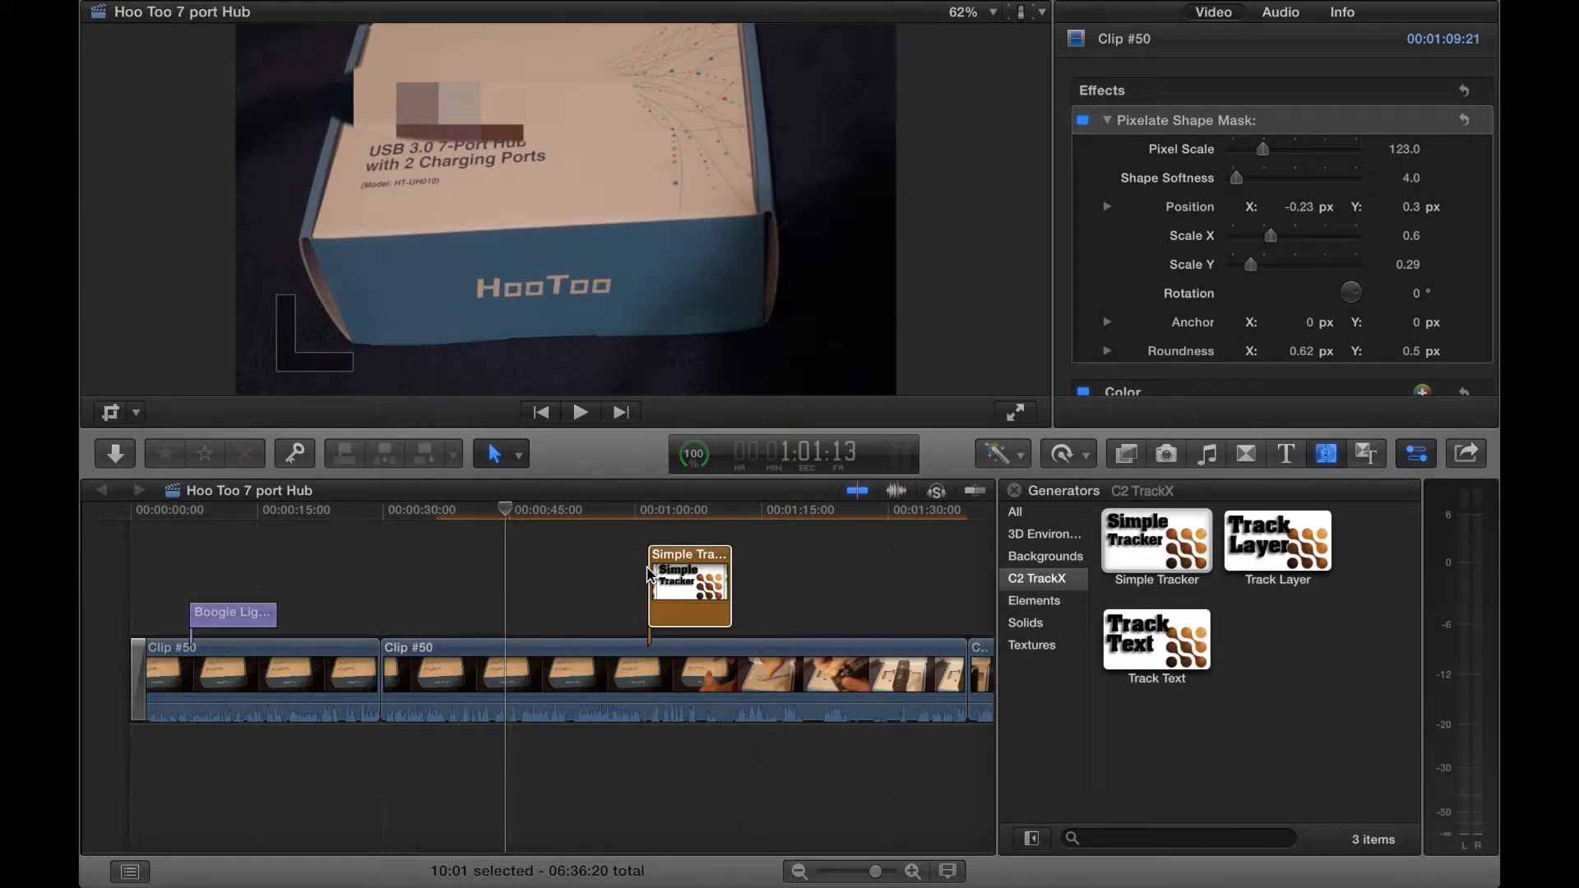
left_click(689, 584)
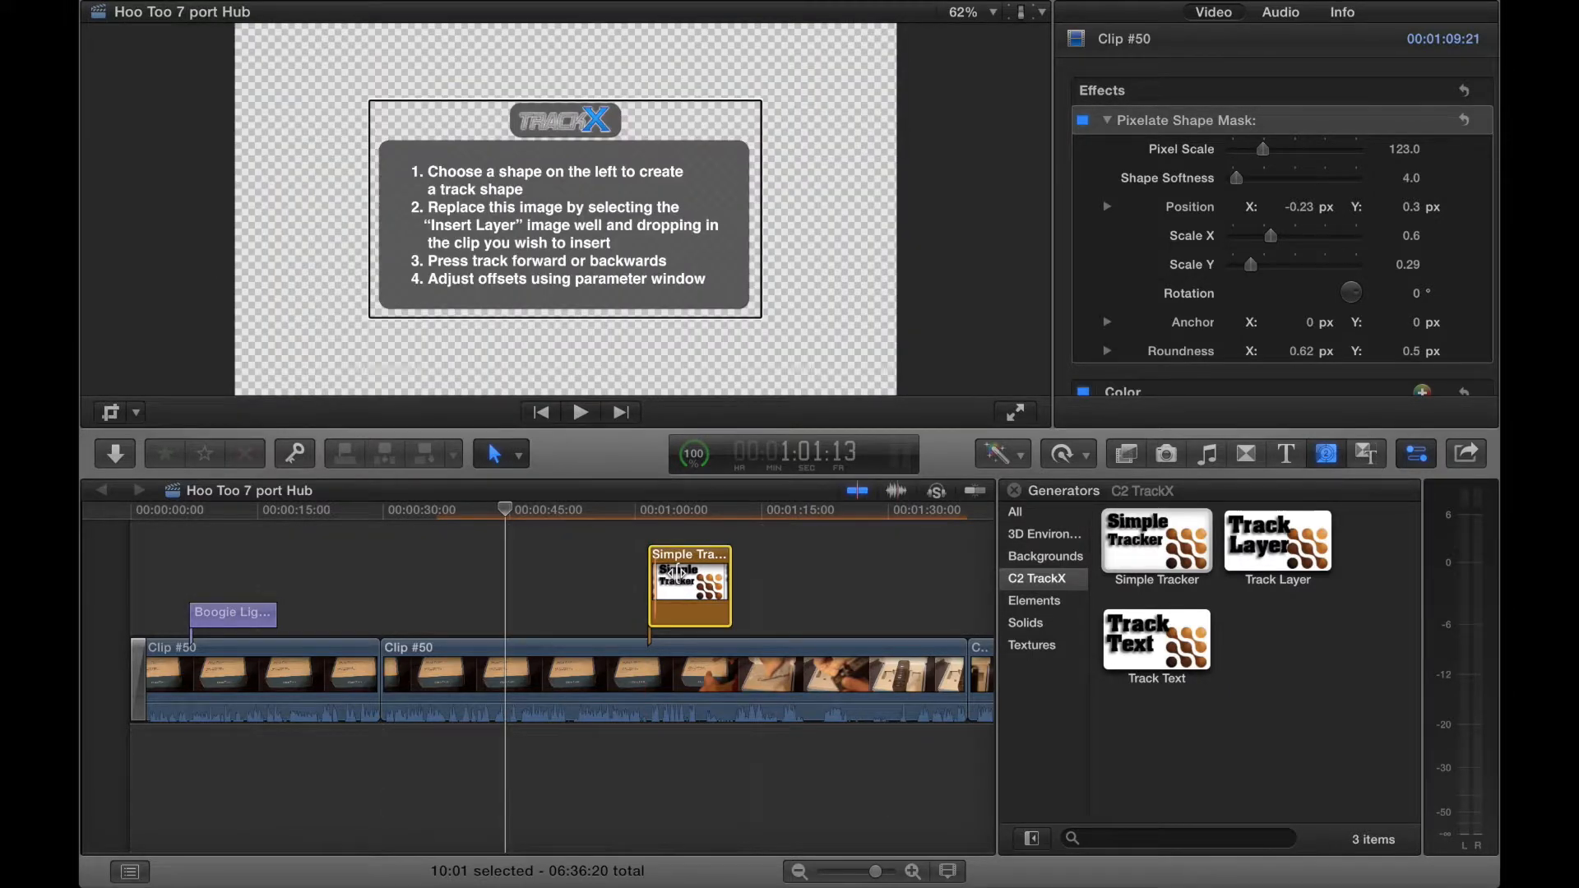
left_click(689, 586)
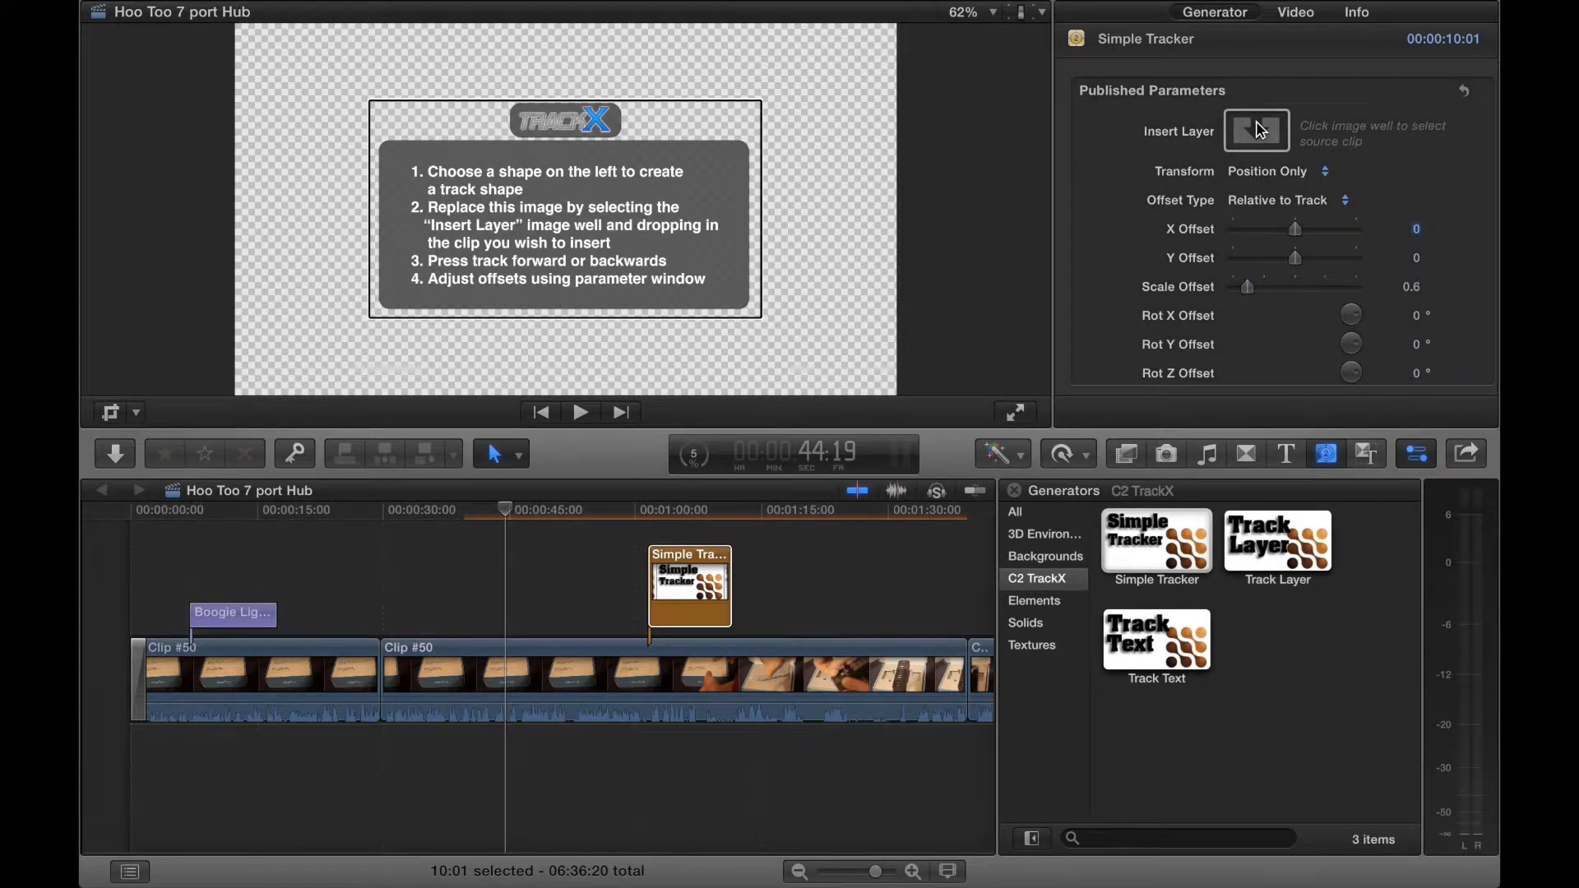
- Set Clip #50 as the Simple Tracker's Insert Layer source via Apply Clip
left_click(1255, 130)
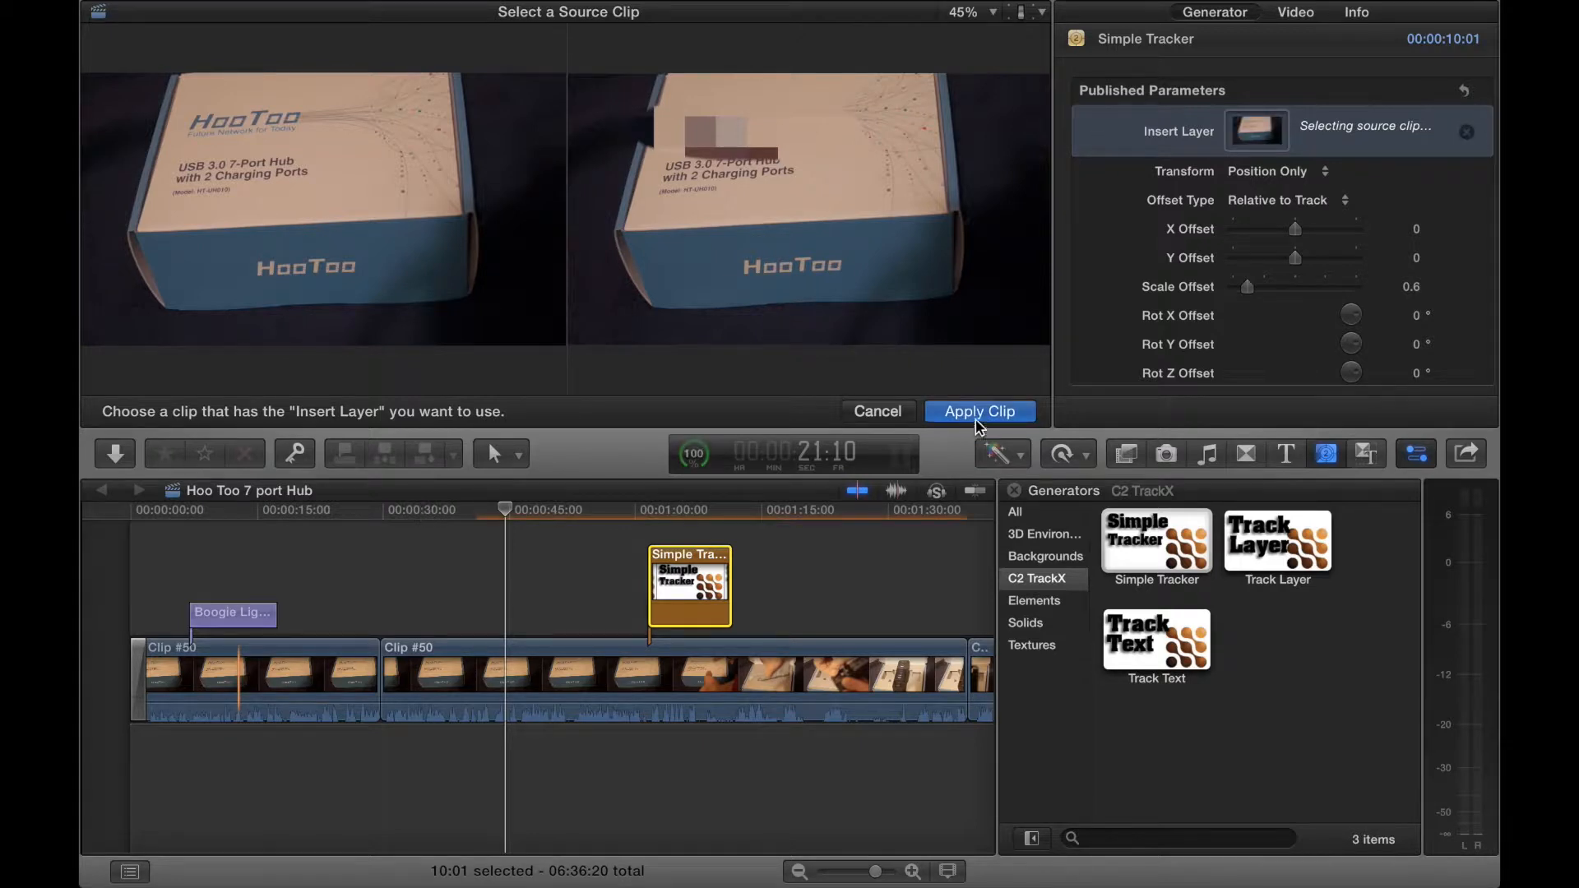
left_click(977, 411)
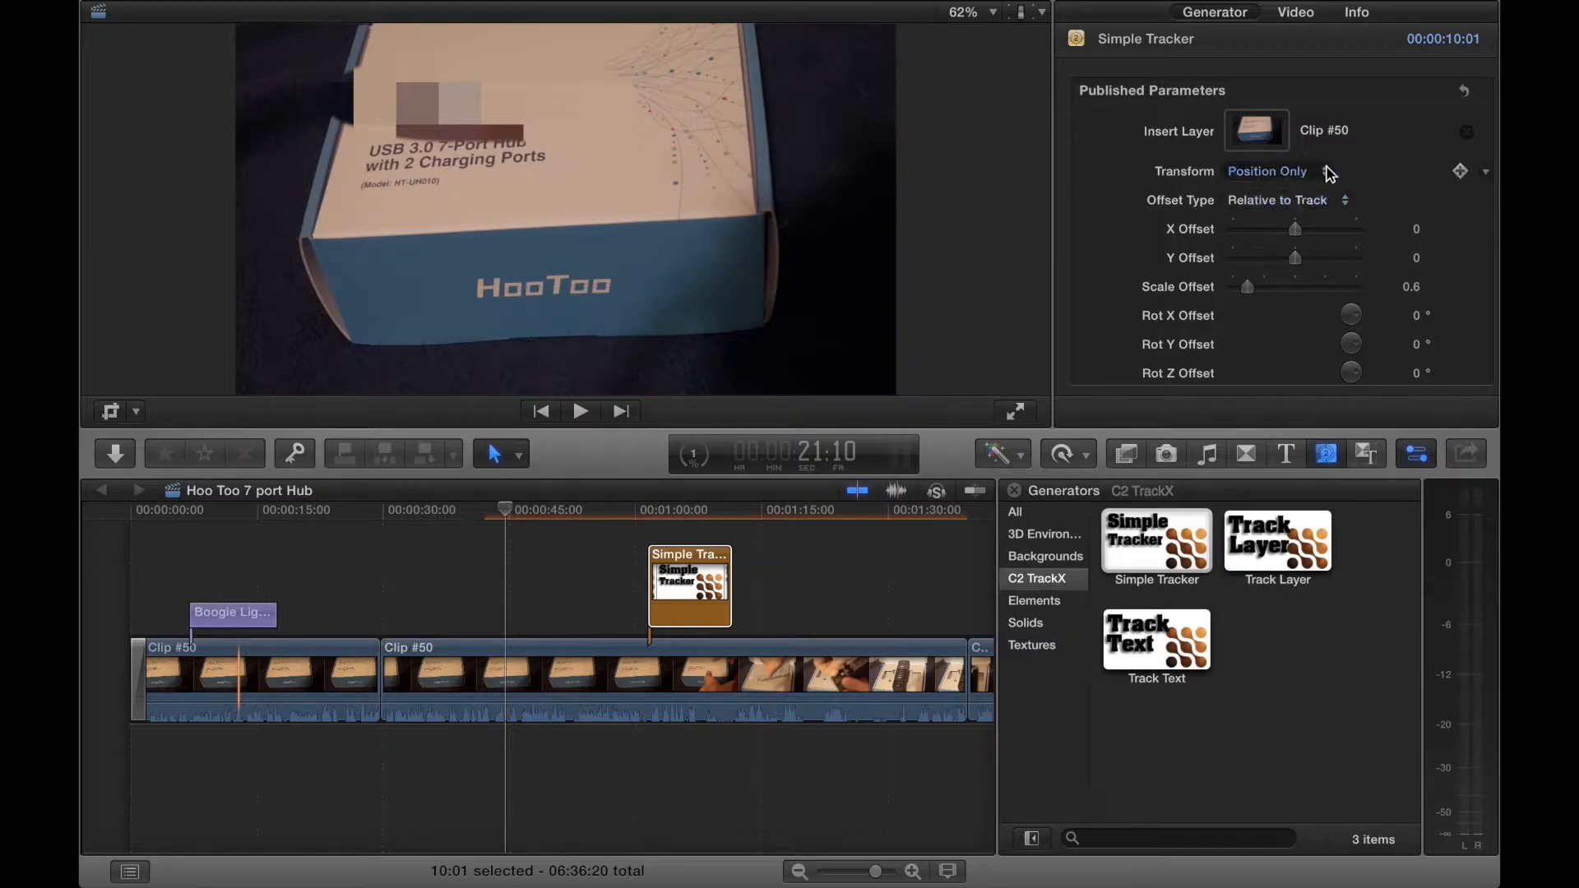
- Keep Transform at Position Only and set Offset Type to Relative to Track
left_click(1289, 170)
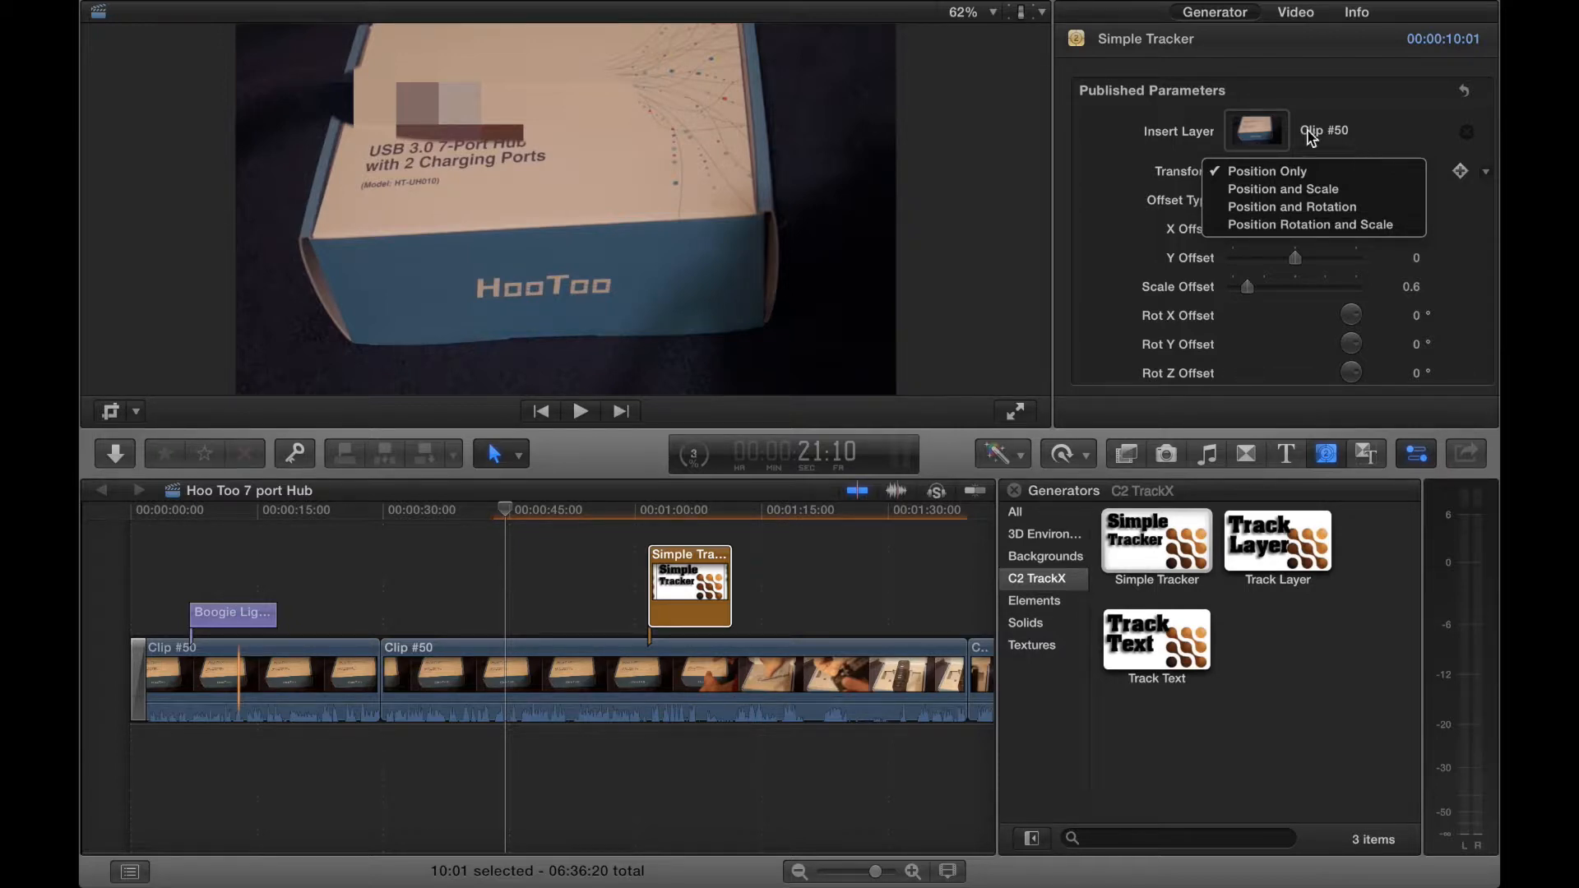
left_click(1267, 169)
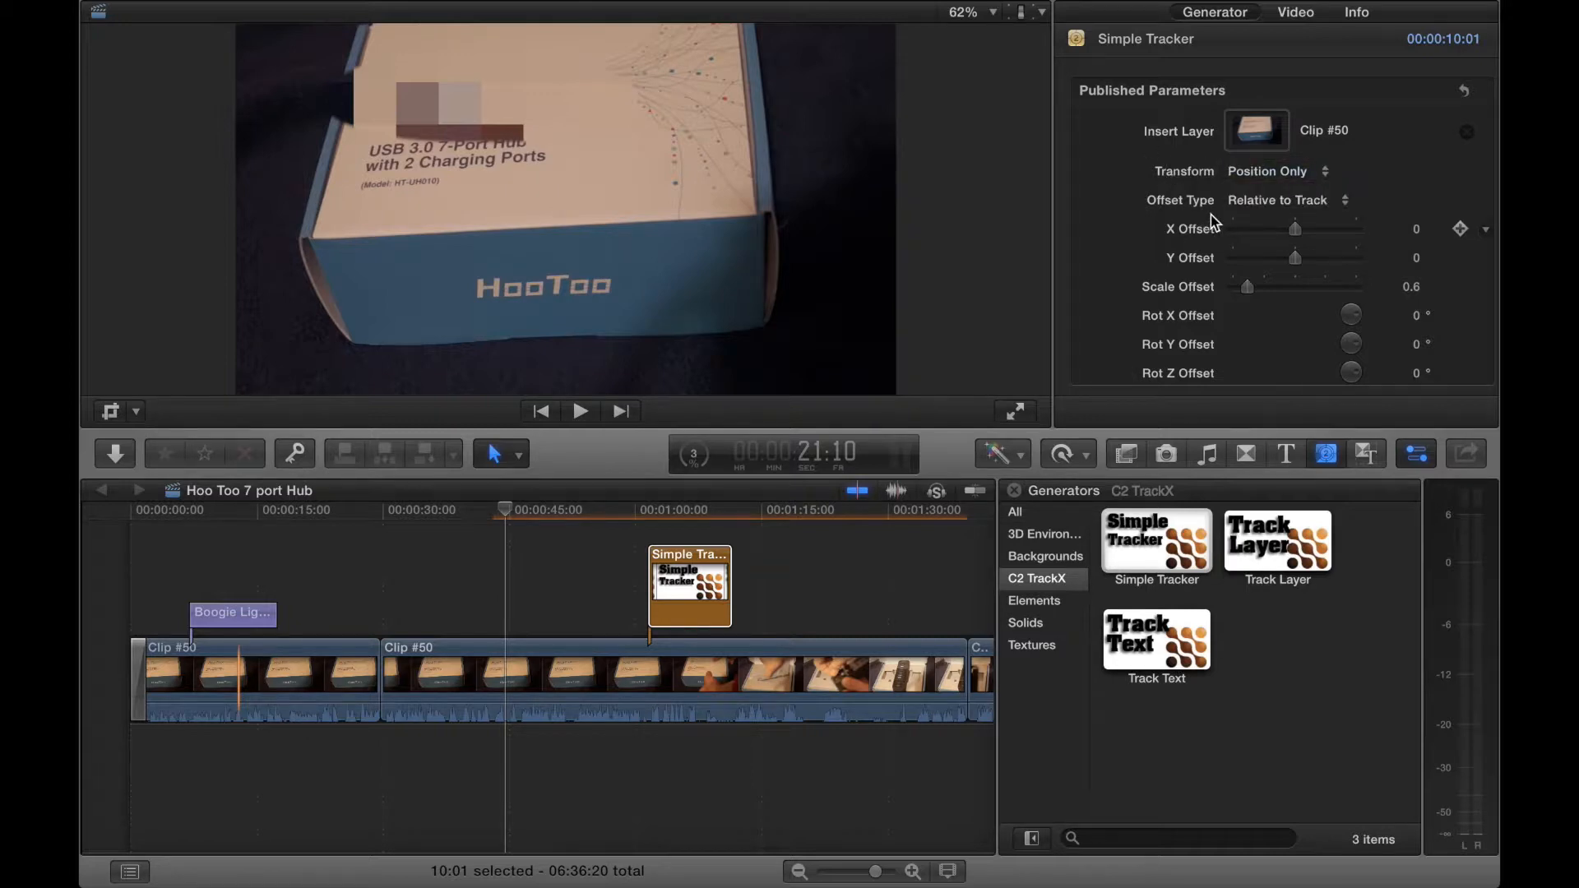
left_click(1290, 199)
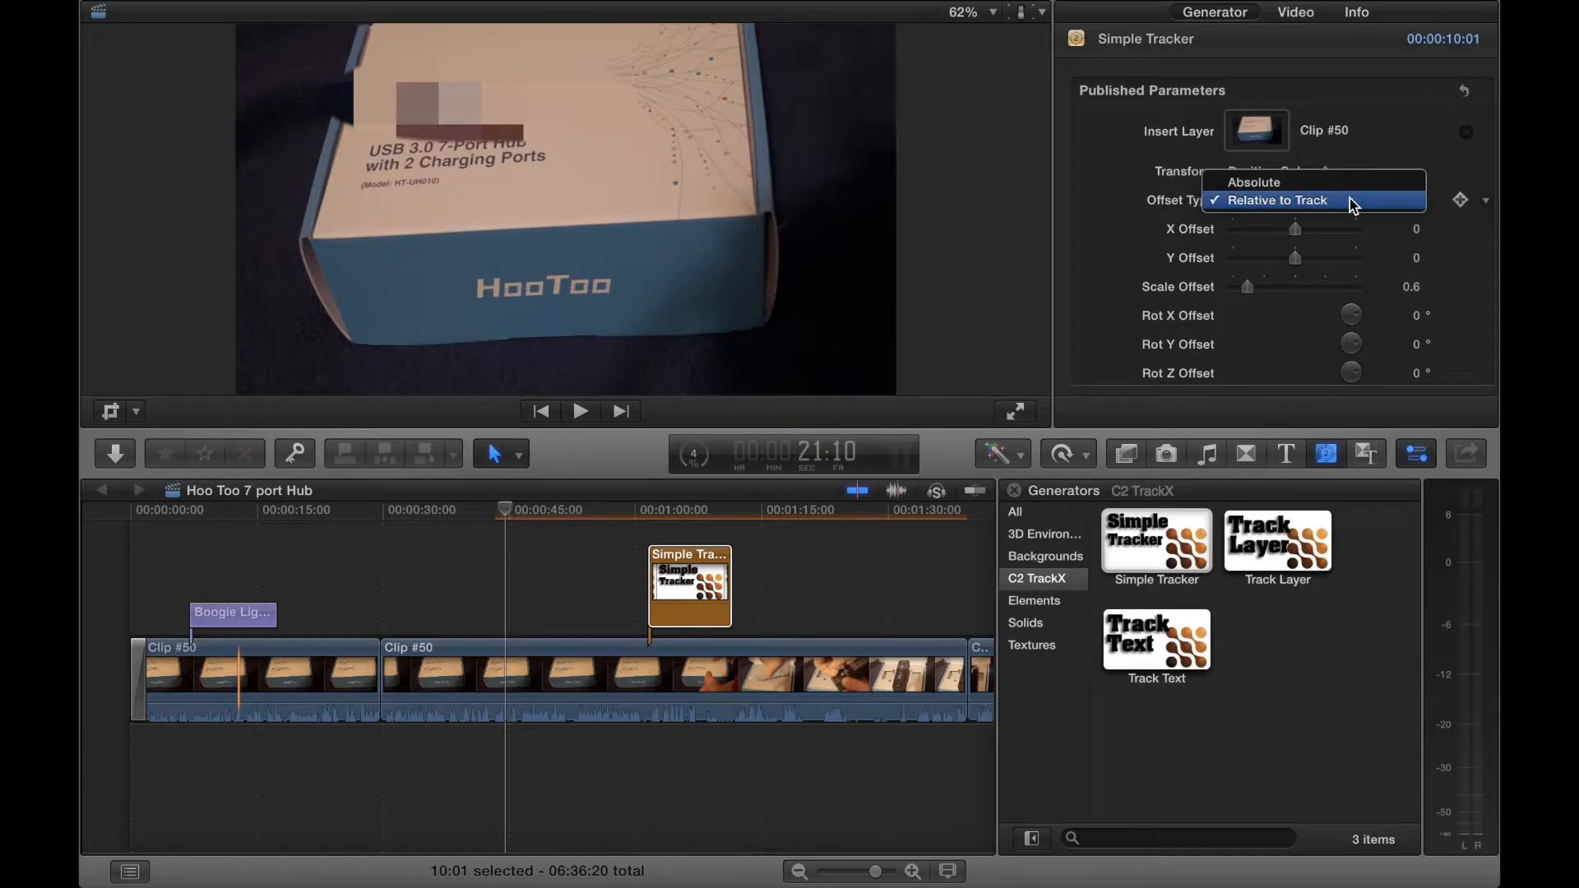
left_click(1276, 199)
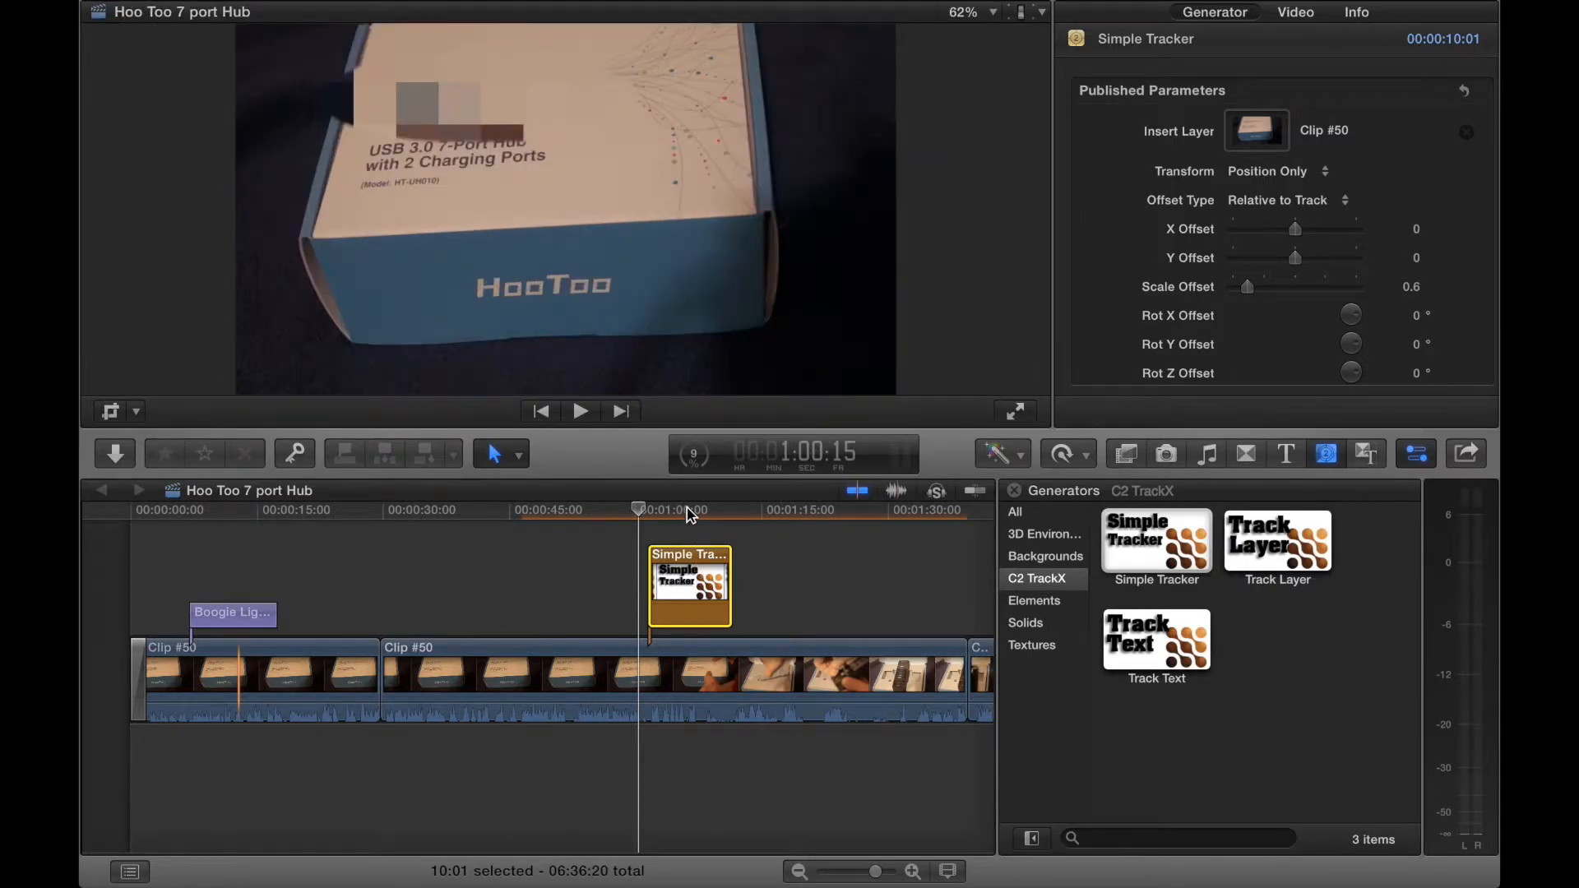
- Park inside the Simple Tracker clip and bring up its TrackX Tracking Options
left_click(686, 509)
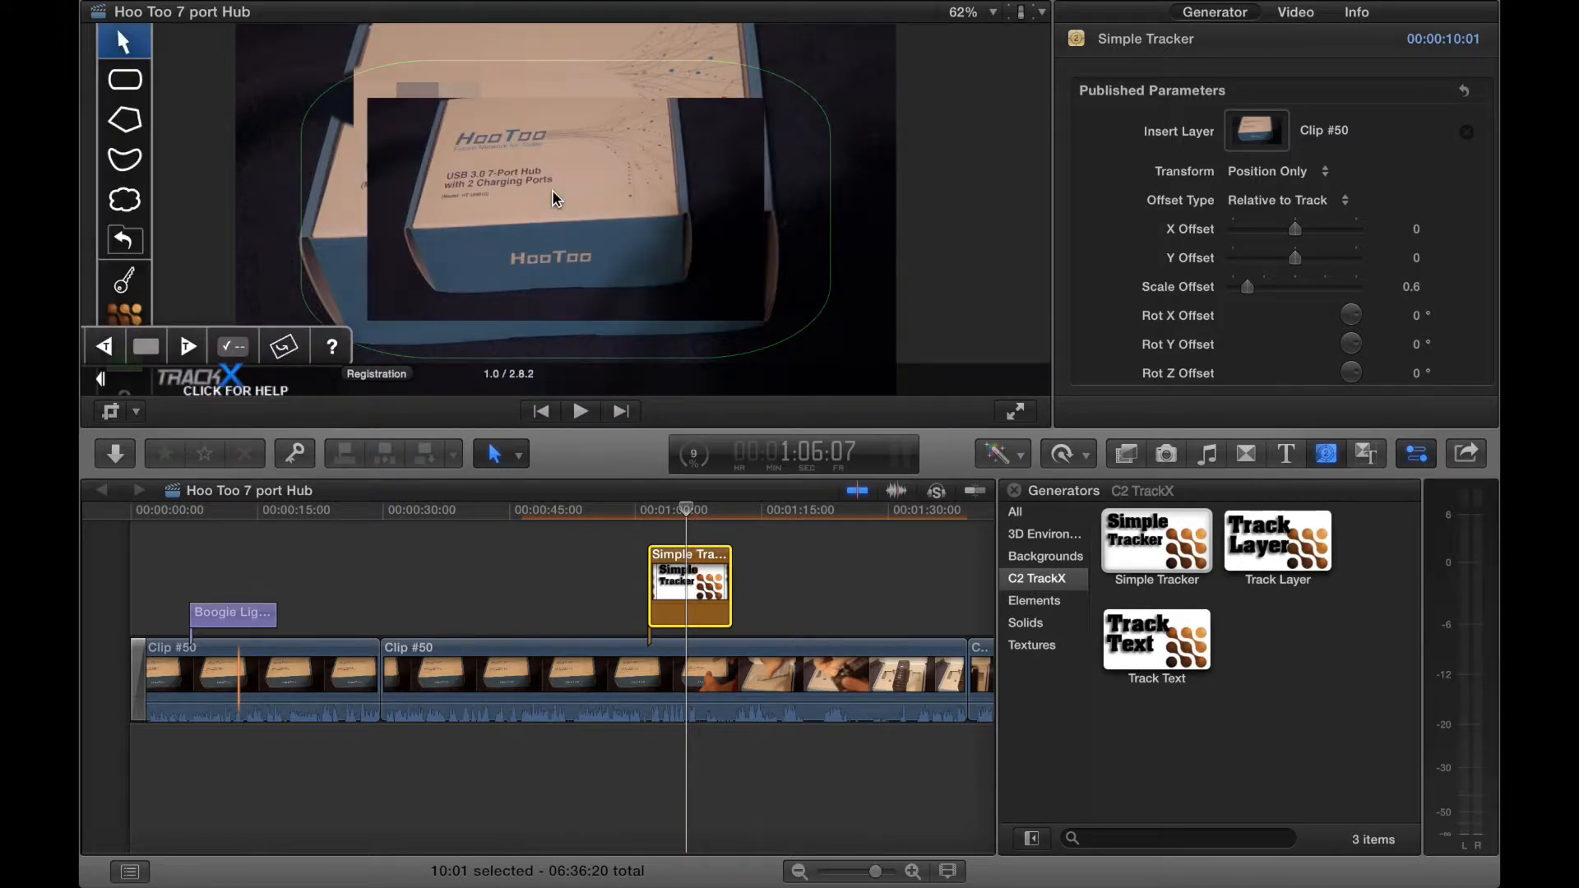
mouse_move(564, 141)
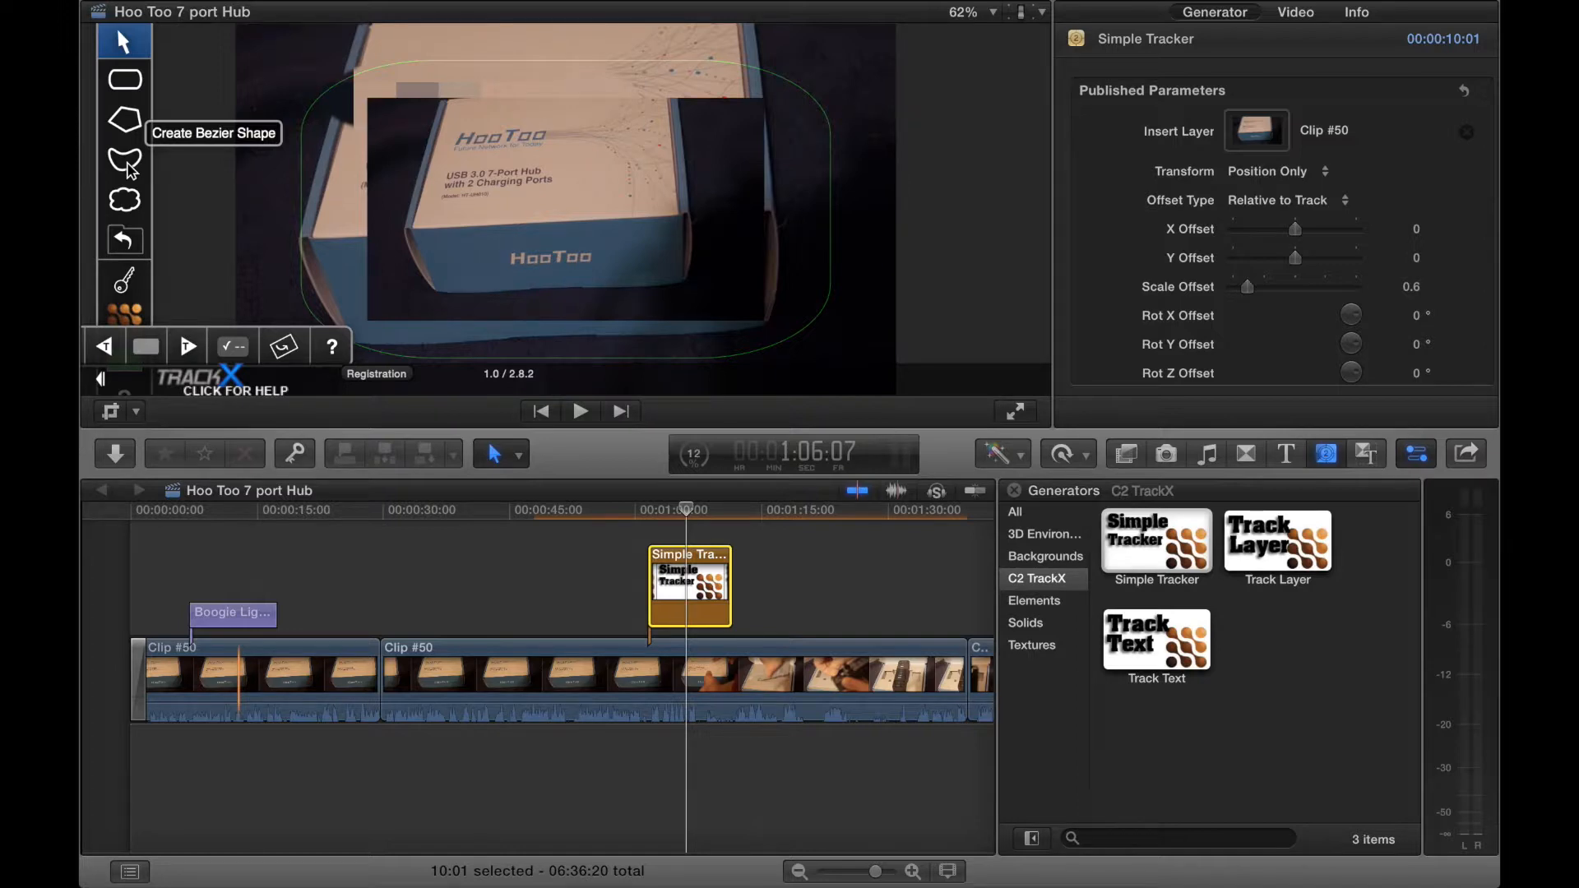
mouse_move(128, 79)
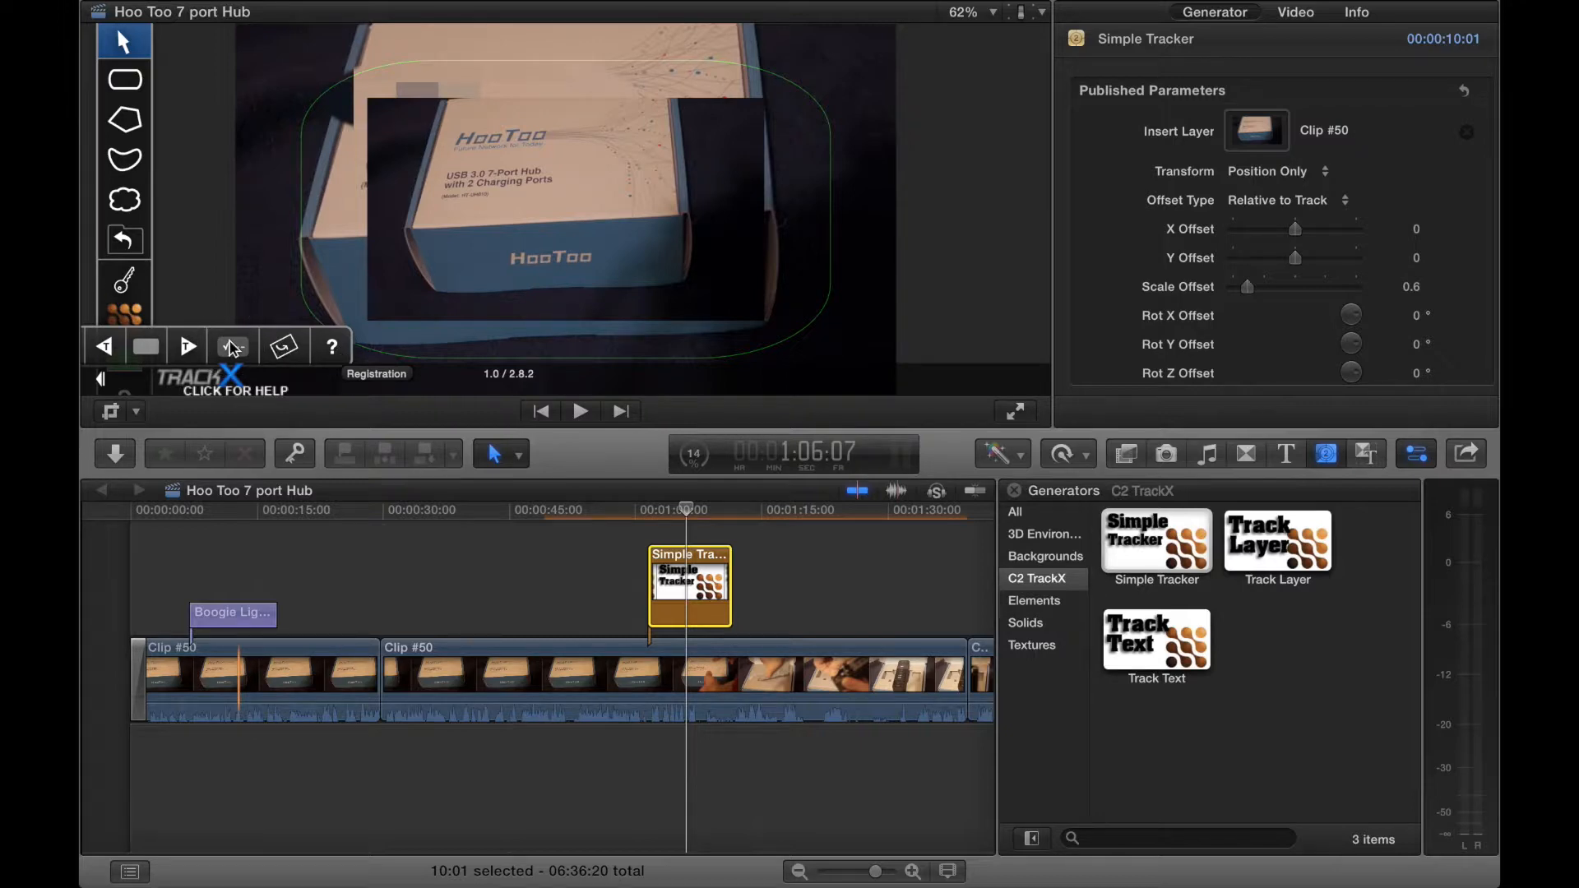
left_click(233, 347)
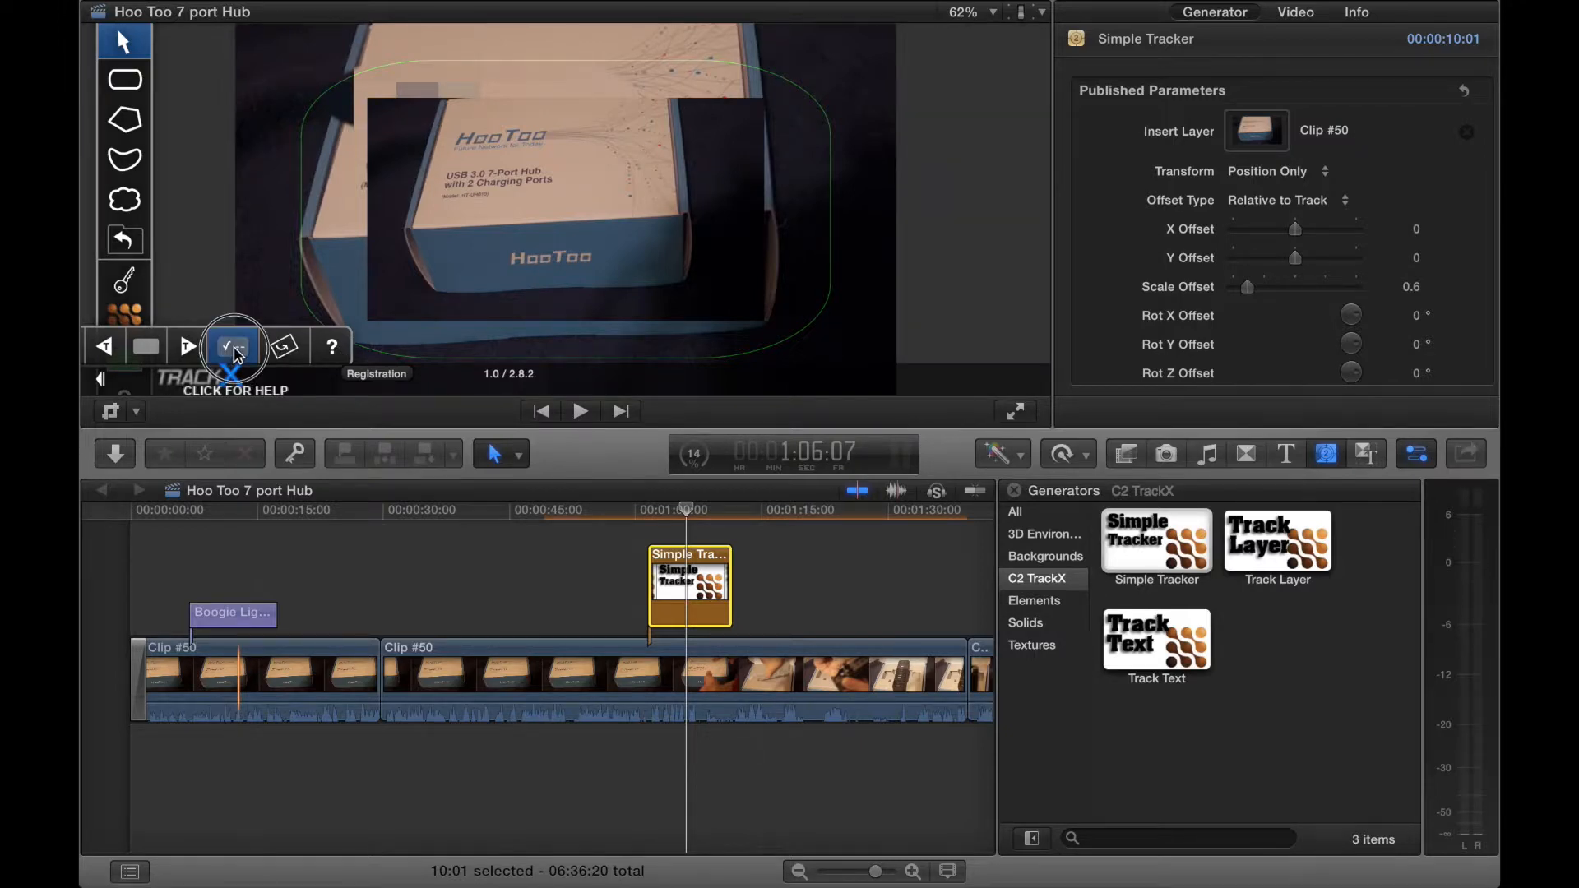
left_click(232, 347)
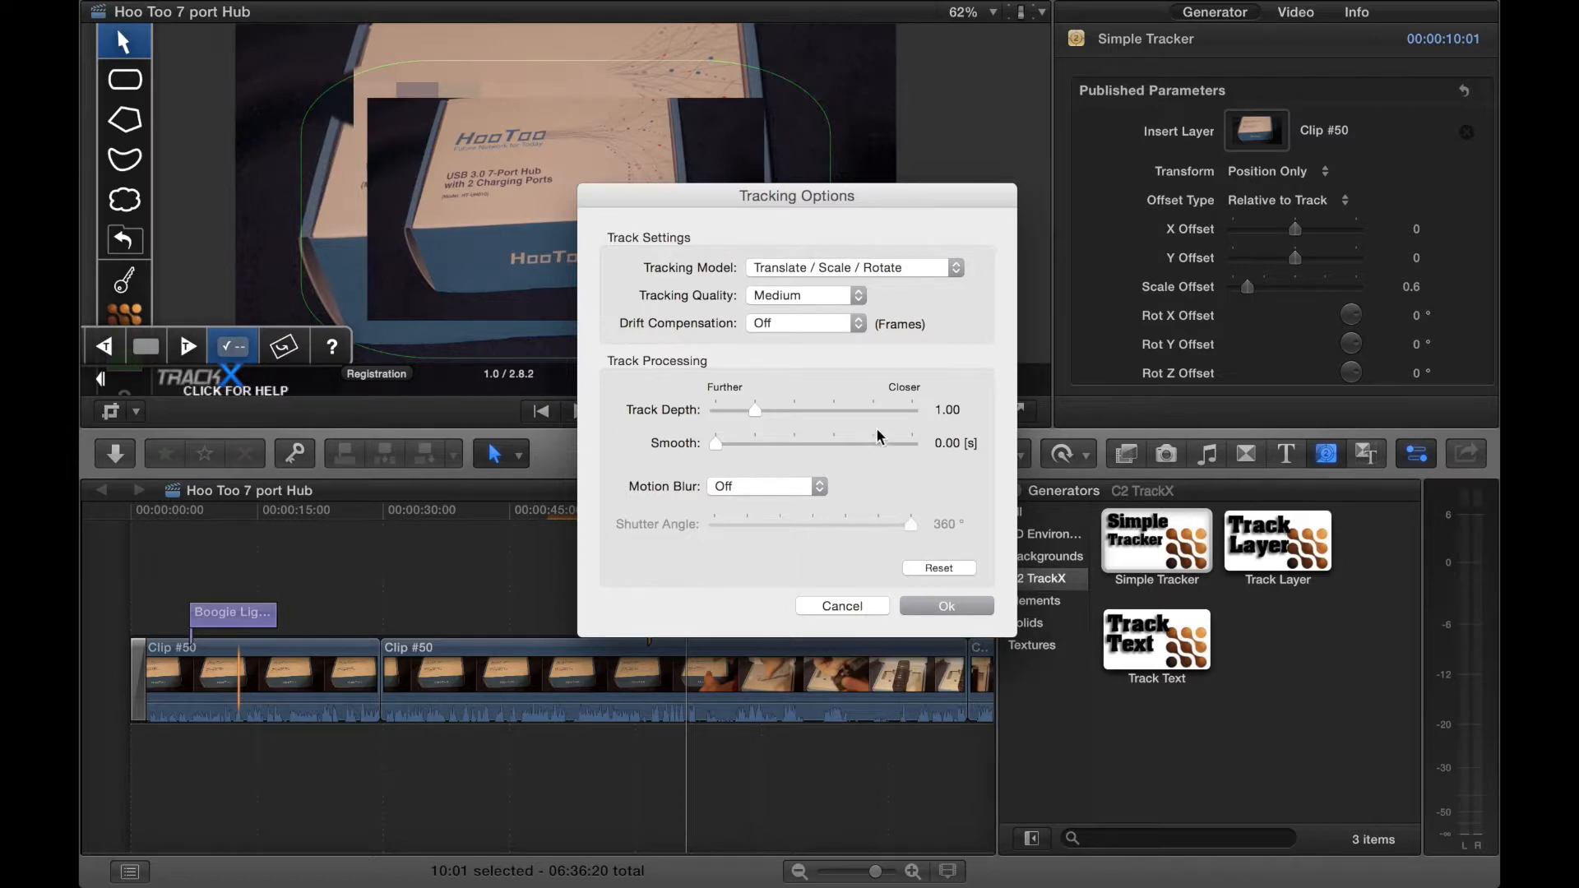
- Dismiss Tracking Options and play the footage, stopping around 1:14:15 where the hand opens the box
left_click(944, 605)
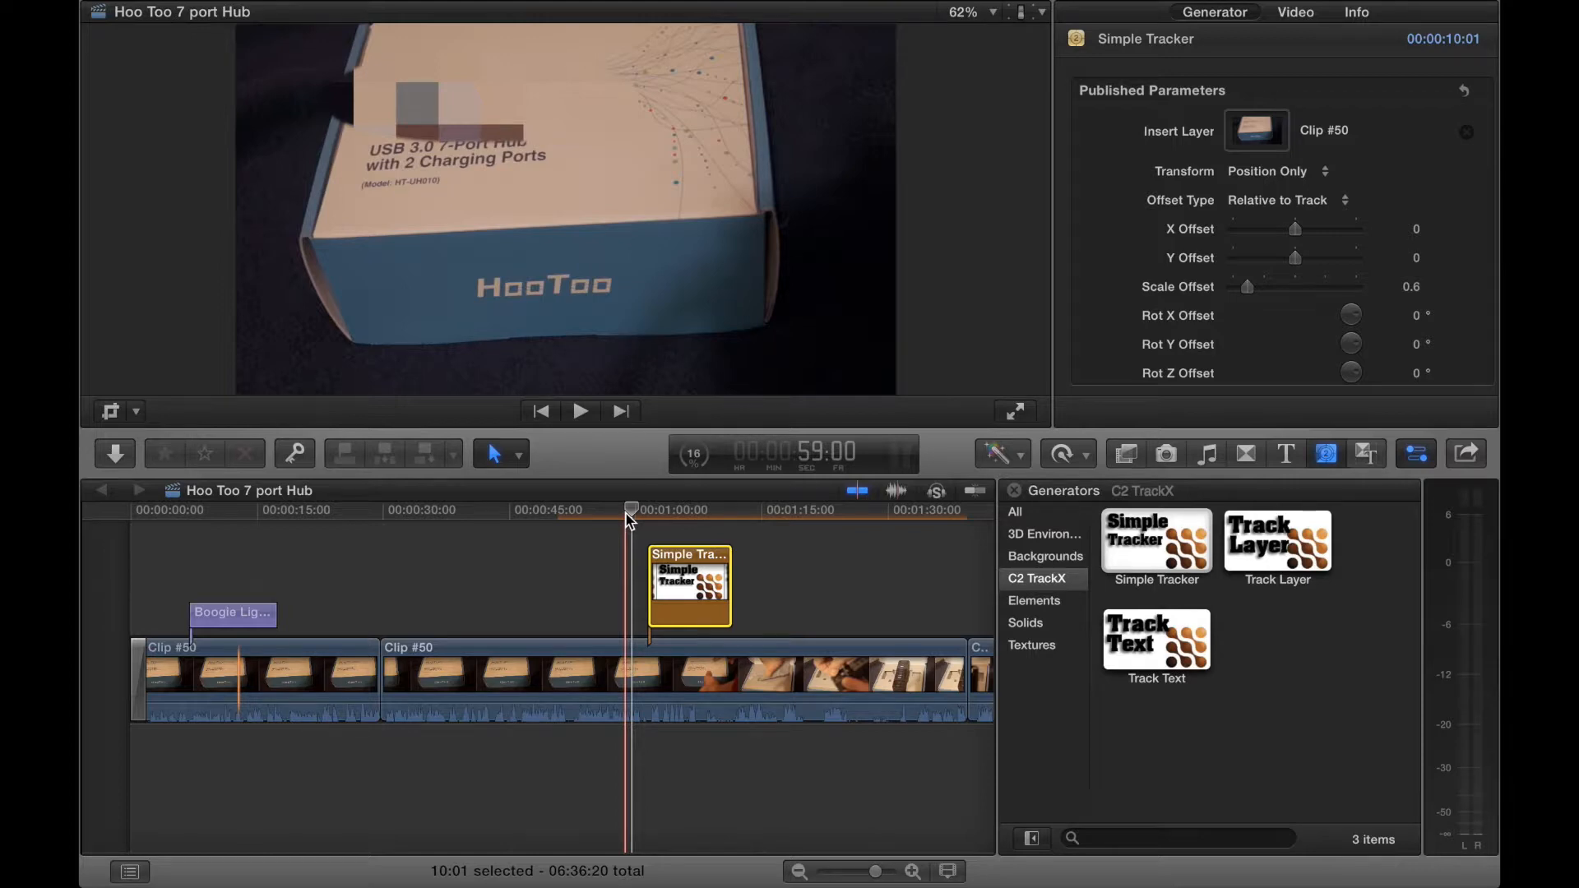
left_click(579, 411)
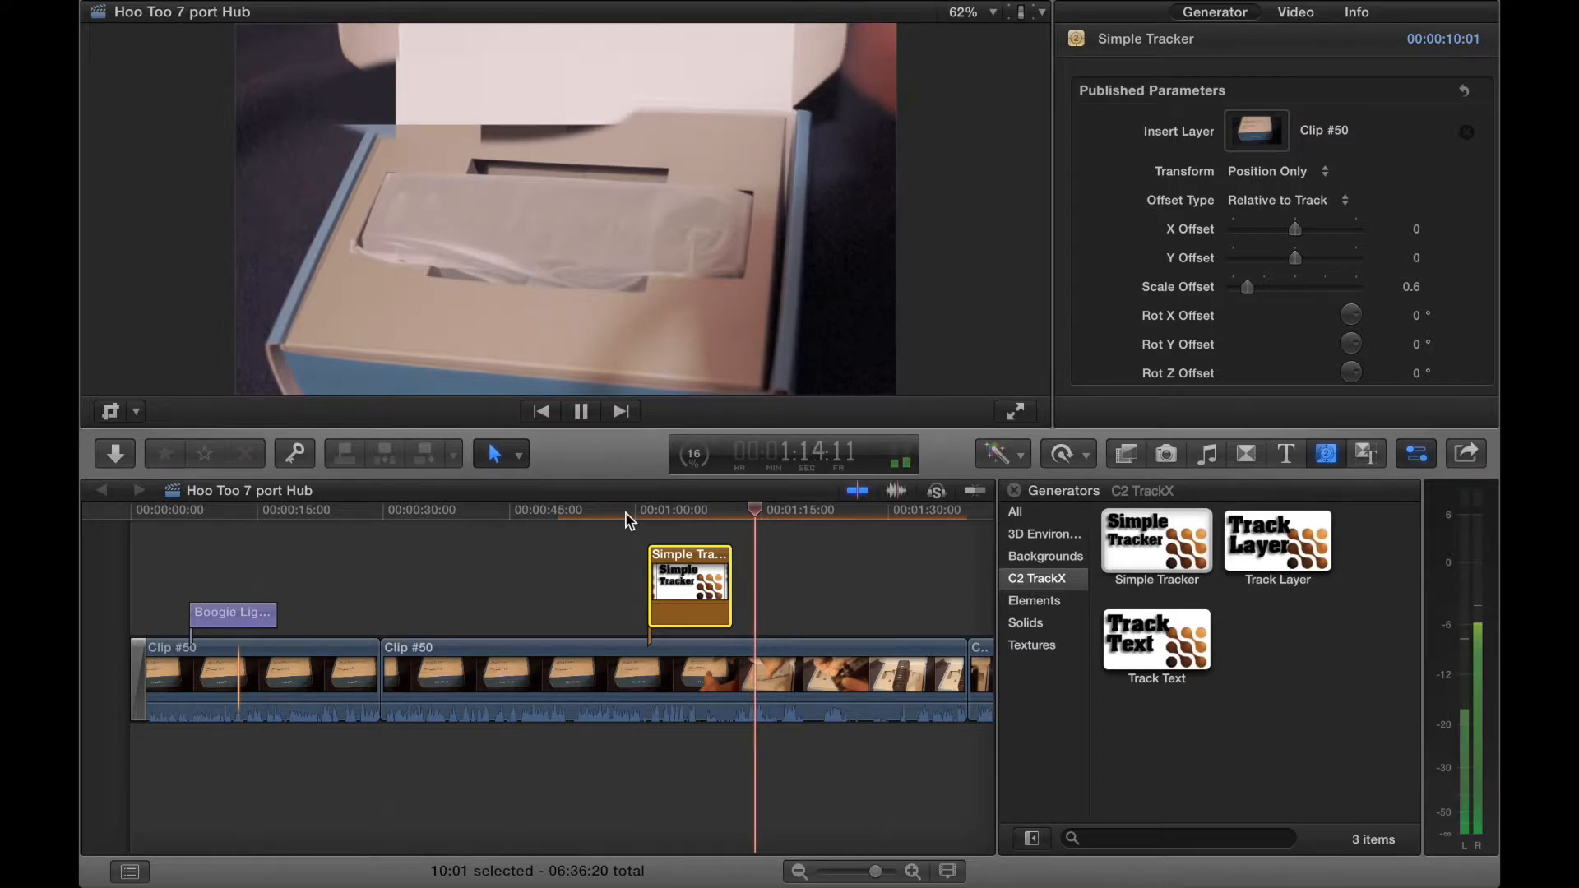
left_click(581, 411)
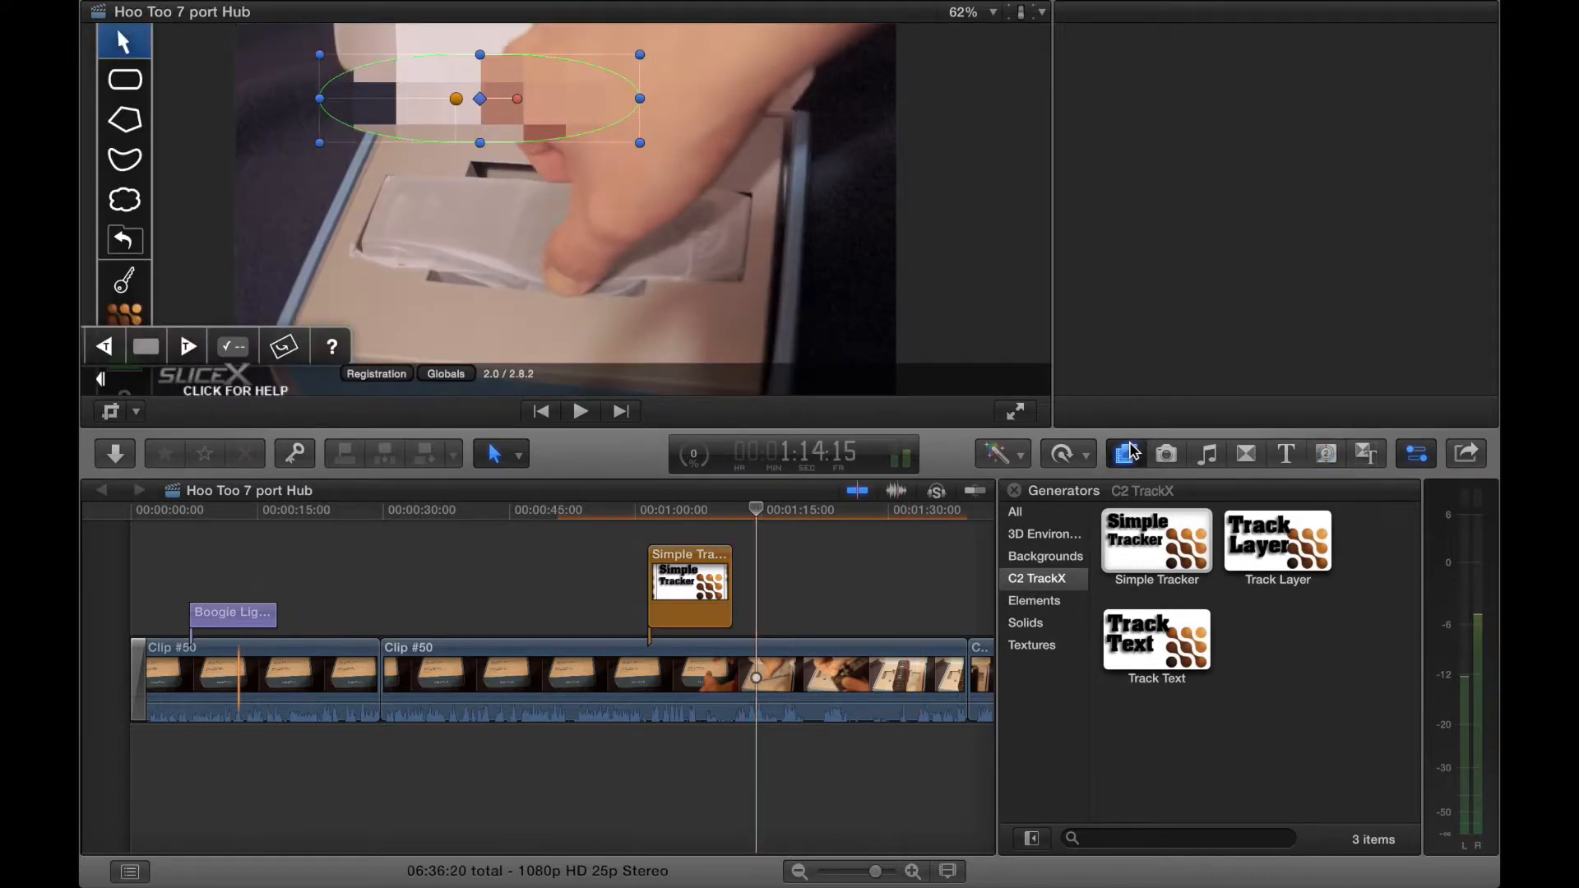
- Bring up the Effects Browser to find the C2 SliceX Skinfix Shape Mask
left_click(1165, 454)
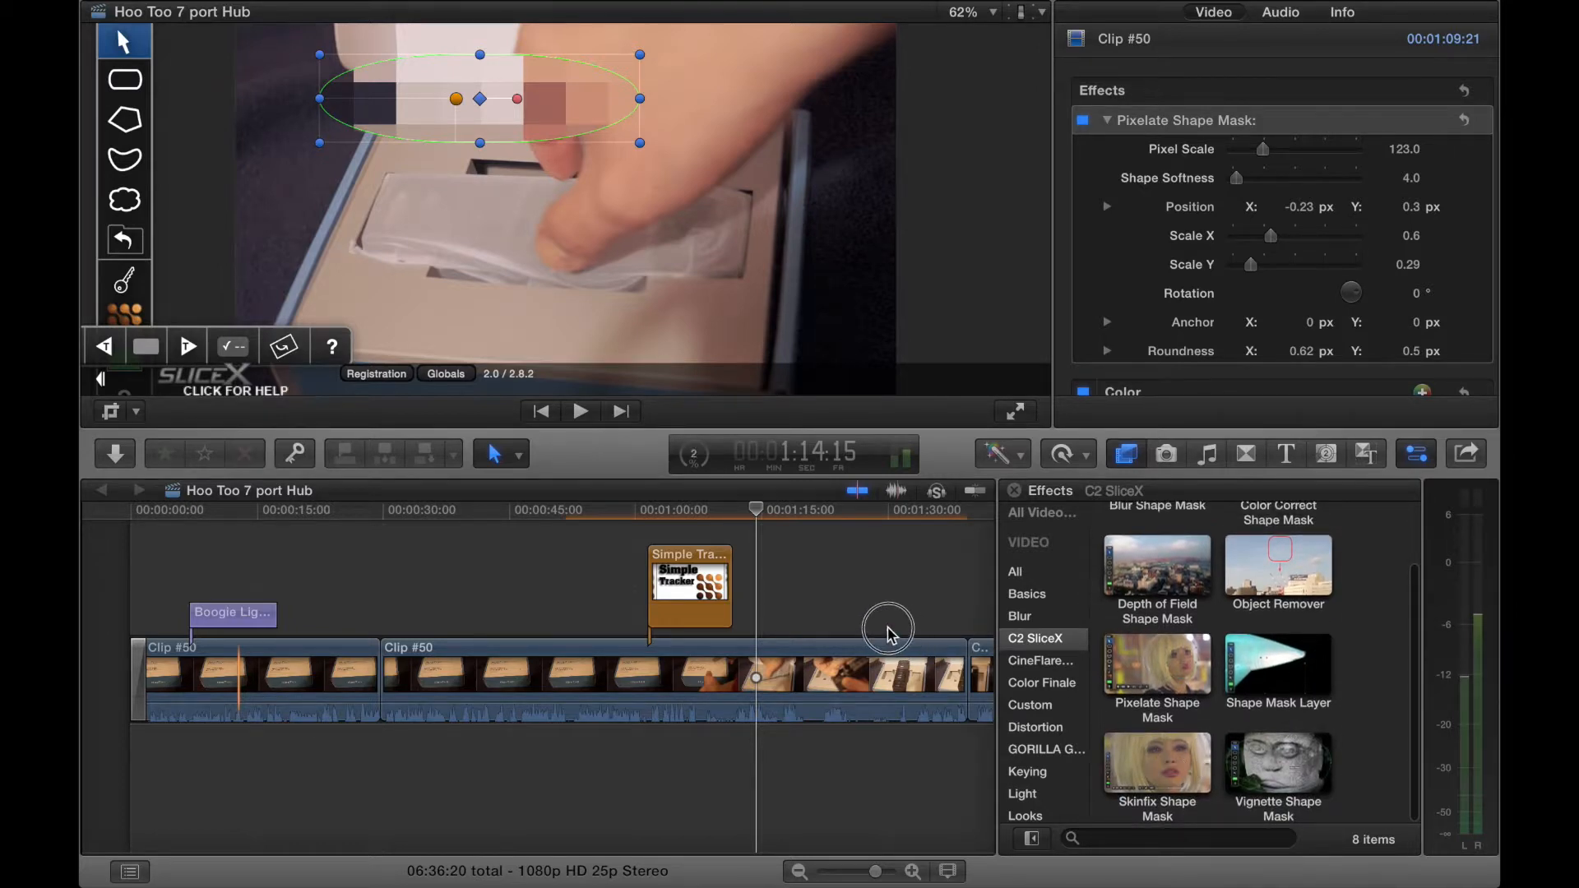
mouse_move(791, 663)
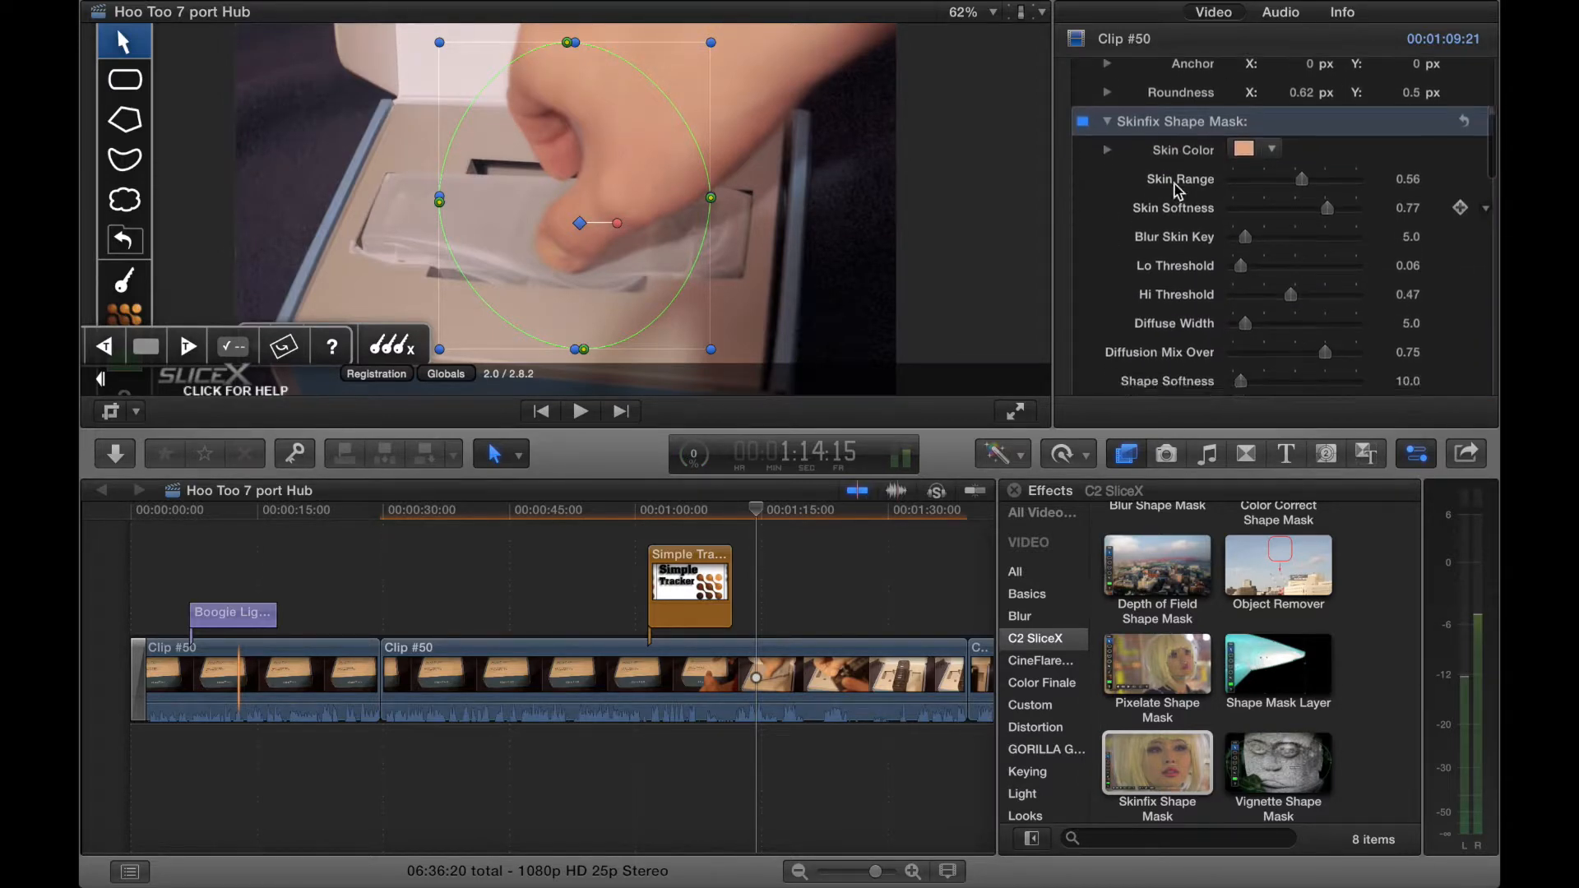
left_click(1243, 148)
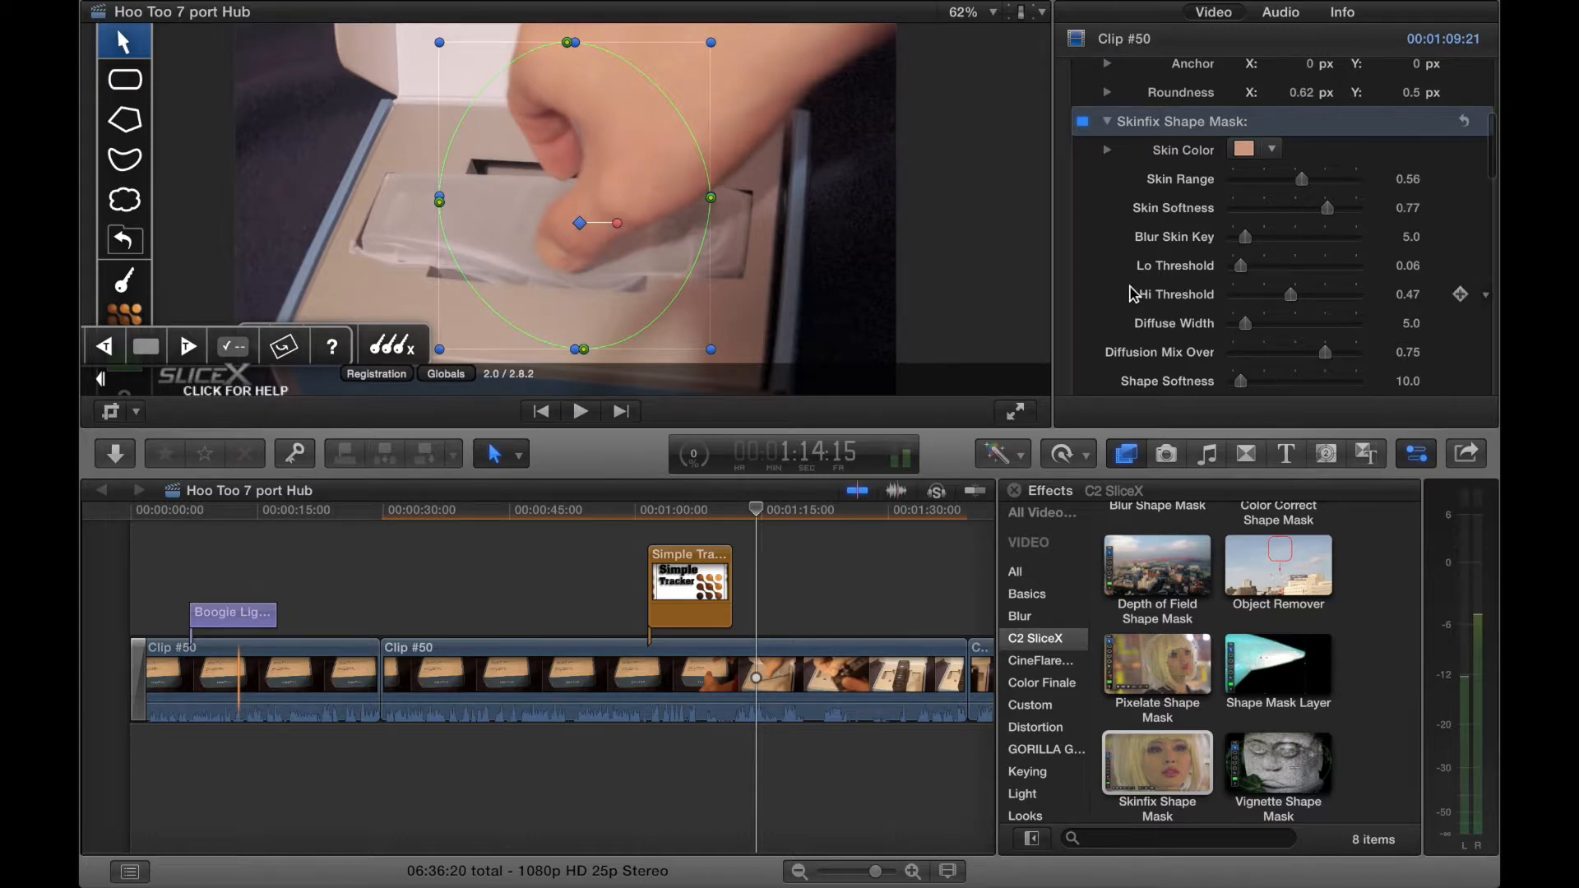
mouse_move(1105, 322)
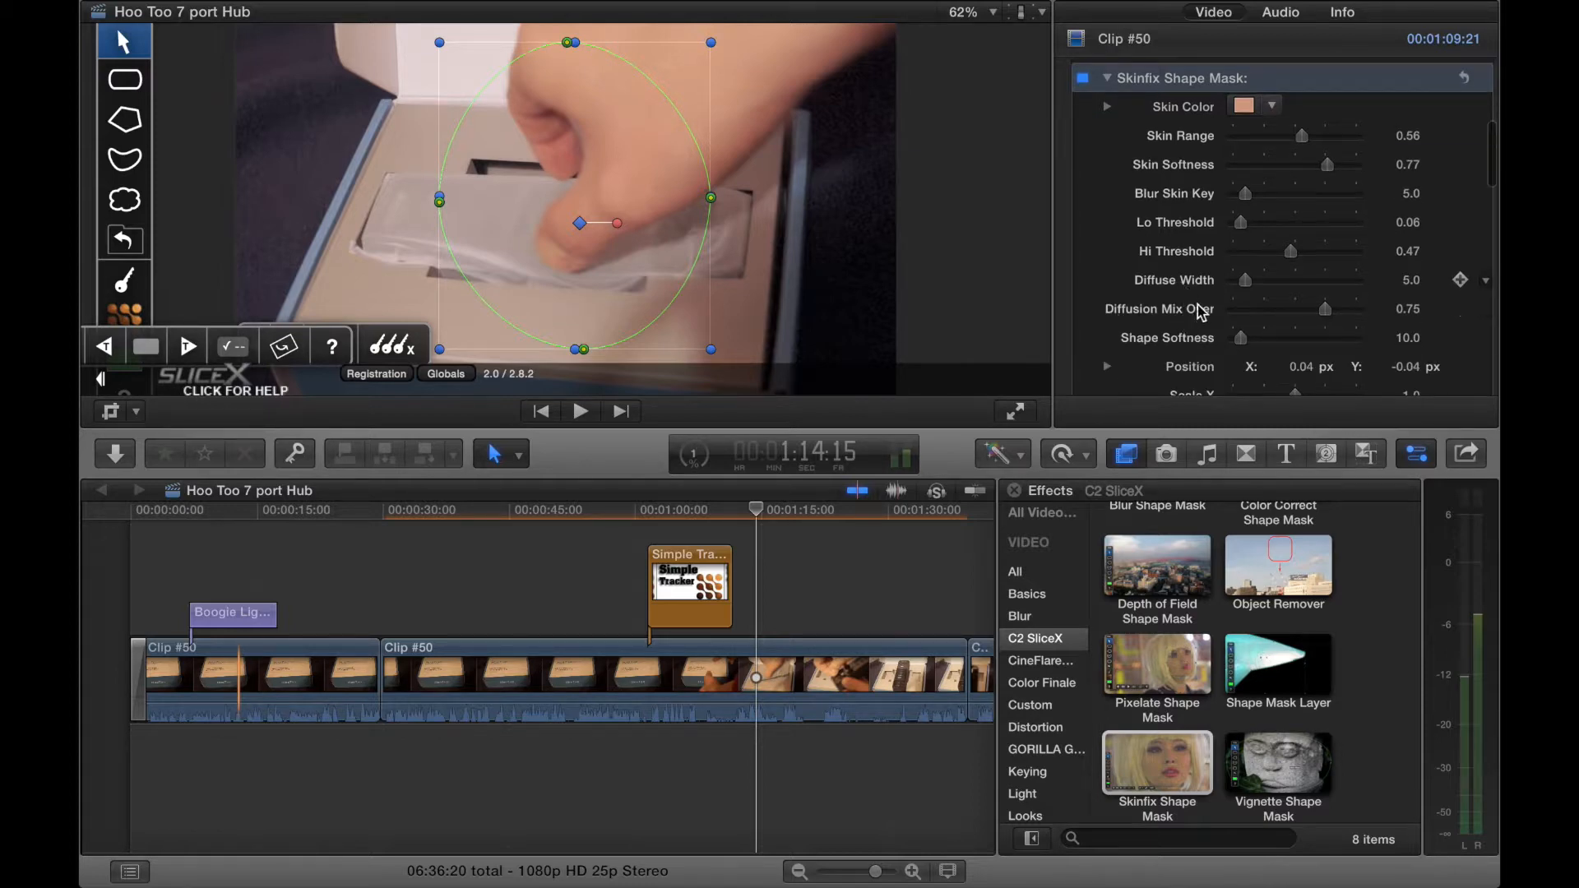
mouse_move(1228, 322)
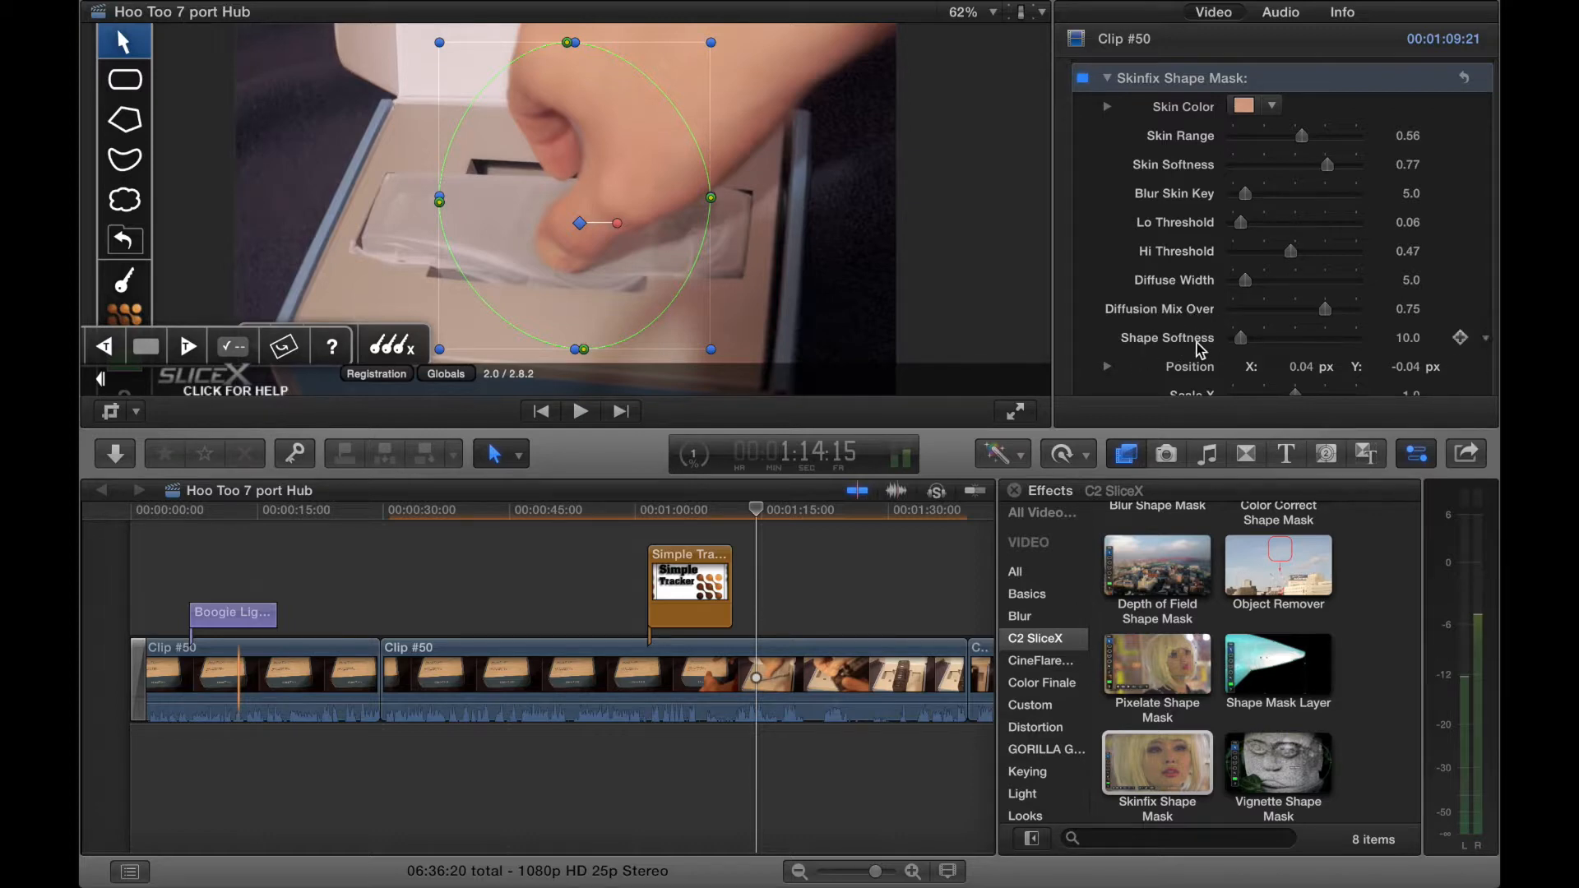
scroll("down", 3)
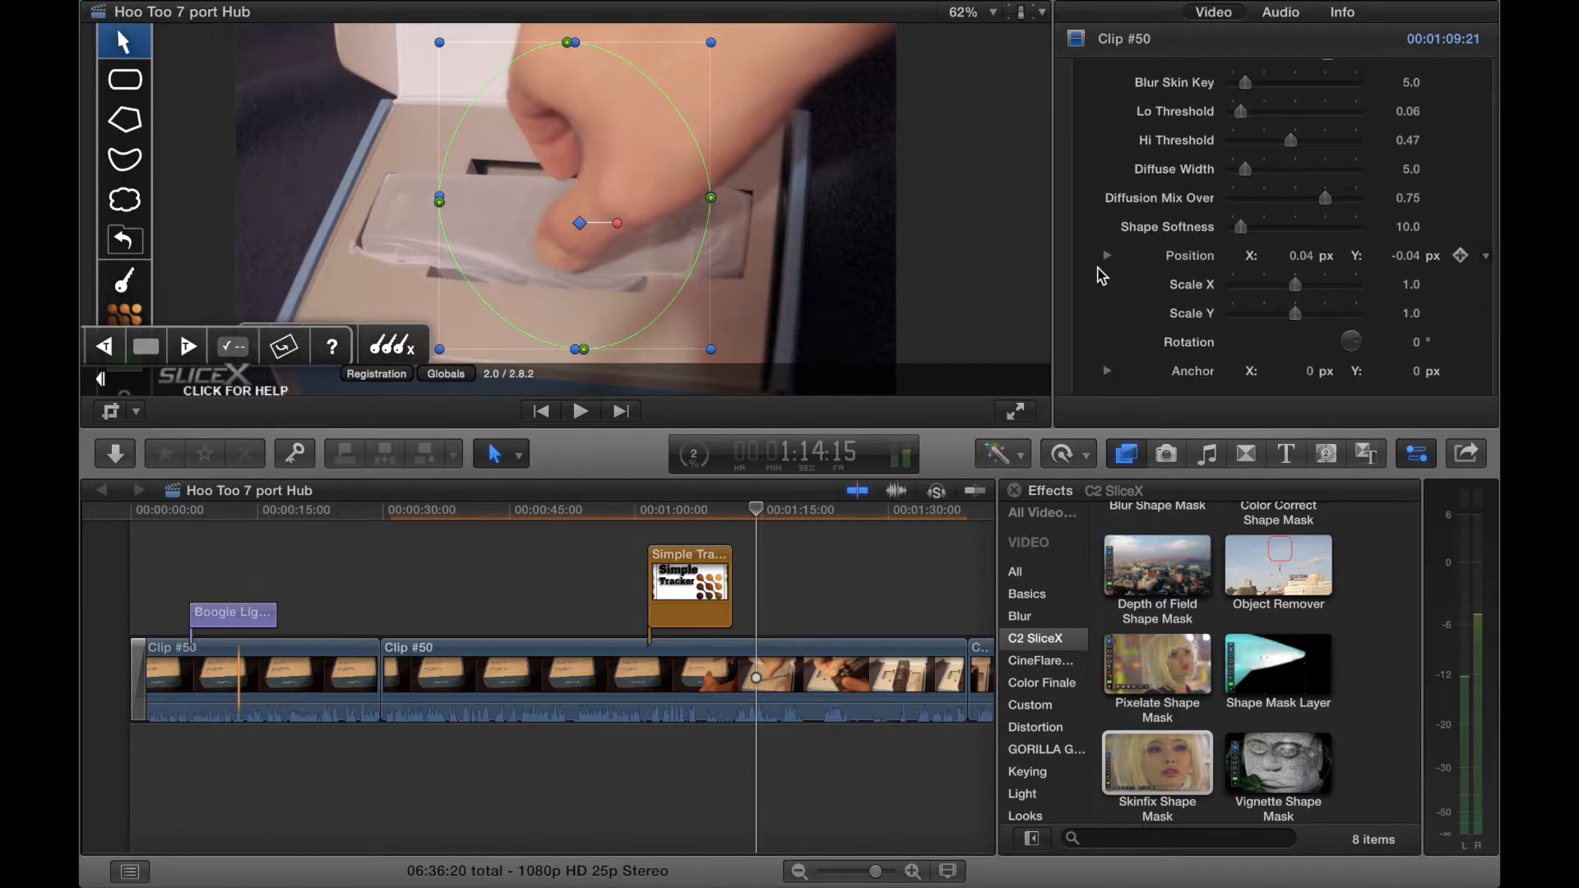
scroll("down", 3)
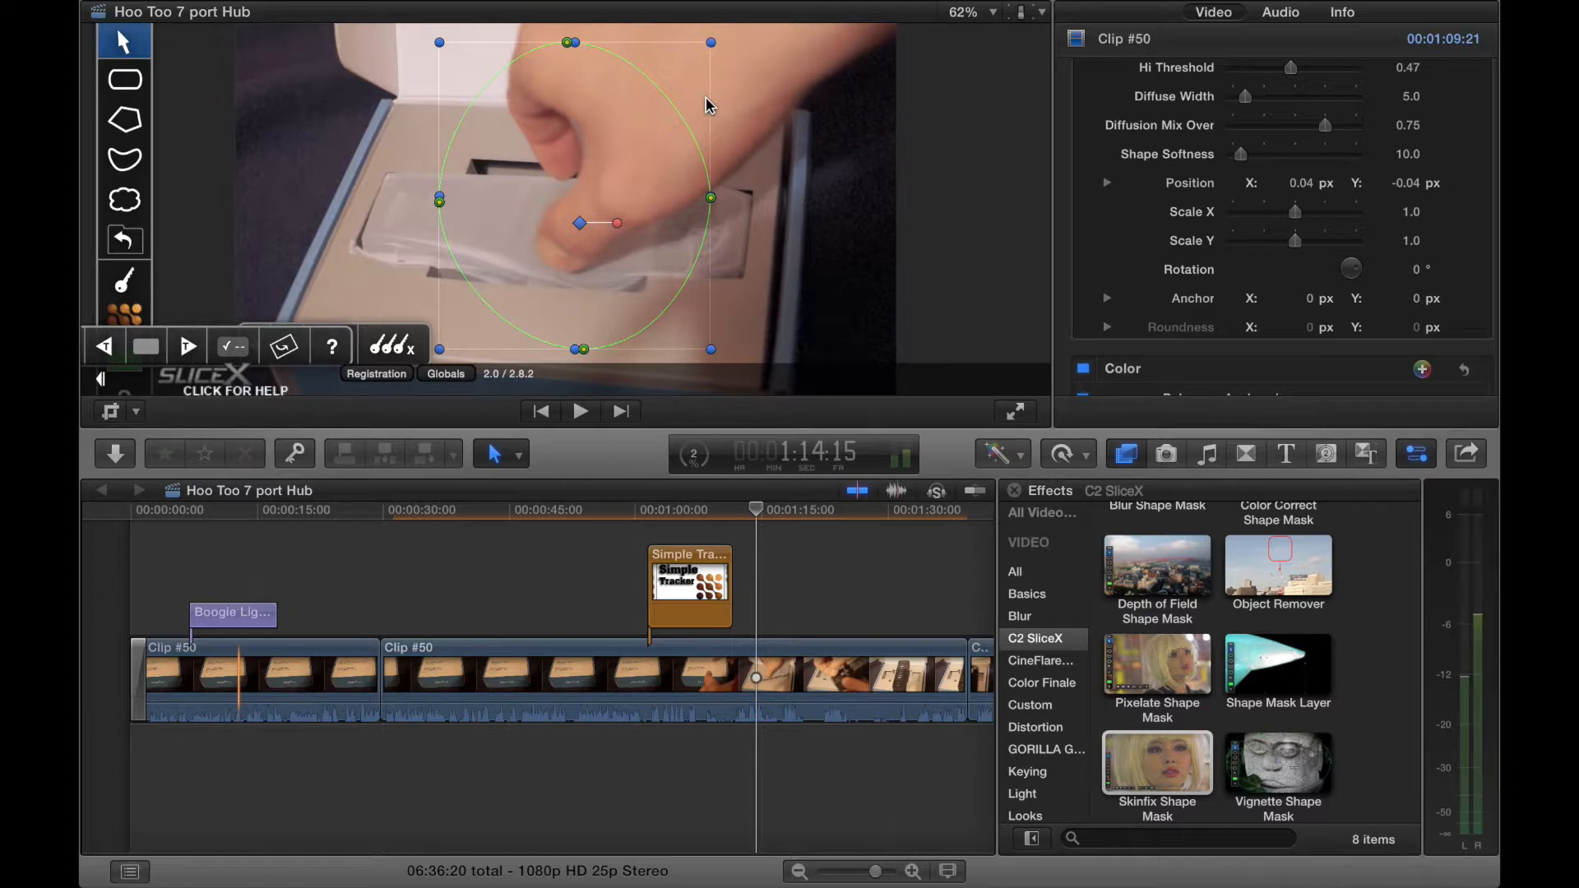
mouse_move(710, 80)
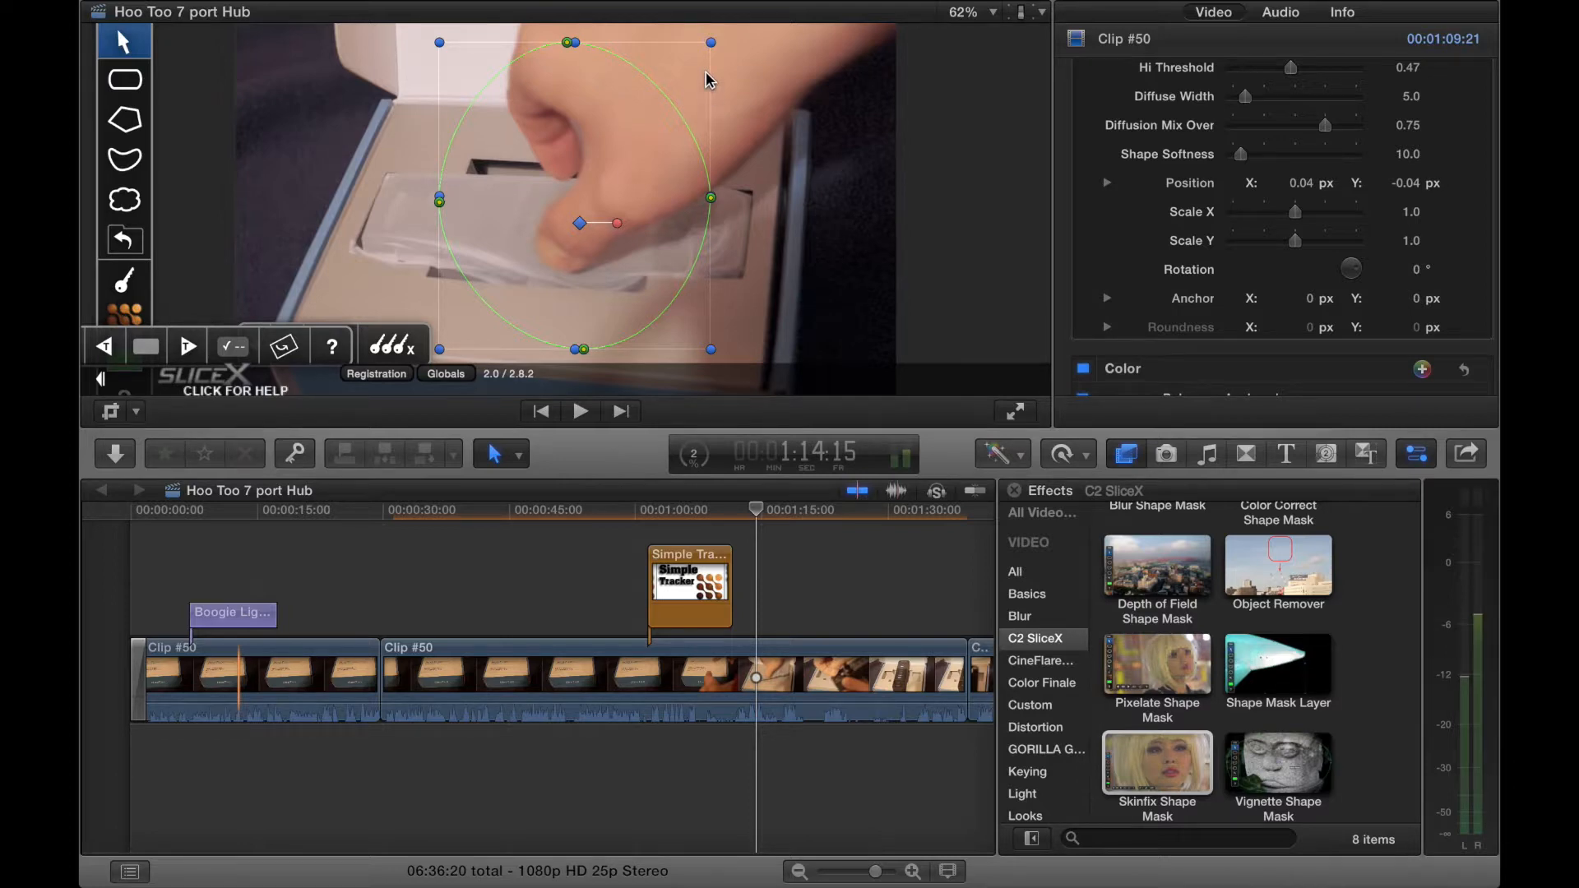
mouse_move(700, 48)
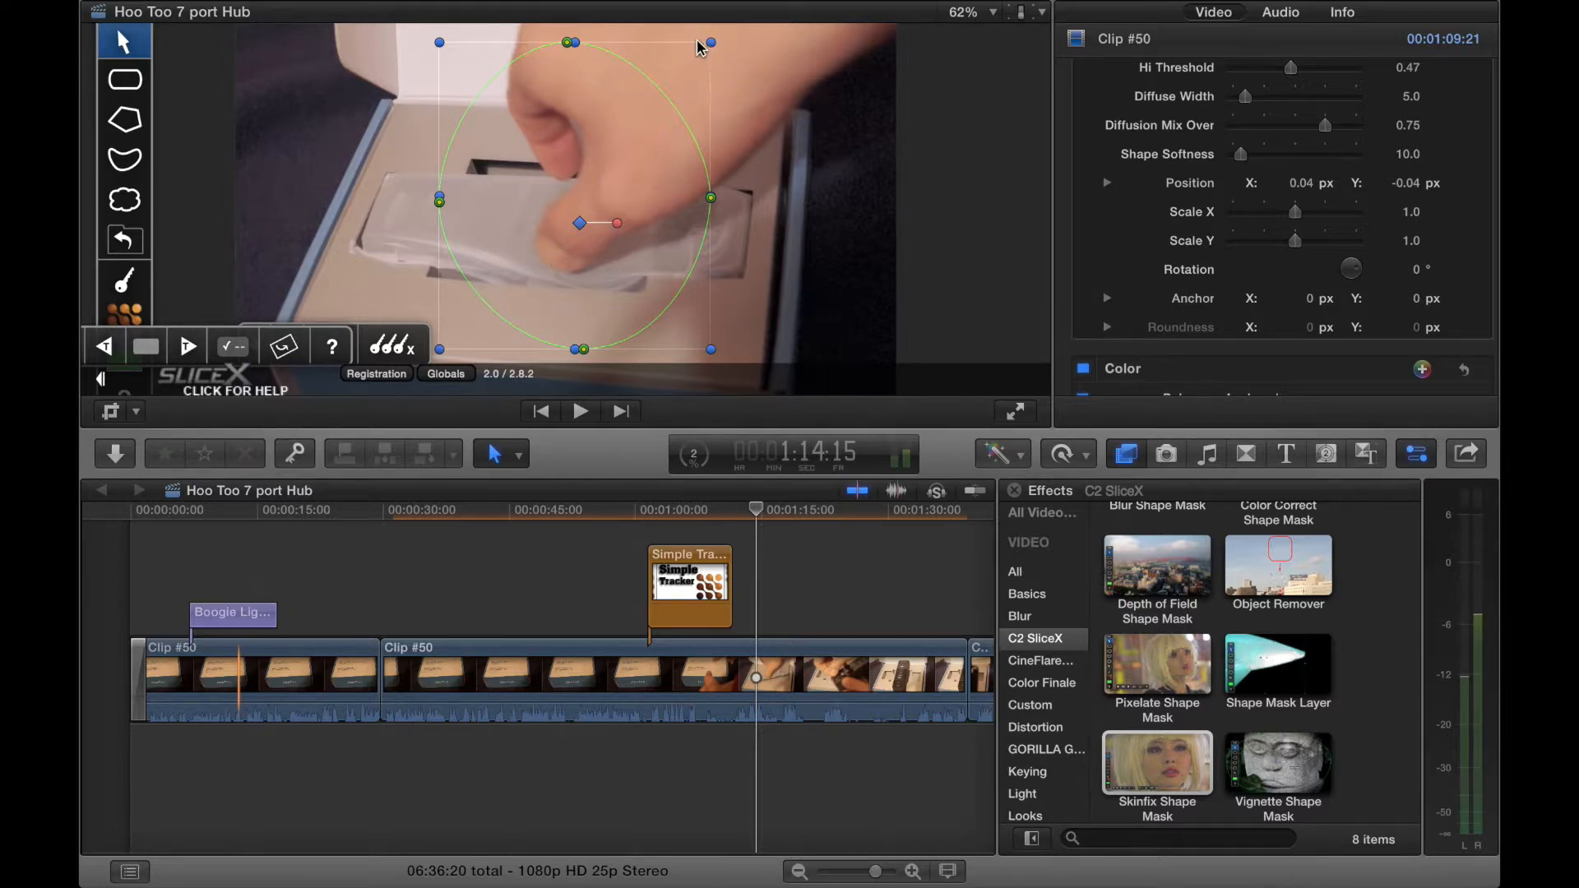
mouse_move(645, 293)
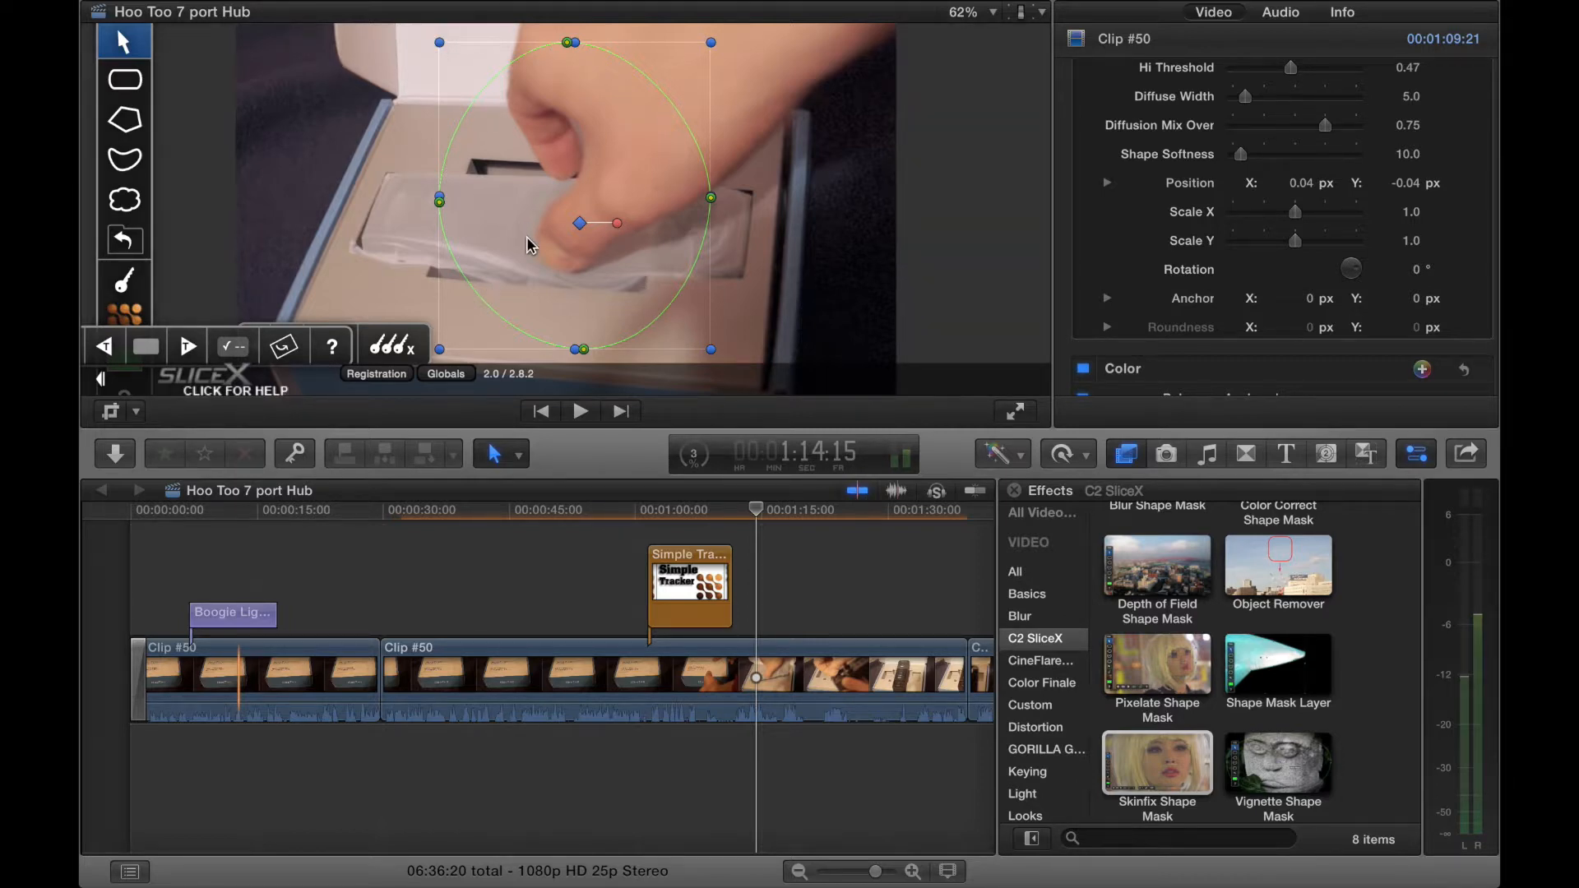
mouse_move(380, 214)
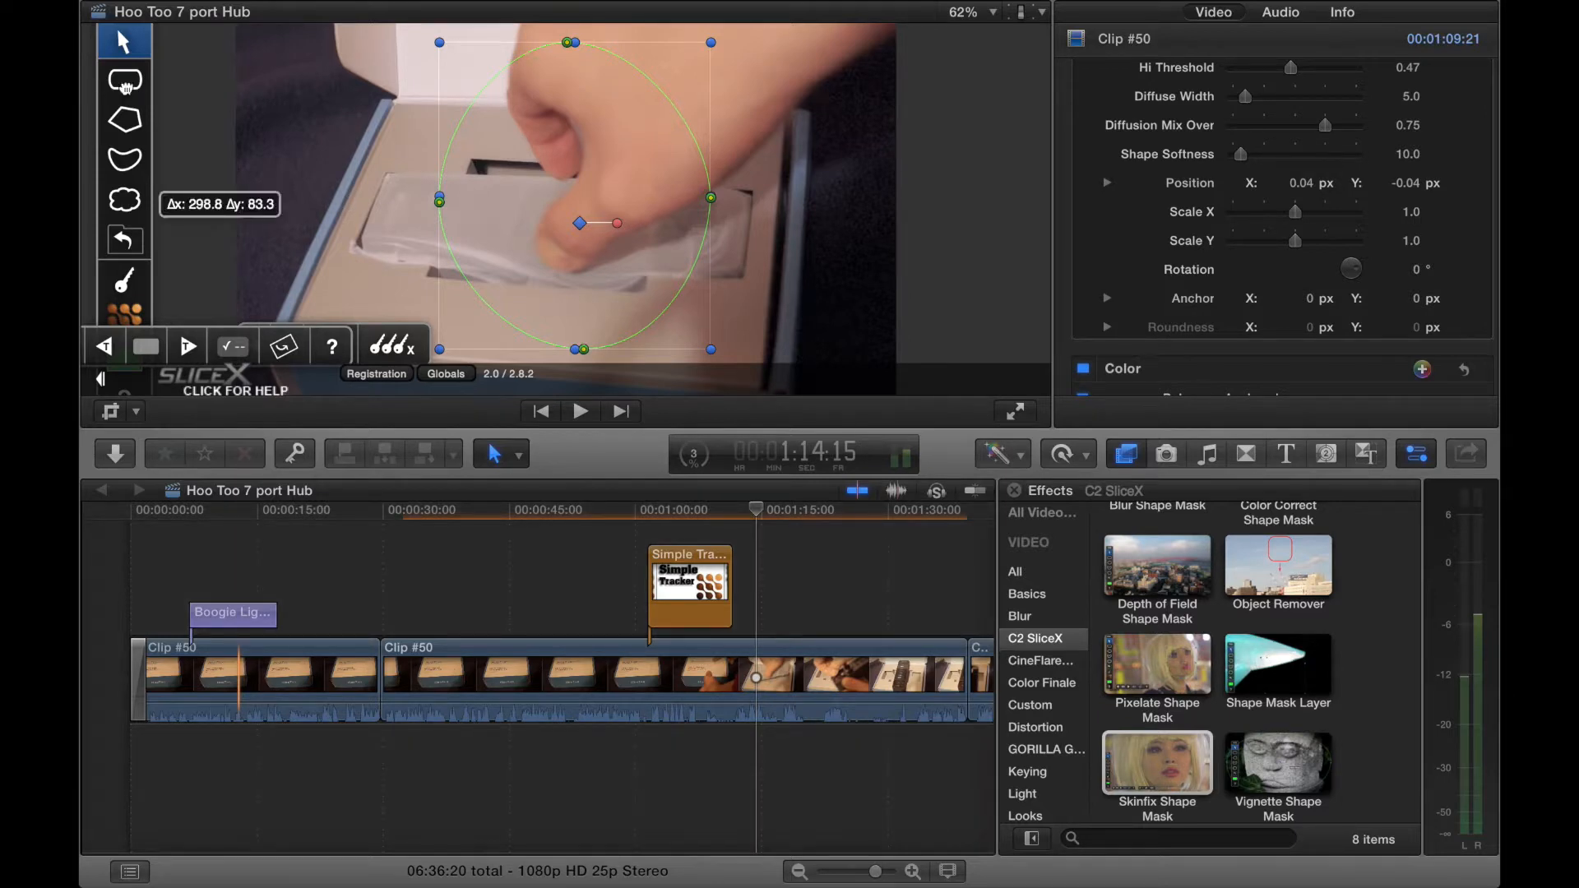
- Move the Skinfix mask ellipse right of the hand and dismiss Tracking Options without tracking
left_click(232, 347)
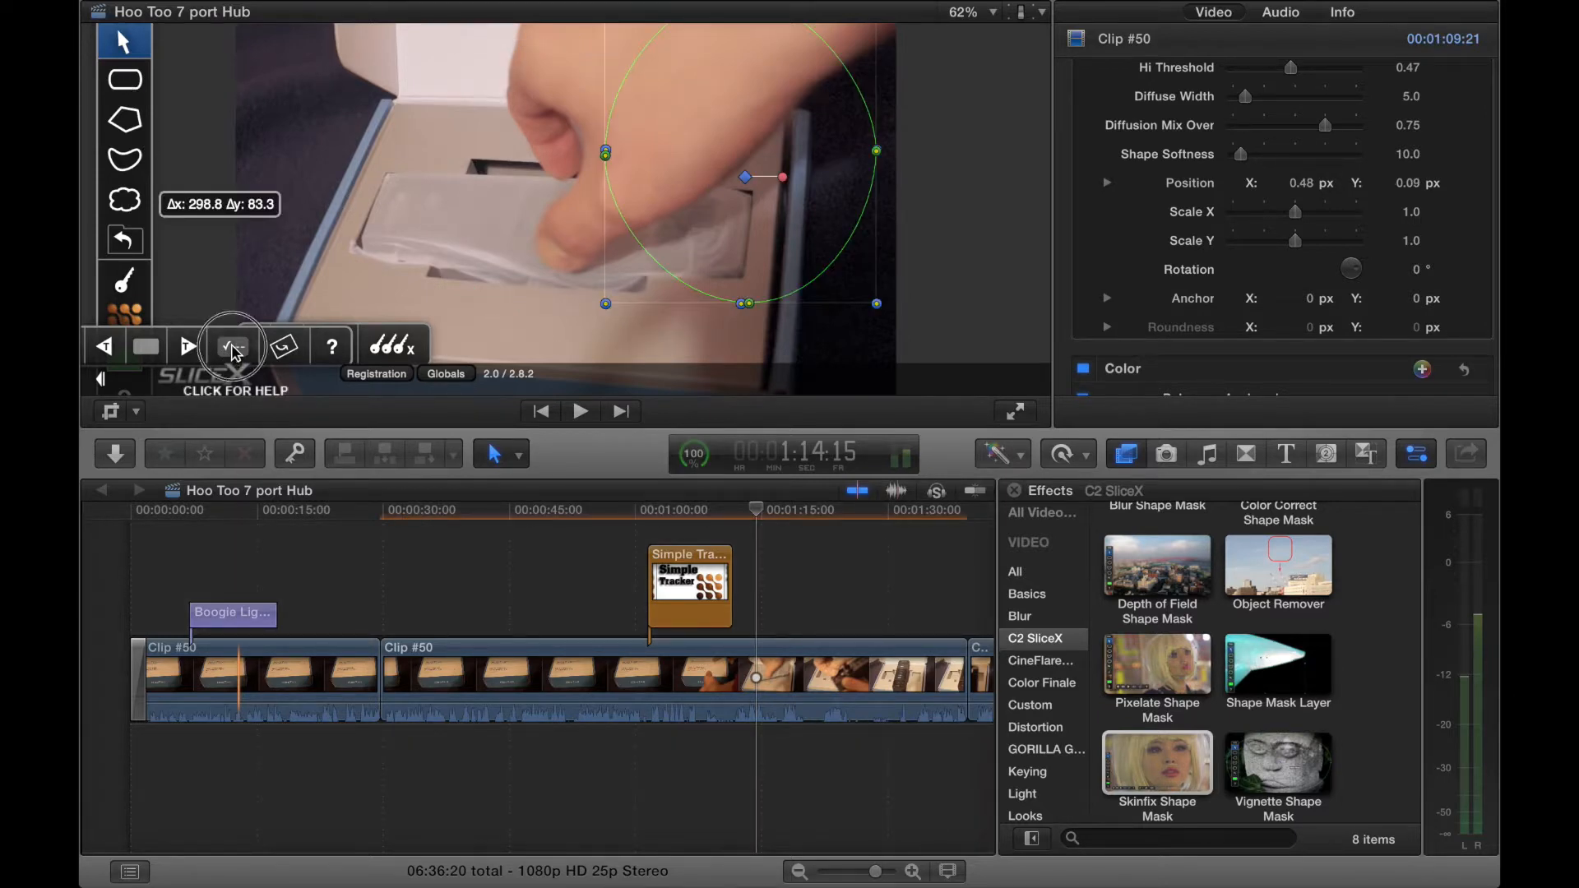
left_click(232, 347)
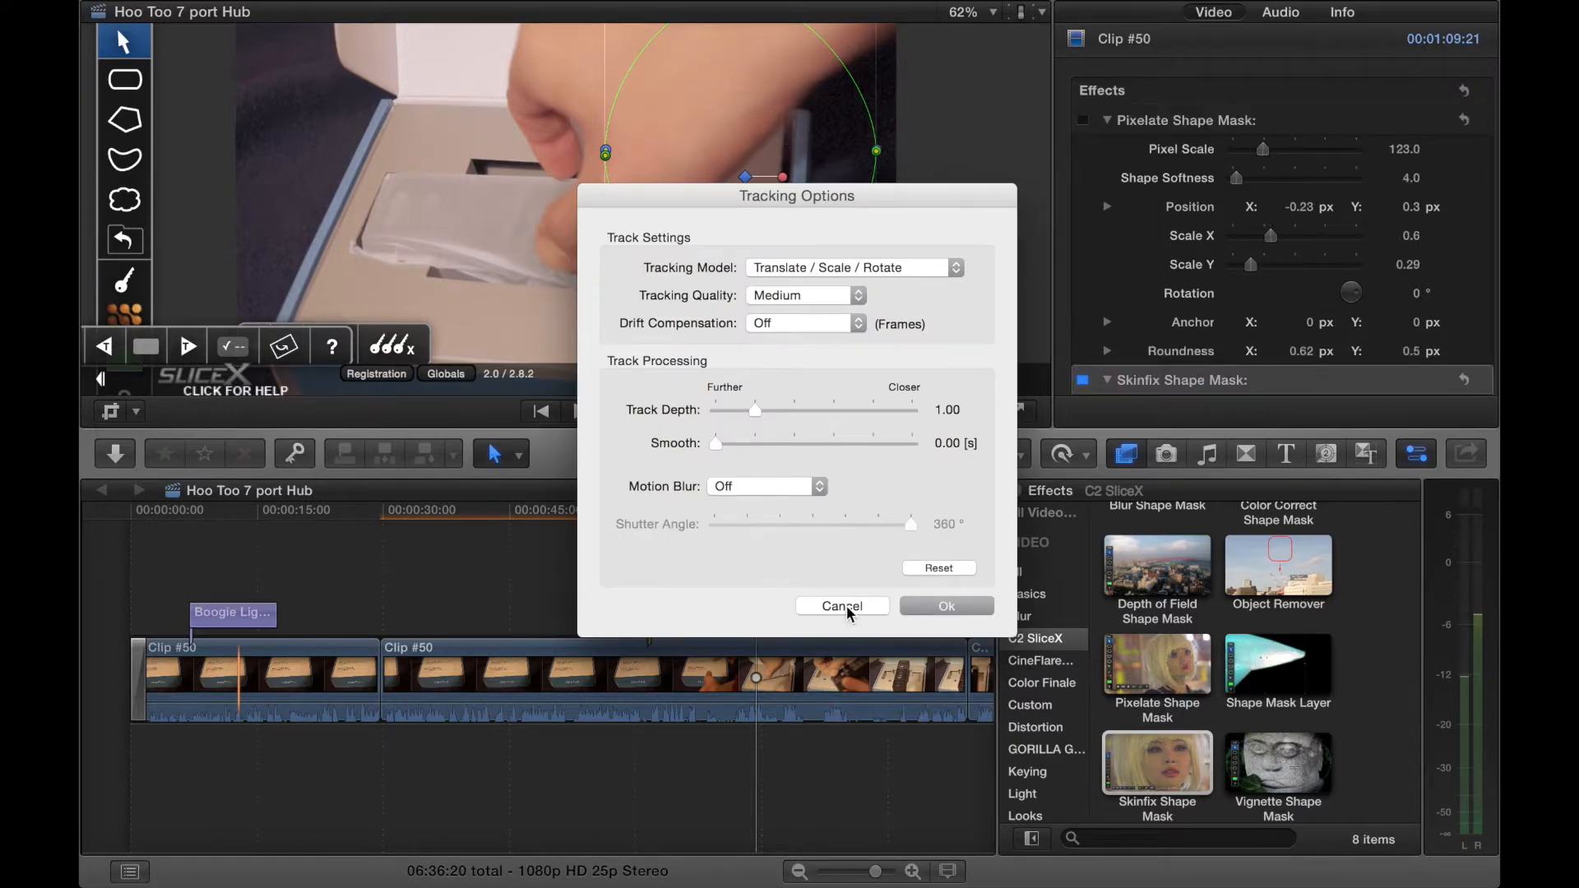
left_click(842, 606)
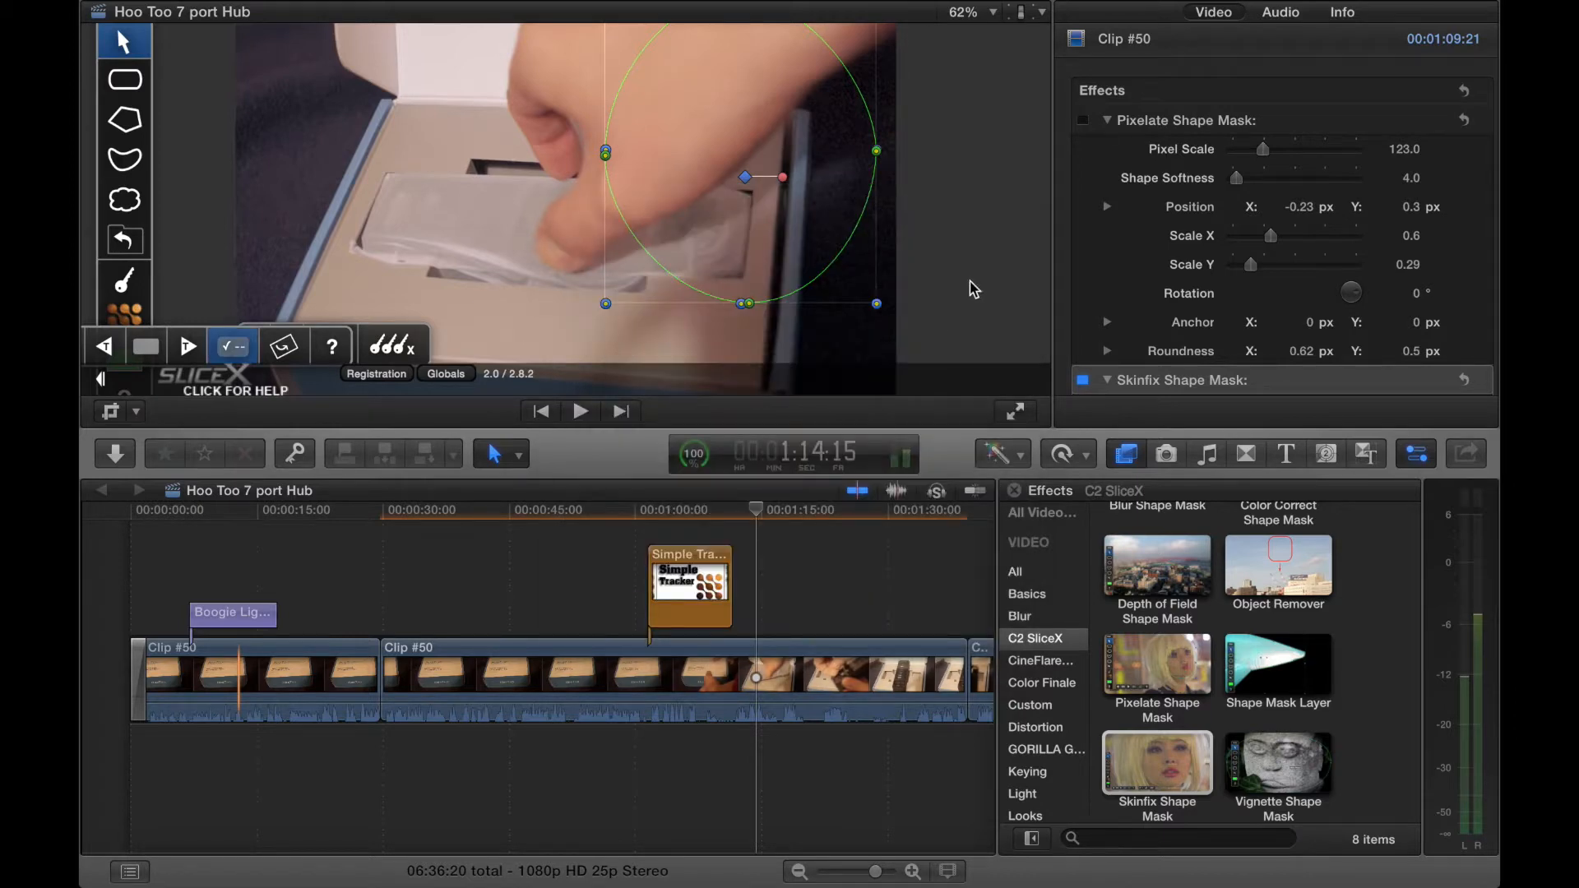